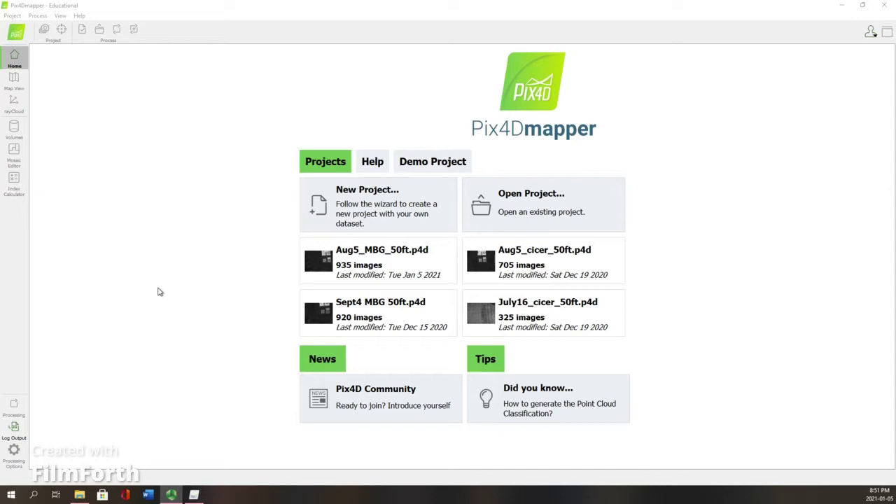
pyautogui.moveTo(134, 277)
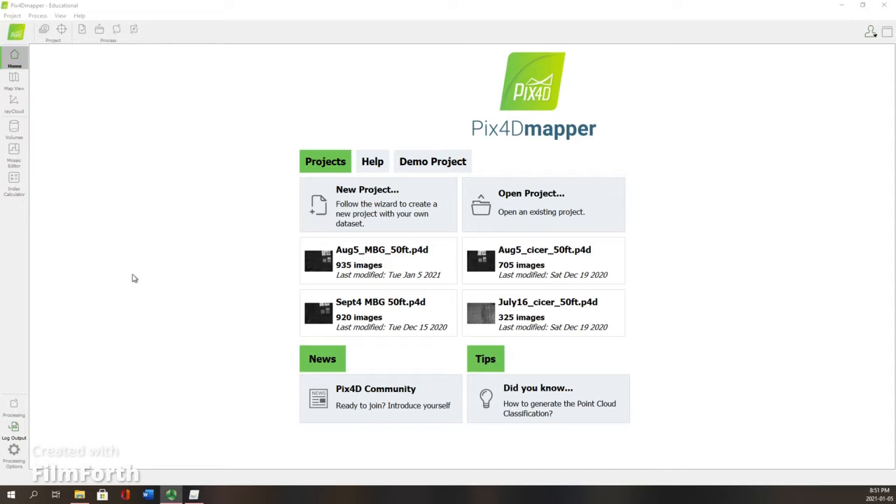
pyautogui.moveTo(139, 283)
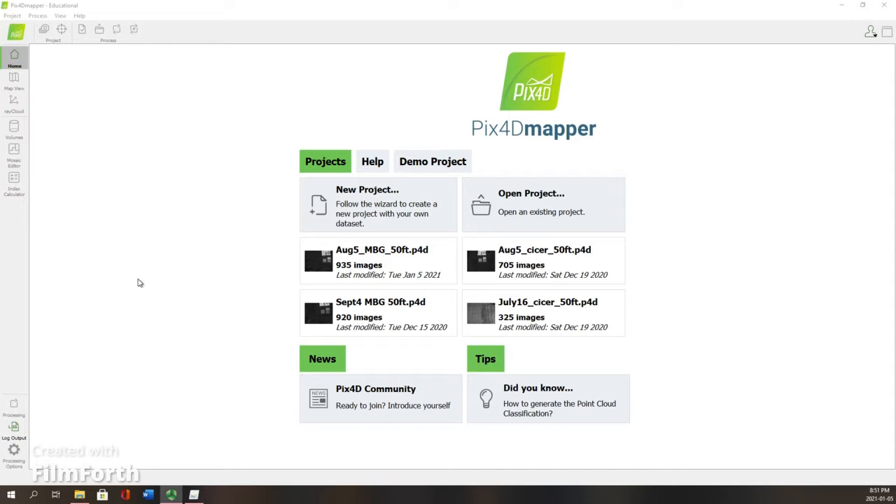
pyautogui.moveTo(216, 267)
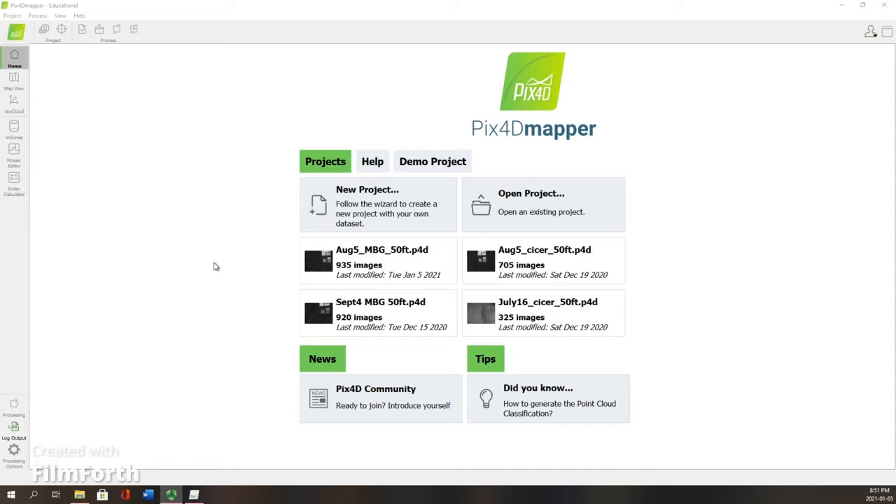
pyautogui.moveTo(421, 207)
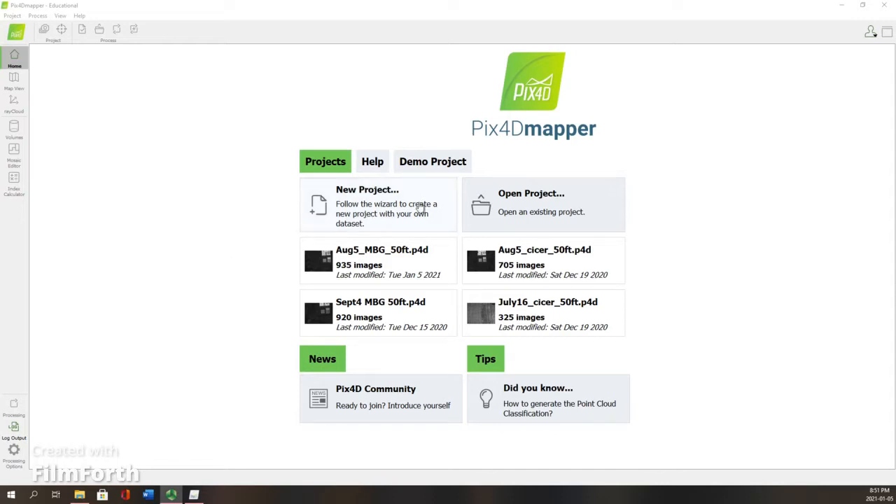
# Start a new project named 'Early September CMV 50ft'.
pyautogui.click(367, 206)
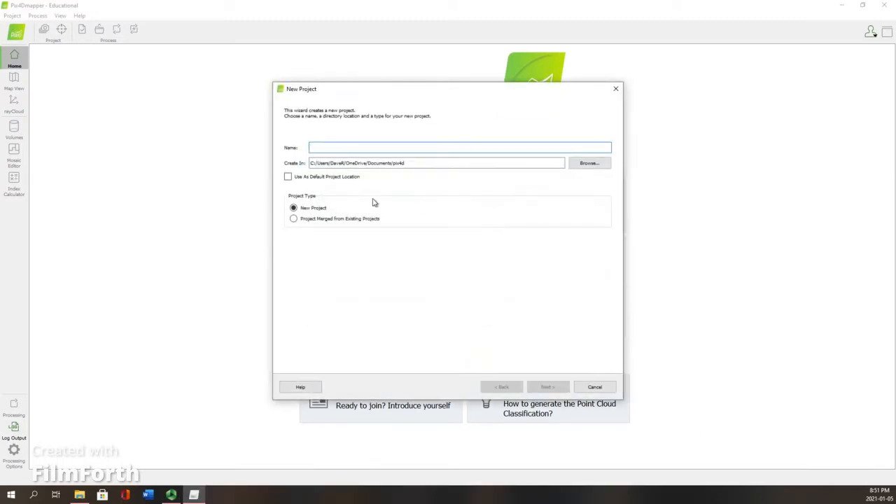
pyautogui.write('Early September CMV 50ft')
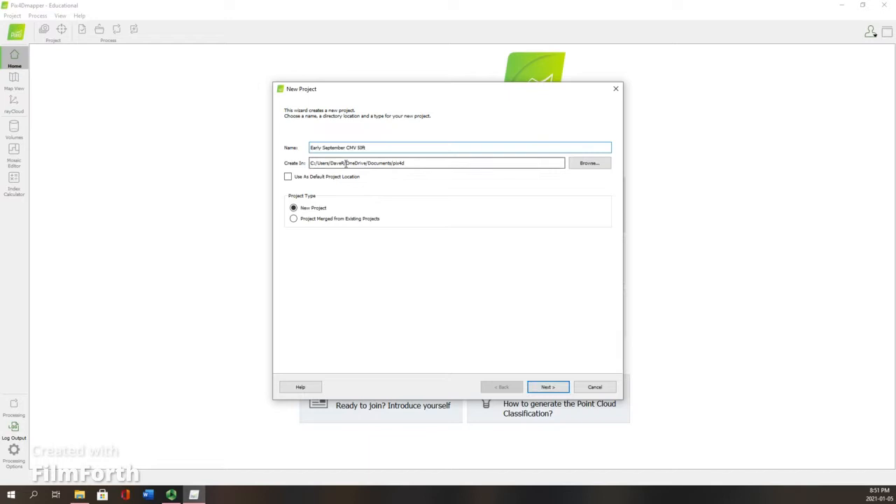
pyautogui.moveTo(408, 170)
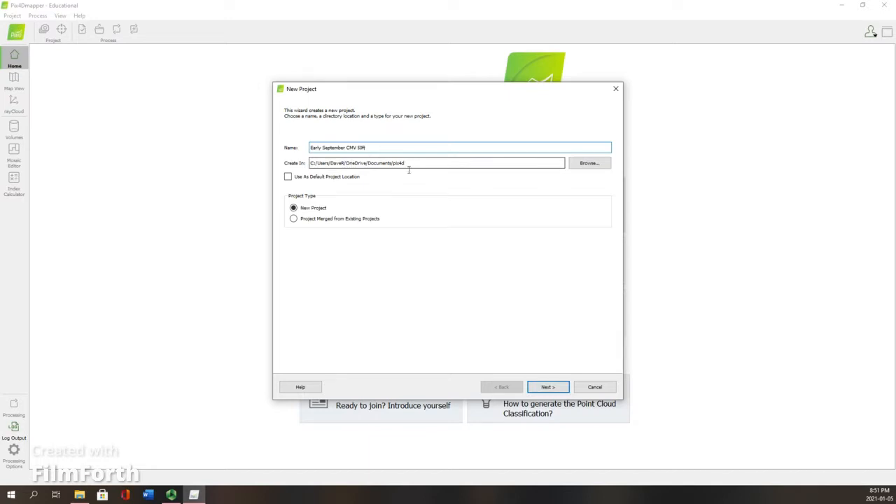
# Store the project in a new 'Early Sept Cicer-50ft' folder inside F:\pix4d.
pyautogui.click(599, 162)
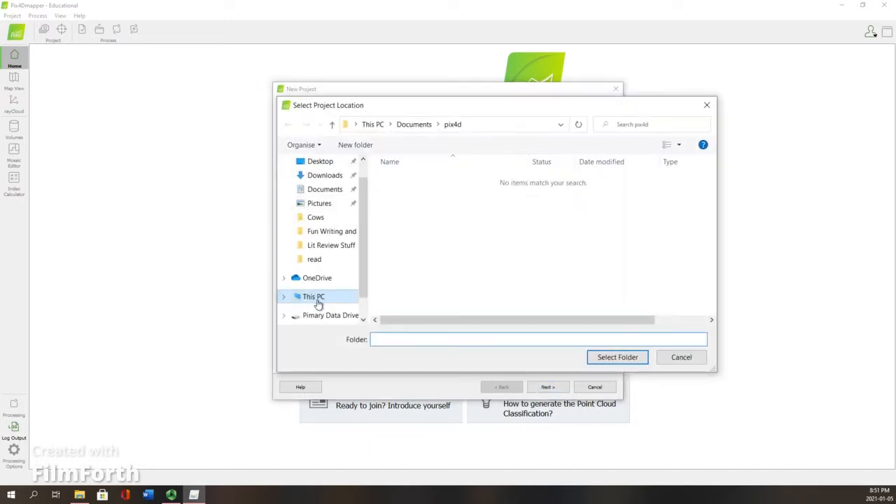
pyautogui.click(327, 316)
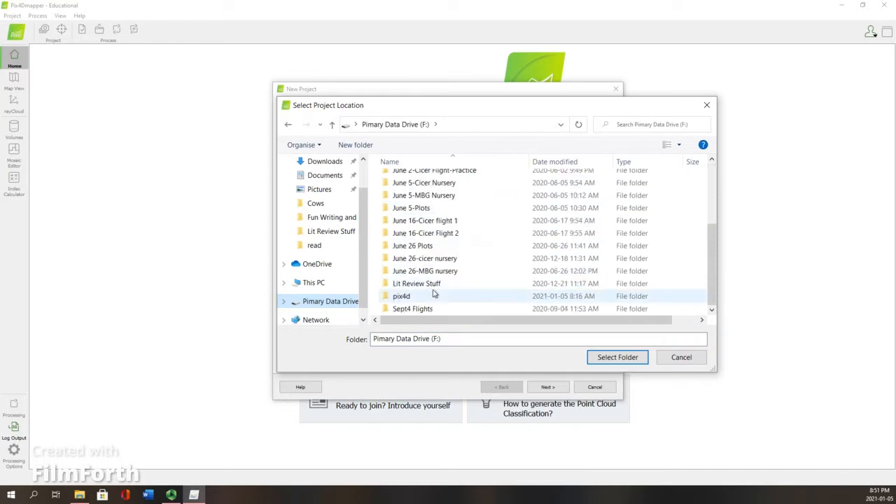
pyautogui.doubleClick(401, 295)
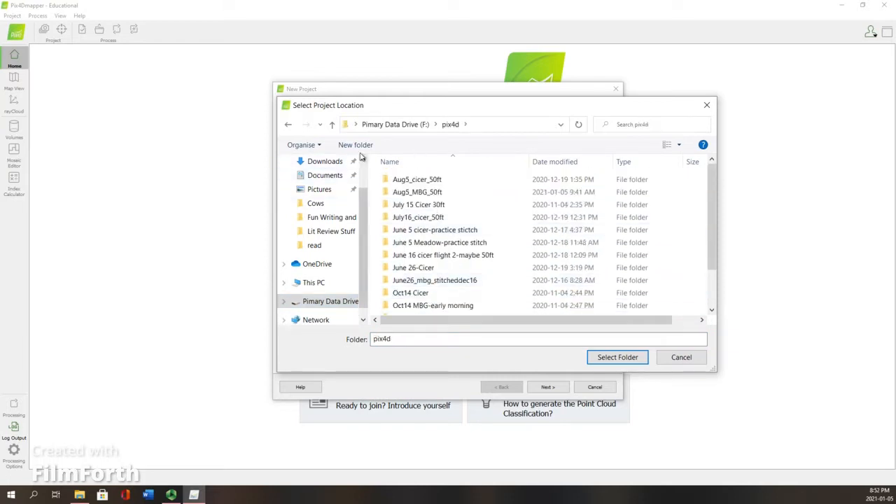
pyautogui.click(355, 145)
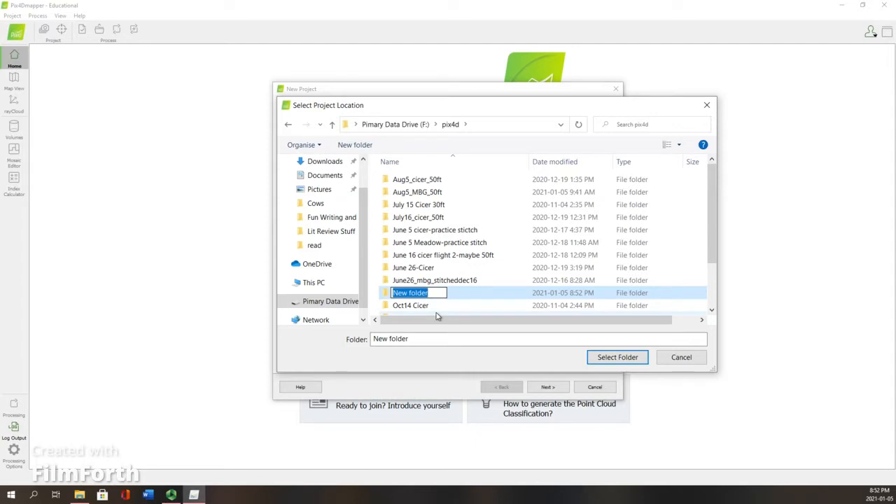
pyautogui.moveTo(437, 316)
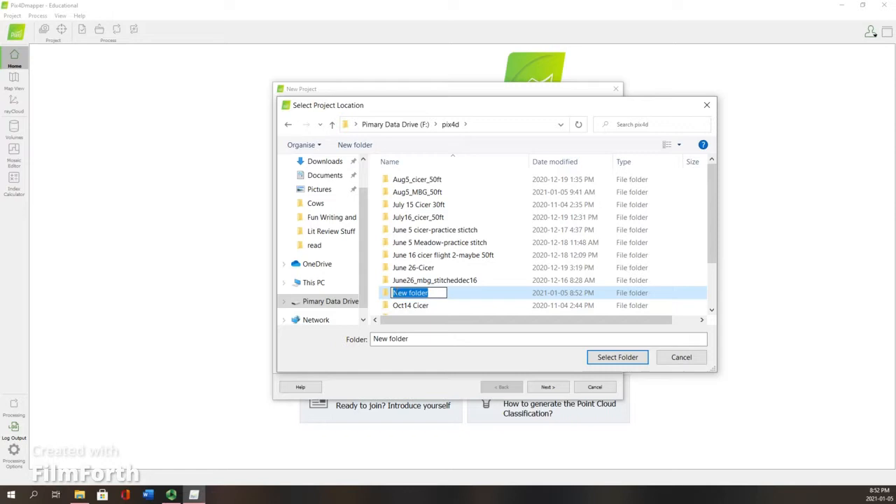
pyautogui.moveTo(457, 296)
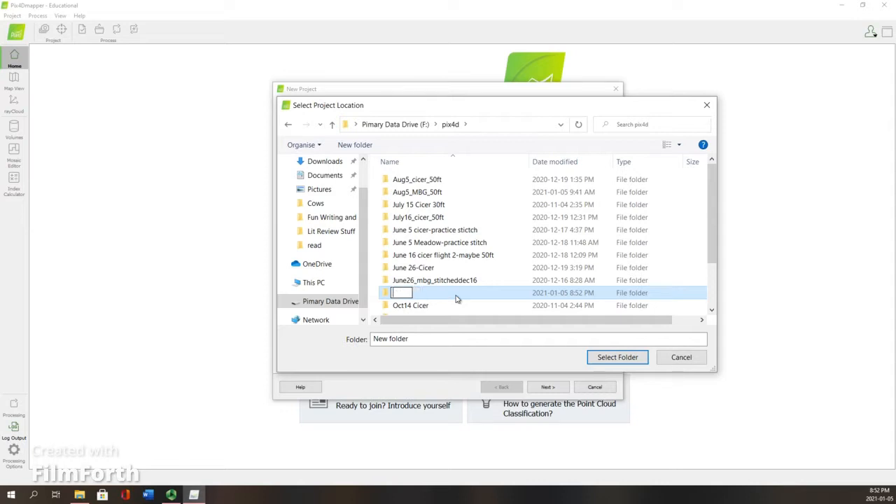
pyautogui.click(618, 357)
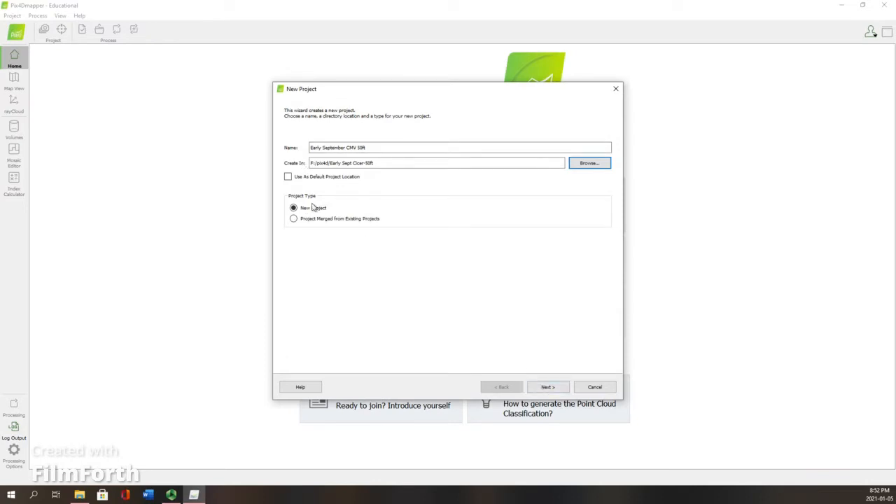
# Browse to the Sept4 Flights > sept4 cicer > 000 flight folder for images.
pyautogui.click(547, 387)
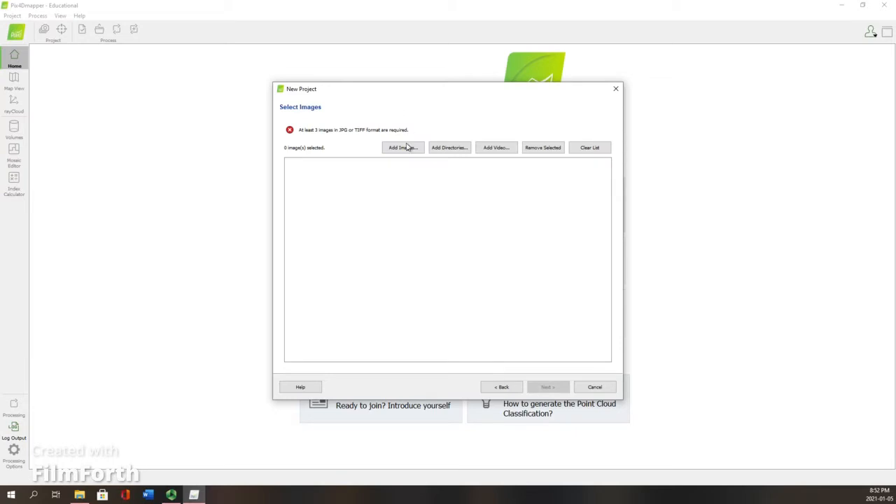
pyautogui.moveTo(404, 148)
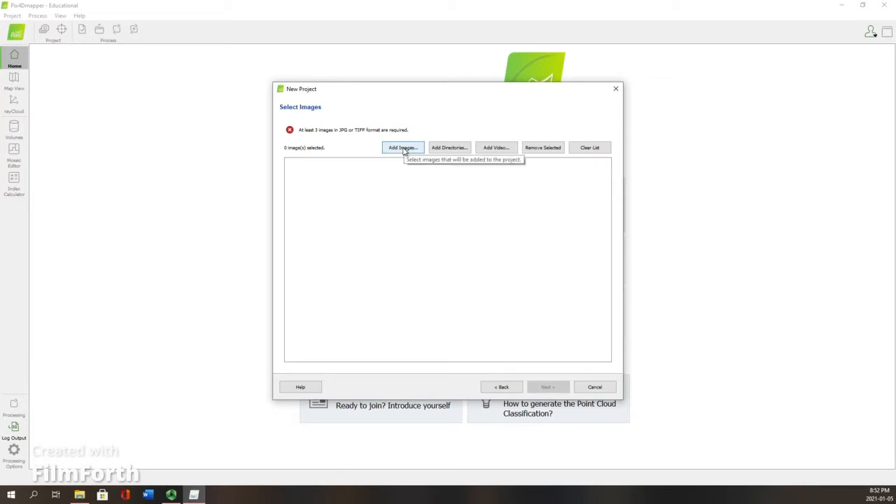
pyautogui.click(402, 147)
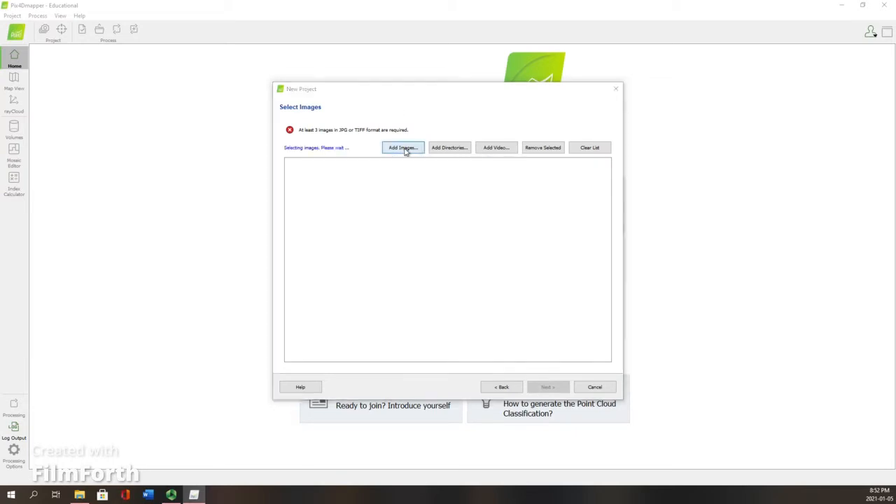
pyautogui.click(404, 147)
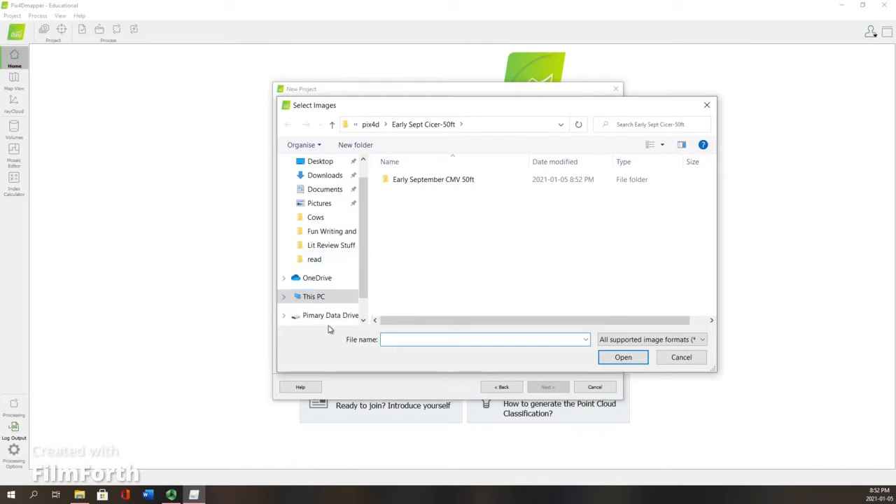
pyautogui.click(330, 315)
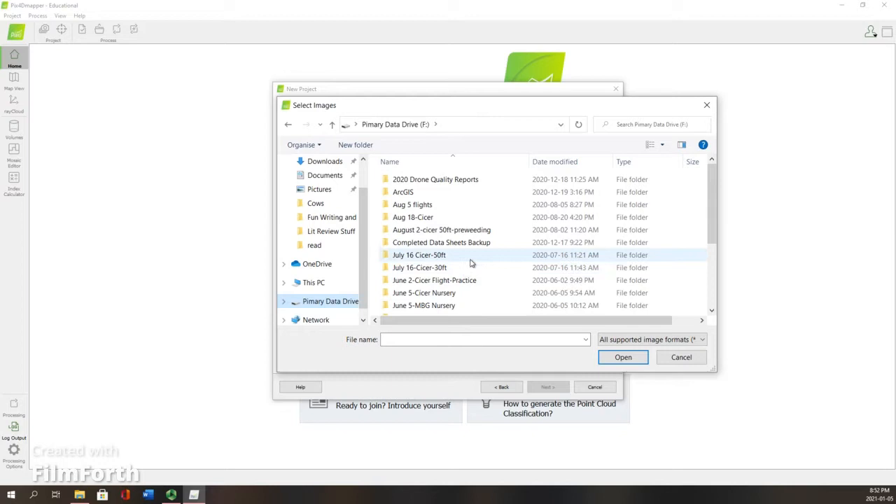
pyautogui.scroll(-3)
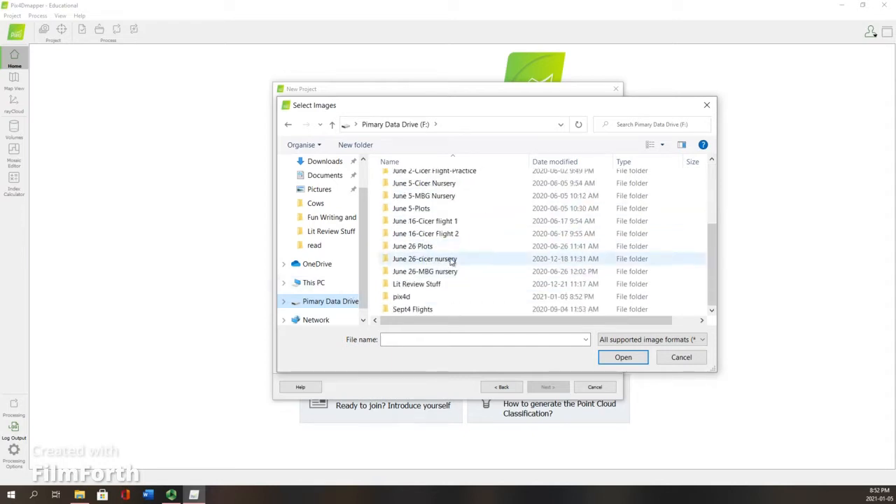
pyautogui.moveTo(429, 284)
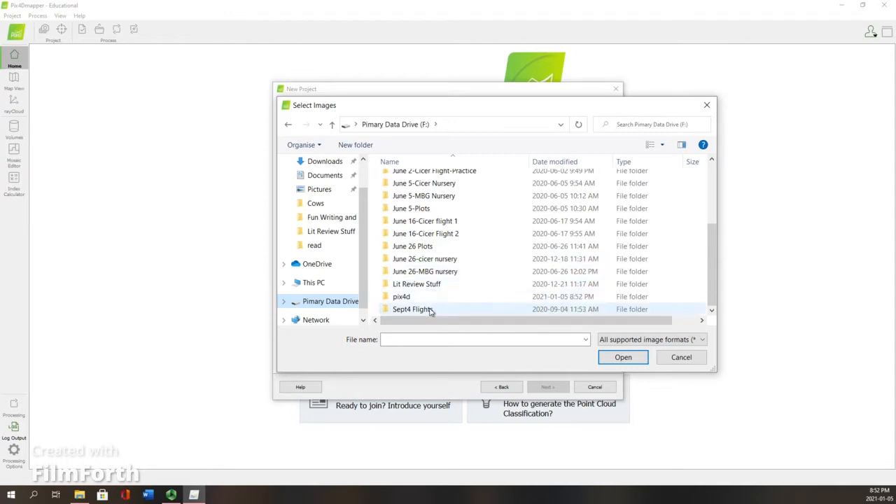
pyautogui.doubleClick(413, 309)
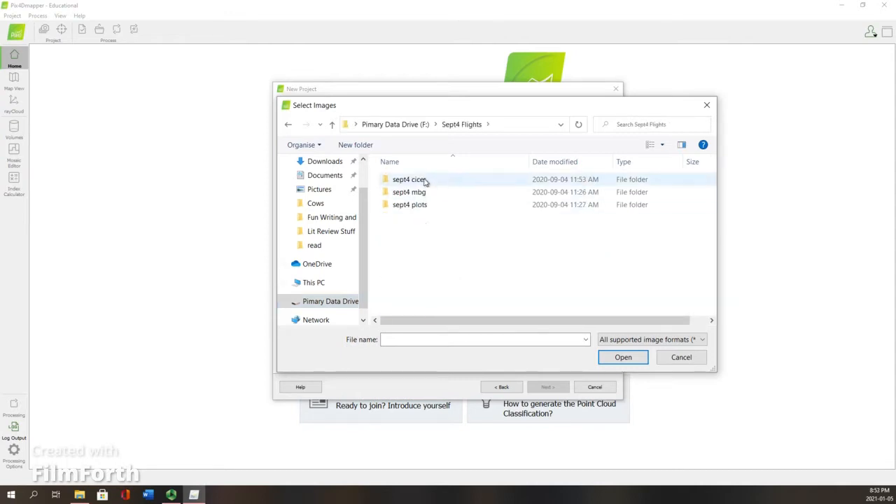
pyautogui.doubleClick(406, 179)
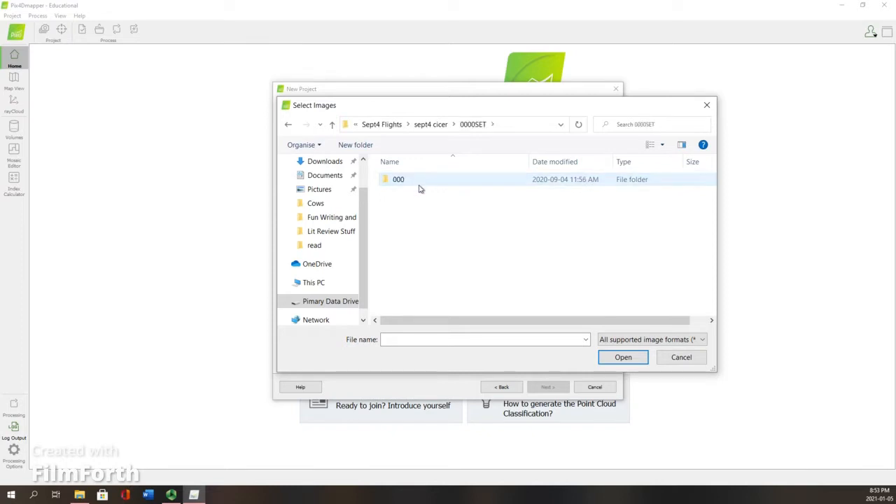
pyautogui.doubleClick(399, 180)
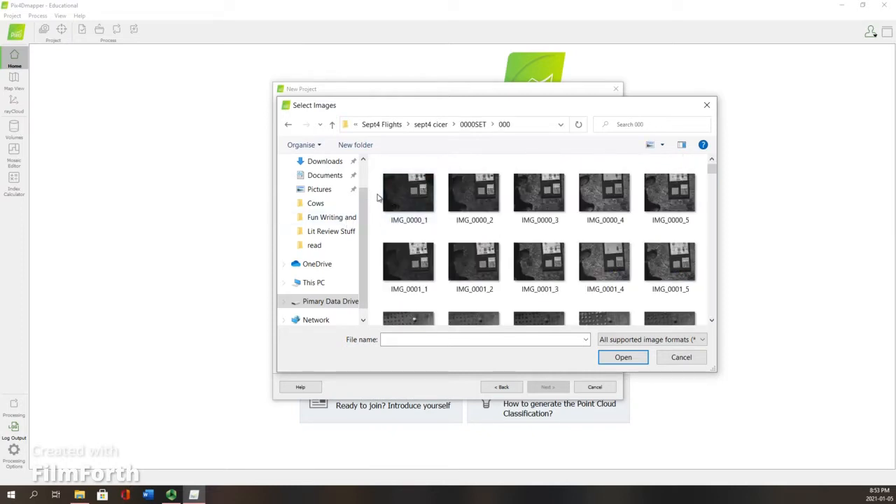
pyautogui.moveTo(379, 206)
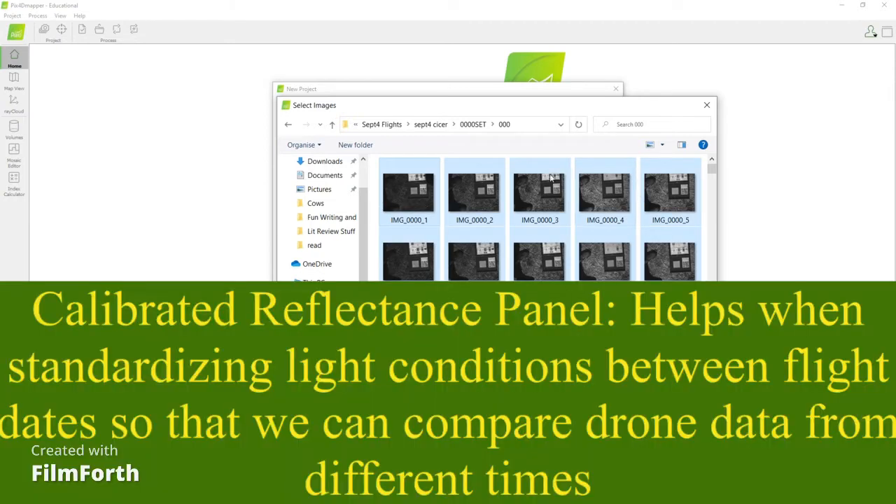
pyautogui.moveTo(583, 189)
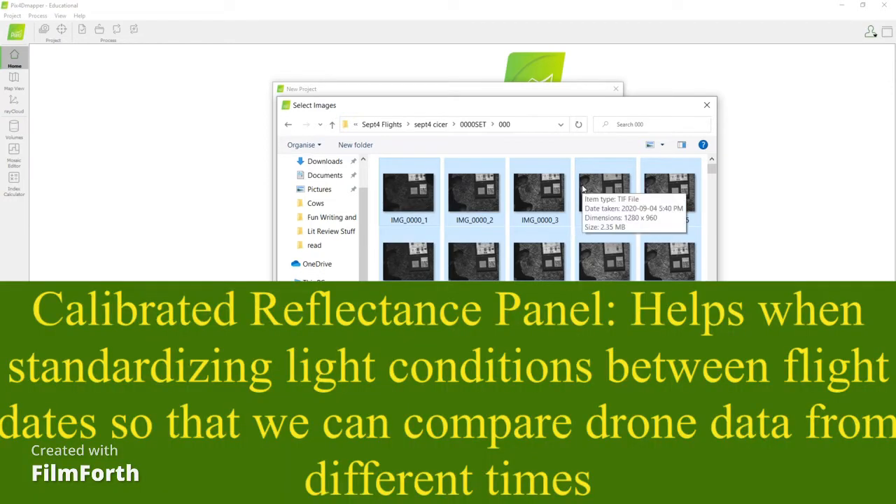
# Add all 725 TIF images from folder 000 to the project.
pyautogui.scroll(-3)
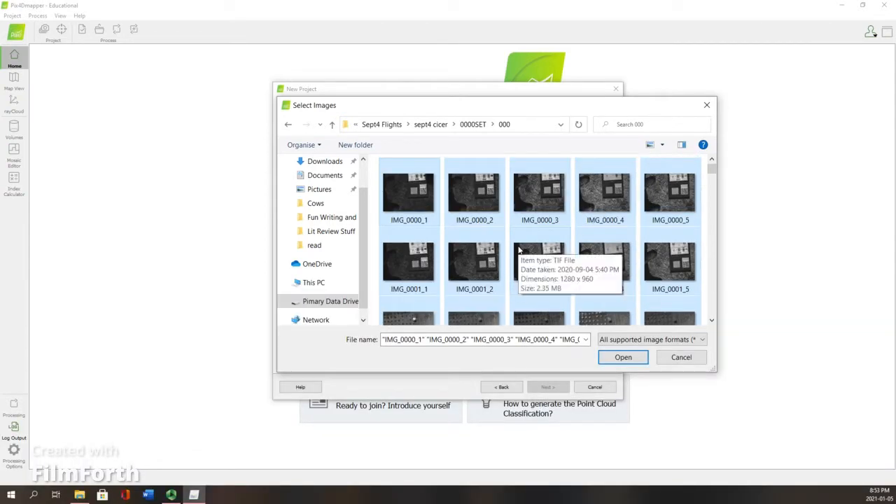
pyautogui.moveTo(602, 257)
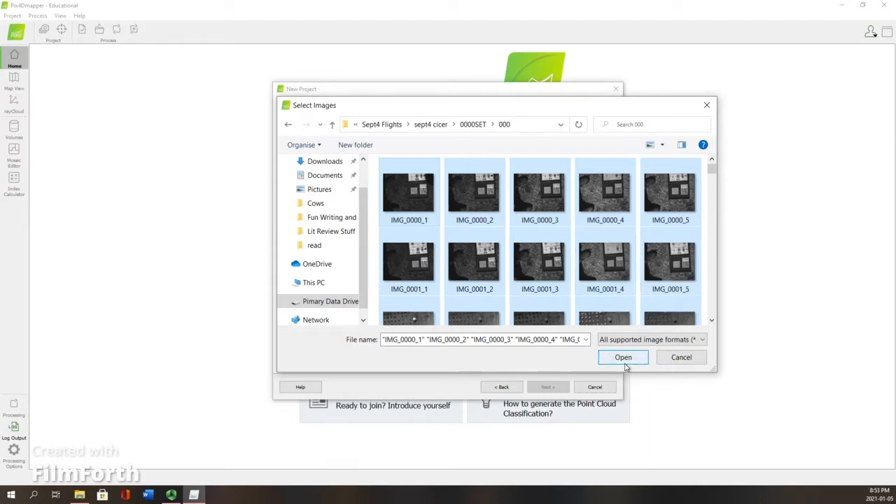
pyautogui.moveTo(622, 357)
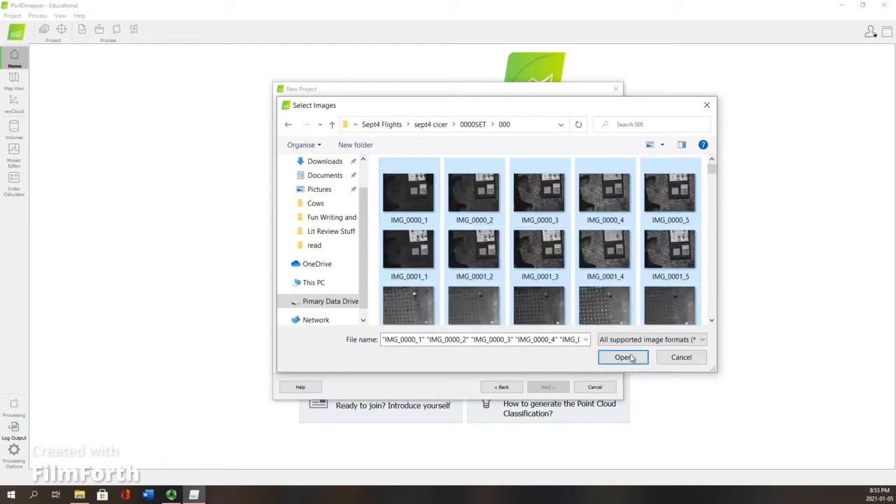
pyautogui.click(622, 357)
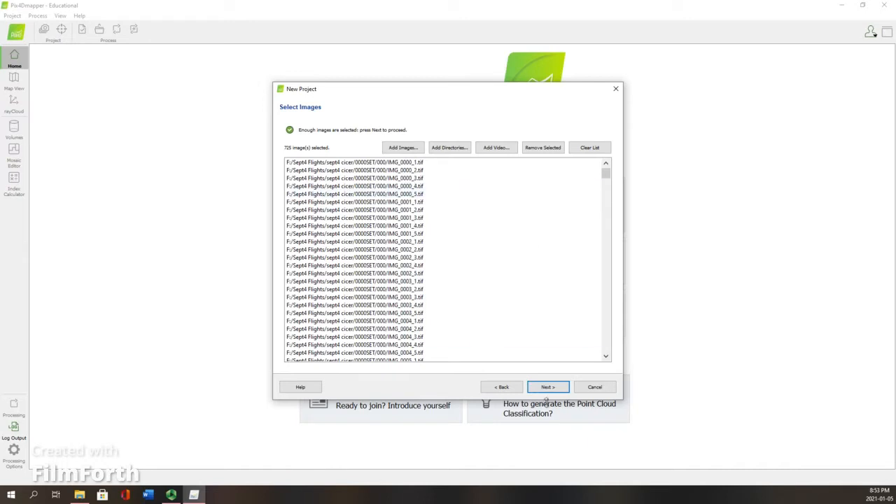
# Accept the detected image properties and auto-detected WGS 84 / UTM zone 13N output system.
pyautogui.click(548, 386)
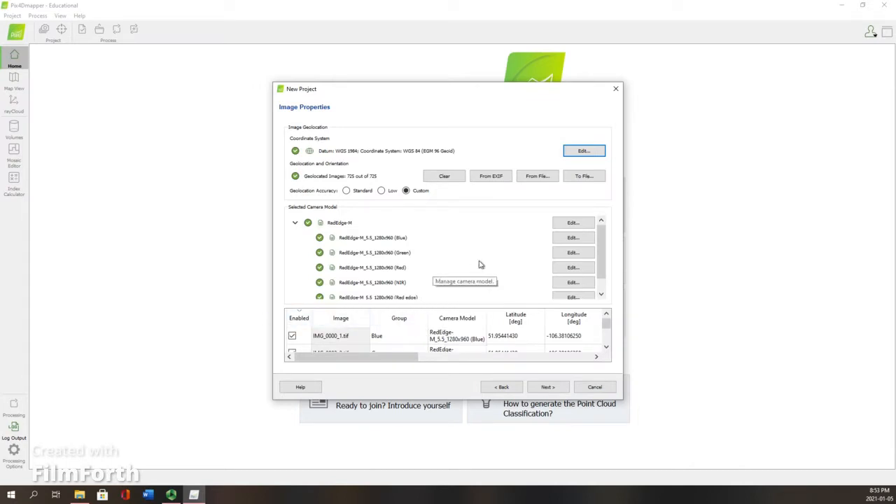
pyautogui.moveTo(484, 269)
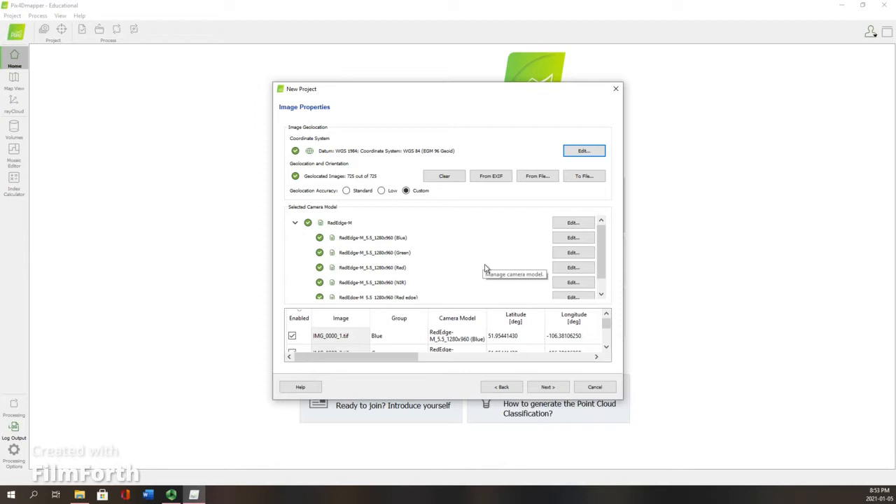
pyautogui.moveTo(447, 260)
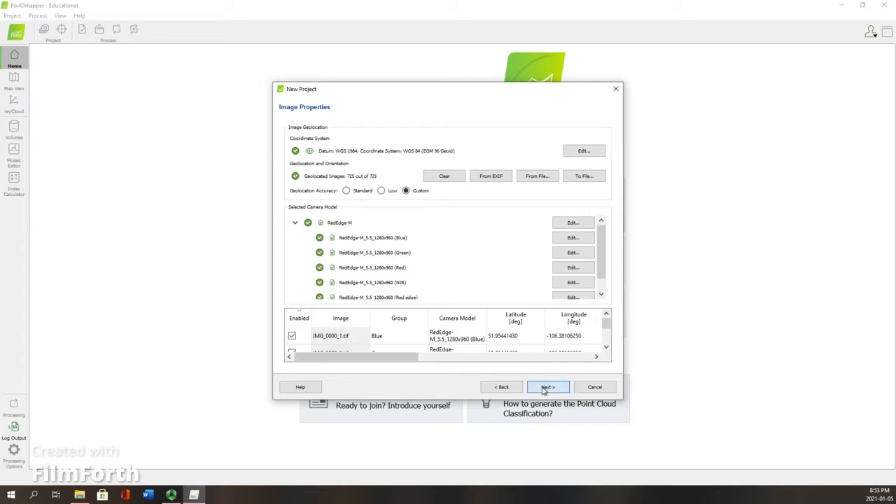
pyautogui.click(548, 386)
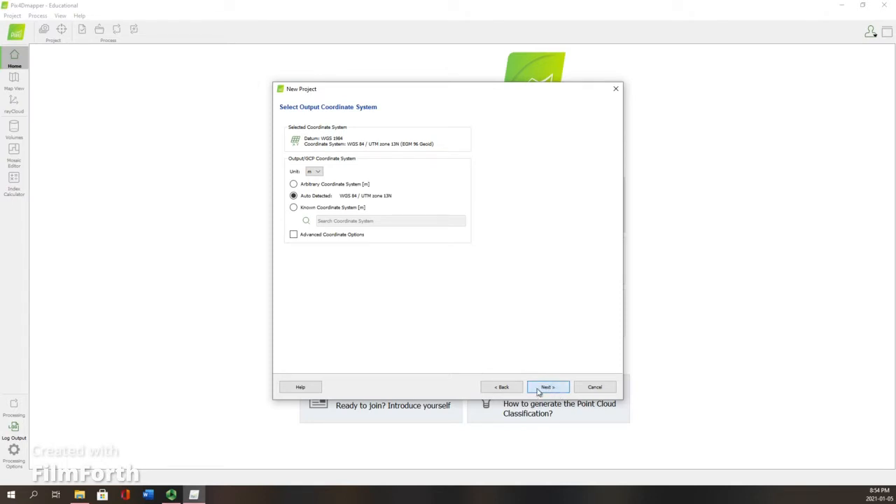
pyautogui.click(548, 386)
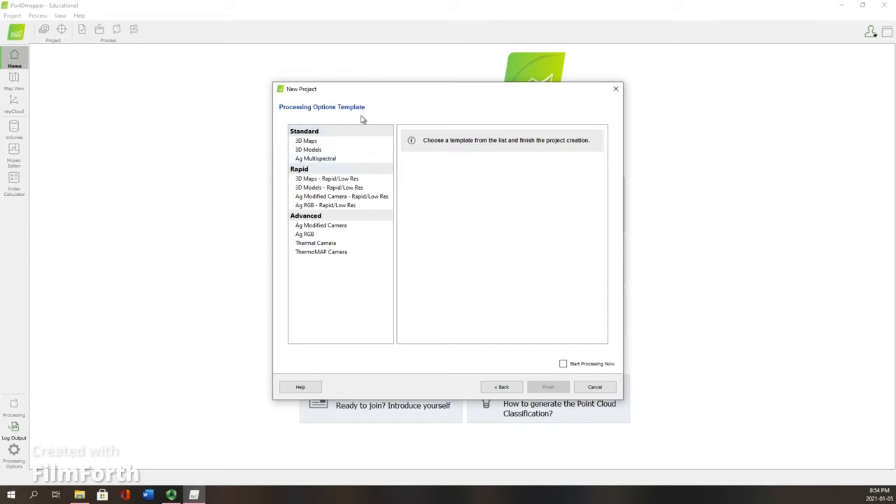
# Finish creating the project with the Ag Multispectral standard template.
pyautogui.click(313, 158)
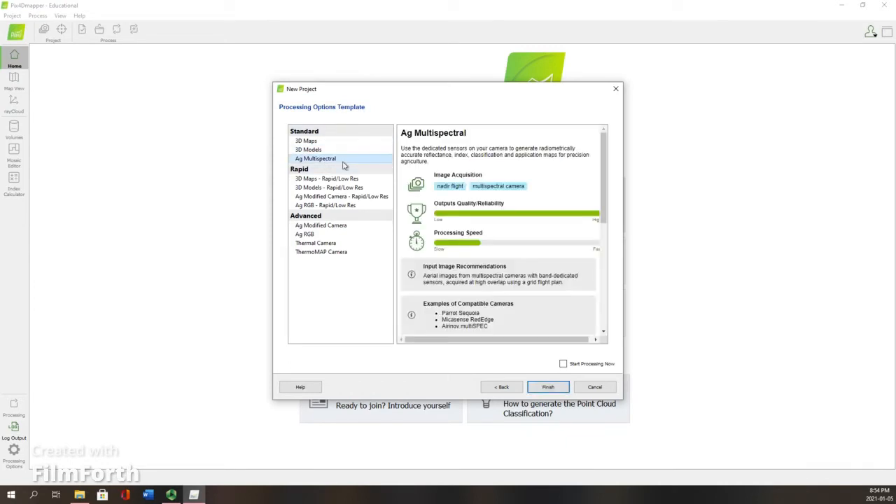
pyautogui.moveTo(330, 163)
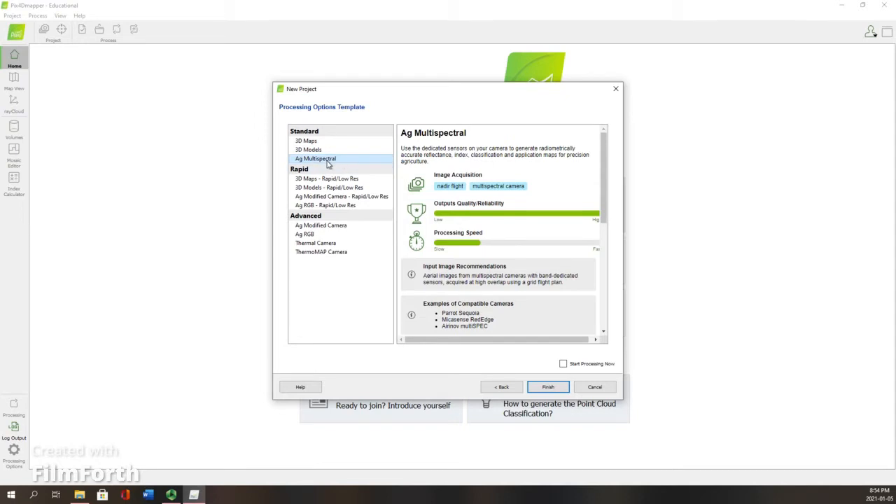
pyautogui.moveTo(348, 162)
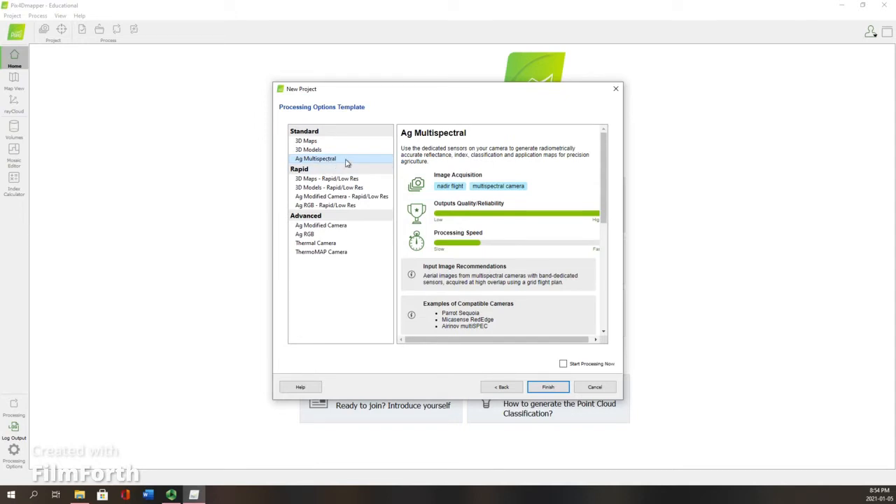
pyautogui.moveTo(548, 388)
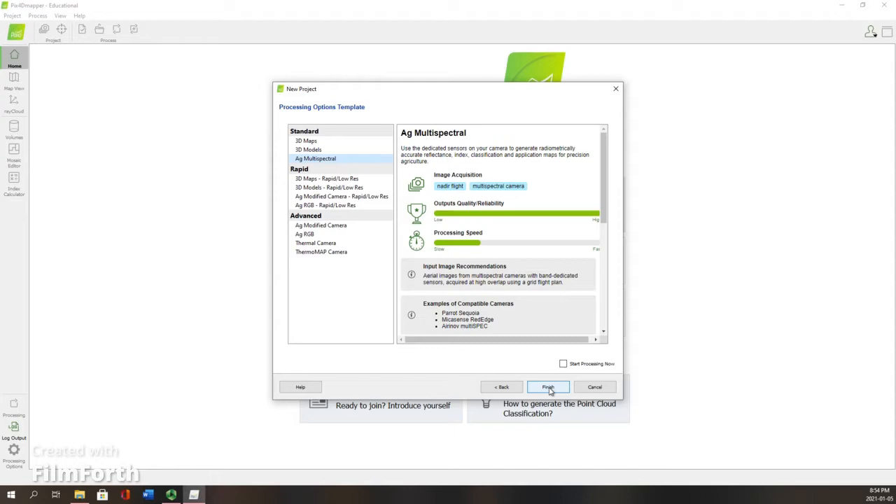
pyautogui.click(548, 387)
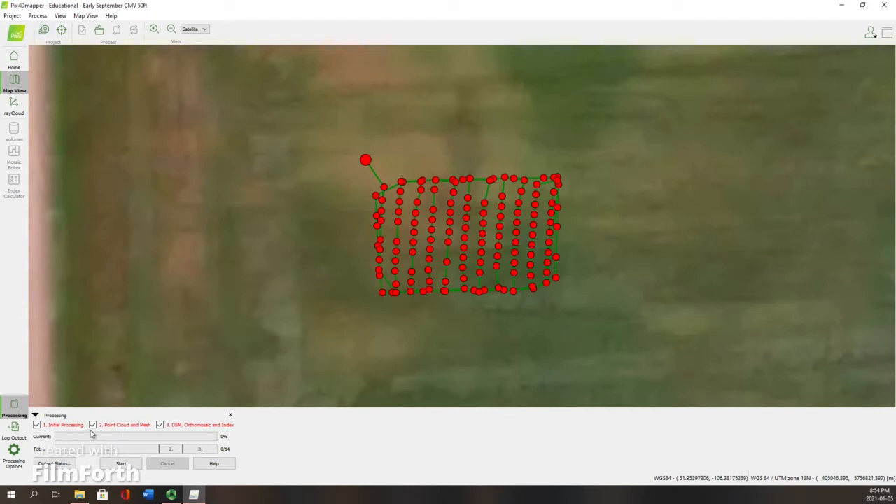
# Leave only Initial Processing enabled, turning off Point Cloud/Mesh and DSM/Orthomosaic/Index.
pyautogui.click(100, 425)
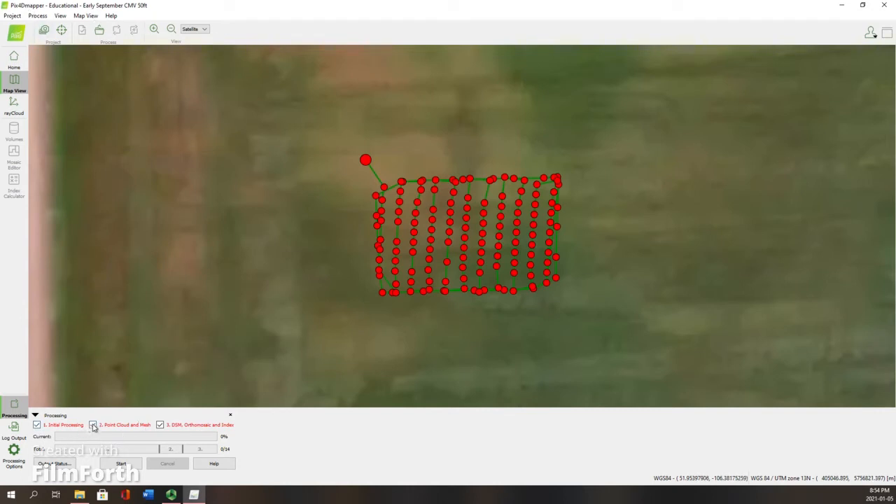
pyautogui.click(93, 424)
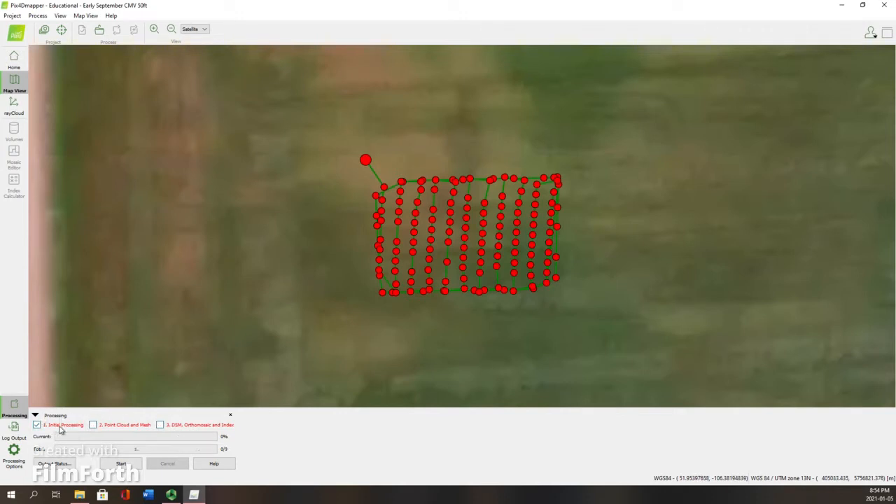
pyautogui.click(24, 15)
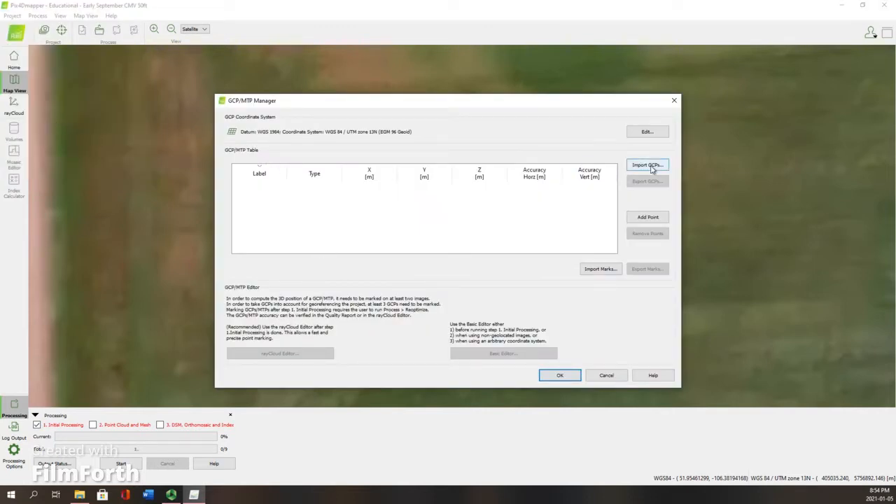
pyautogui.moveTo(658, 203)
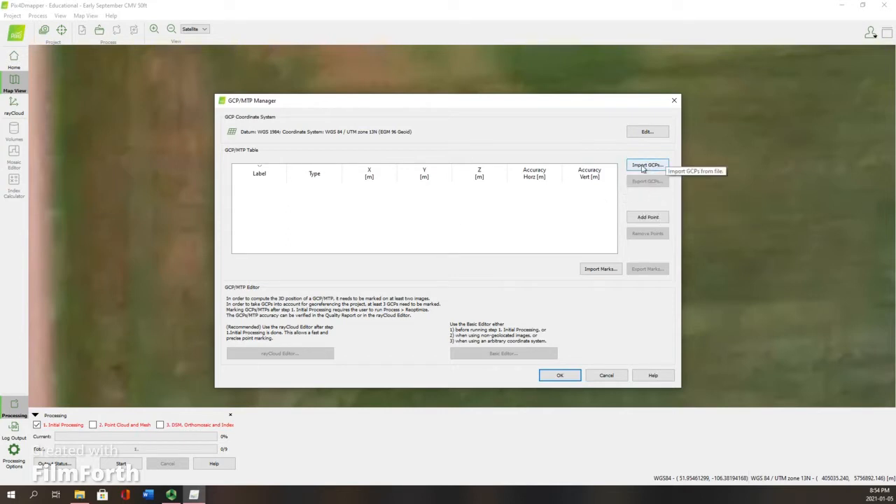
# Import four GCPs from cicer_GCP_coord.txt in Documents > Grad SChool > Field Info, X,Y,Z order.
pyautogui.click(647, 164)
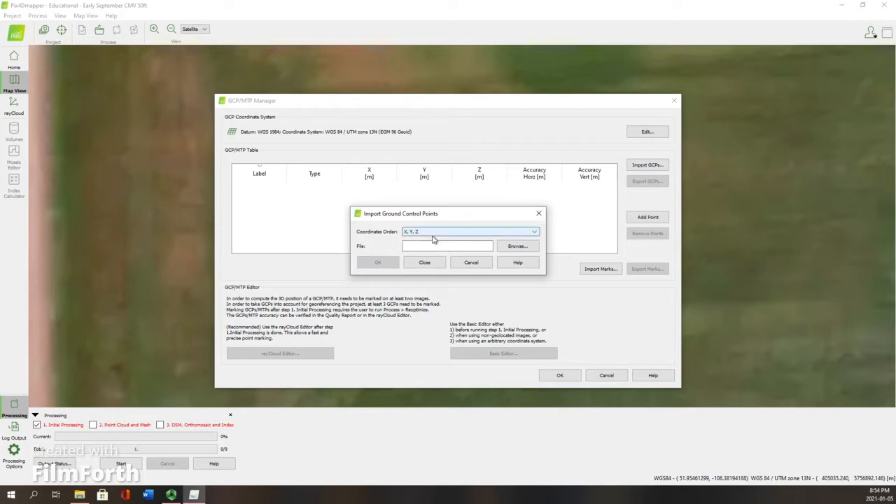
pyautogui.click(518, 246)
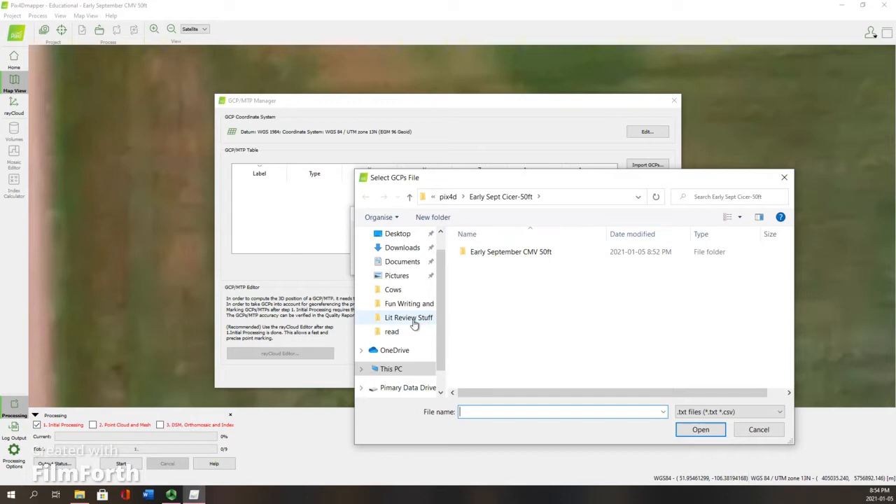
pyautogui.click(402, 261)
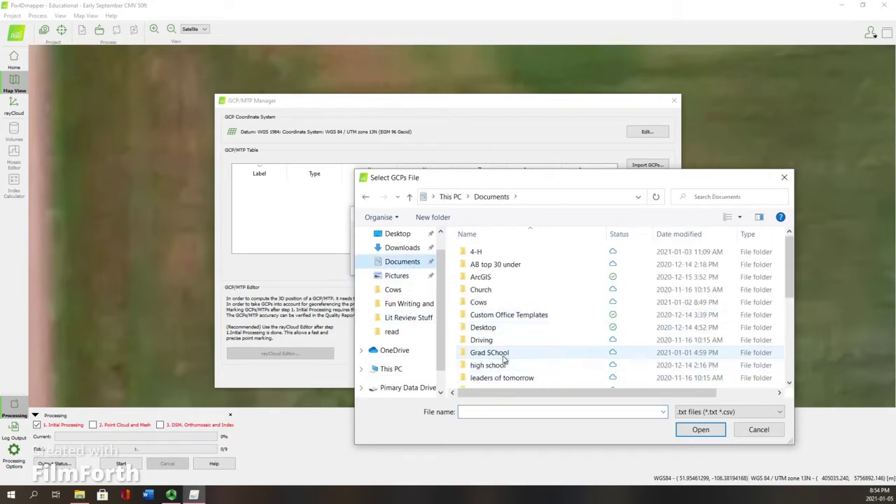
pyautogui.doubleClick(488, 352)
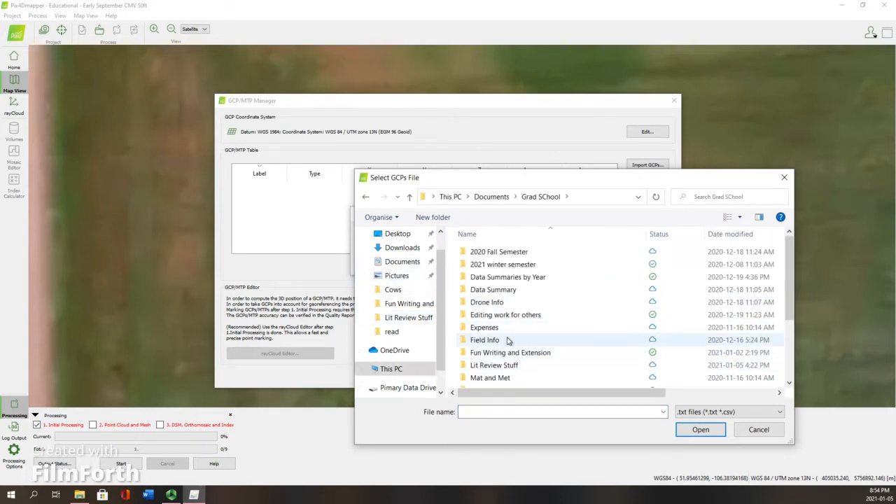
pyautogui.doubleClick(484, 340)
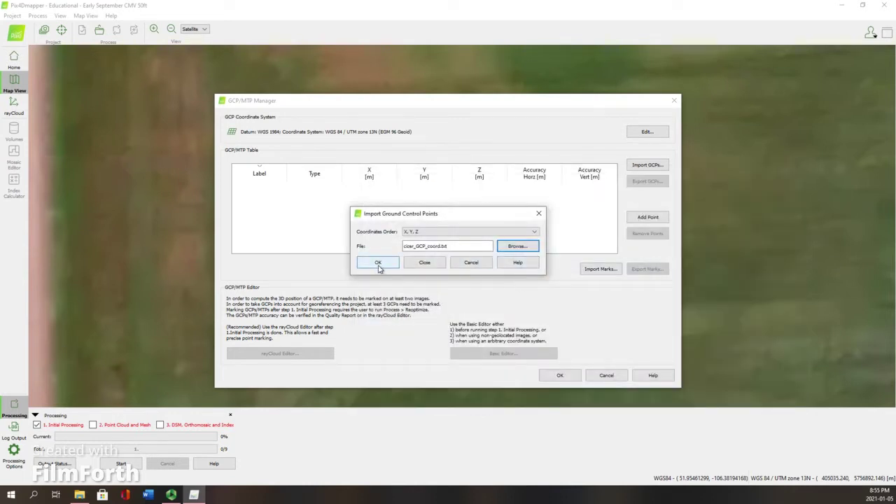
pyautogui.click(377, 261)
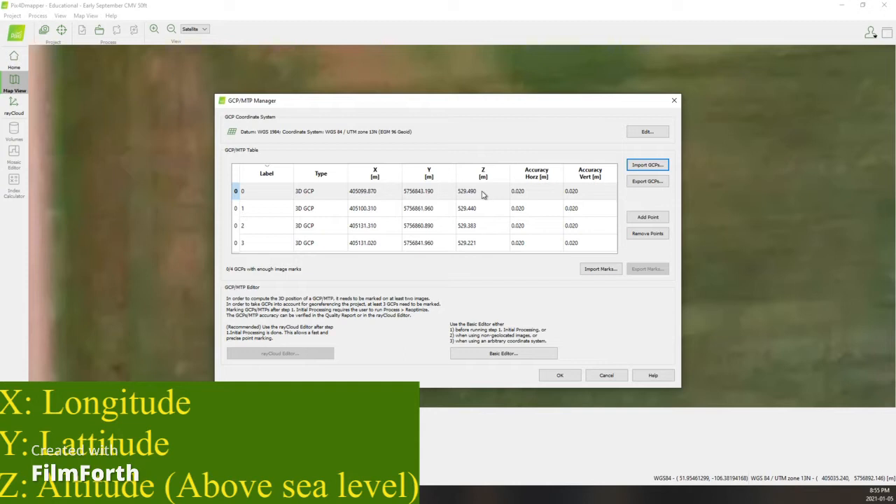
# Relabel the four ground control points SW, NW, NE and SE.
pyautogui.doubleClick(264, 190)
pyautogui.write('5')
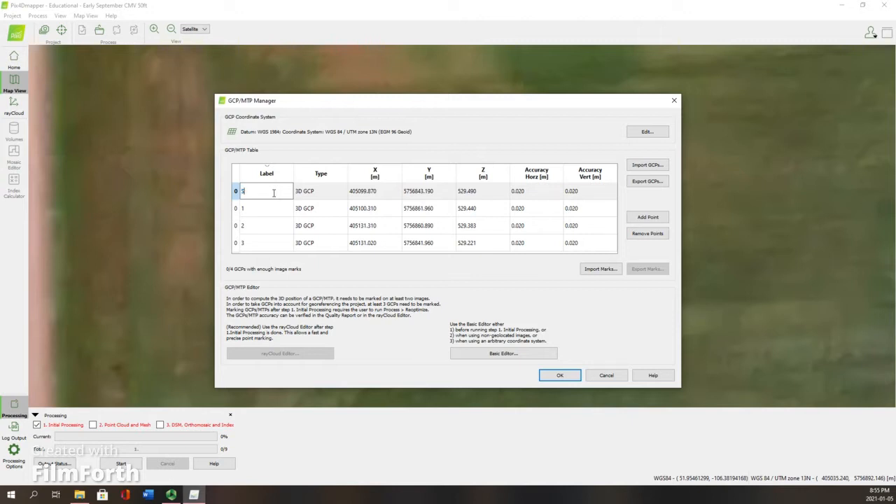
pyautogui.write('SW')
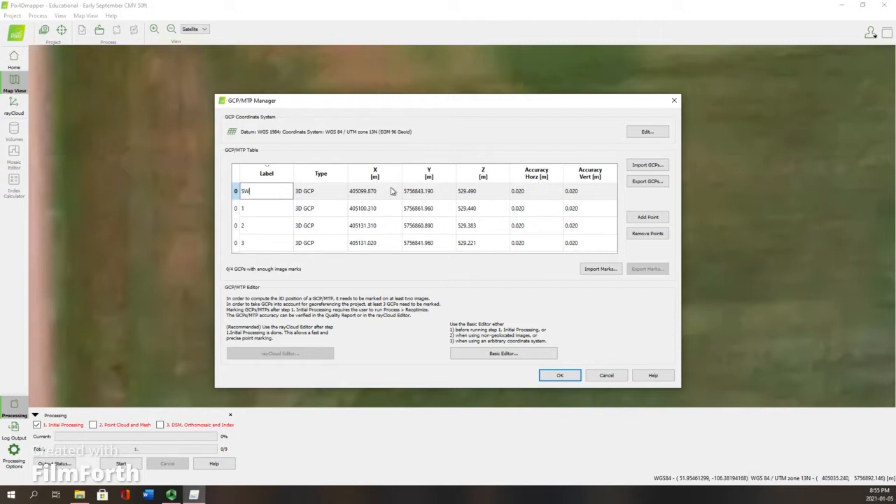
pyautogui.click(263, 208)
pyautogui.write('NW')
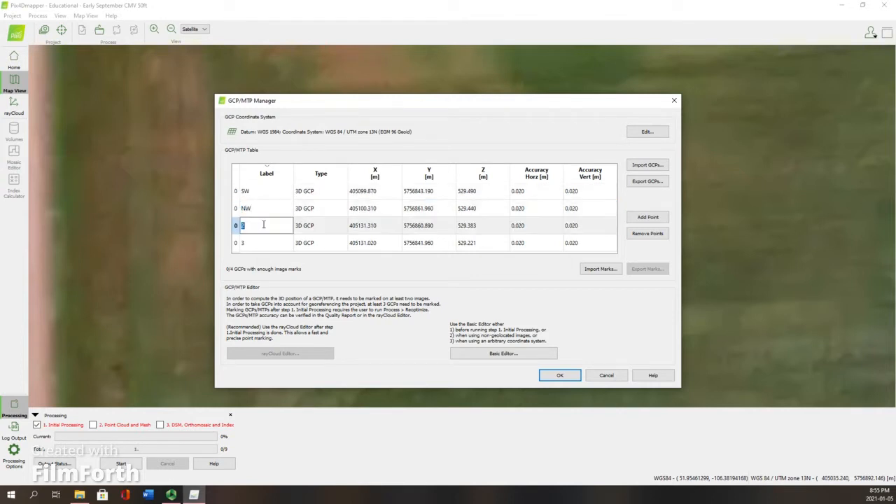
pyautogui.write('NE')
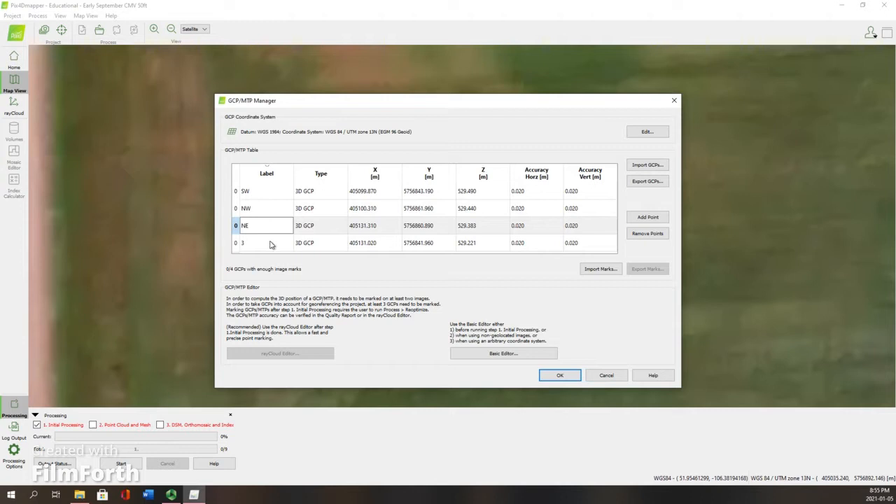
pyautogui.write('SE')
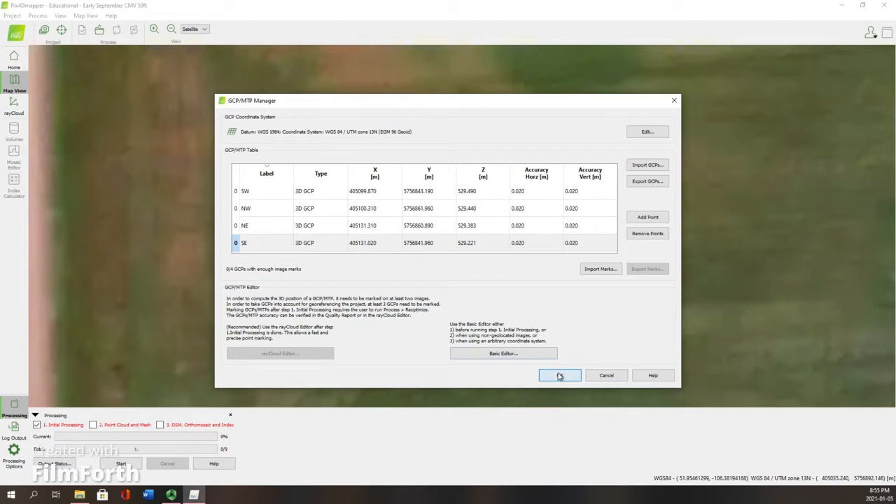
# Close the GCP manager and run Initial Processing on the project.
pyautogui.click(560, 374)
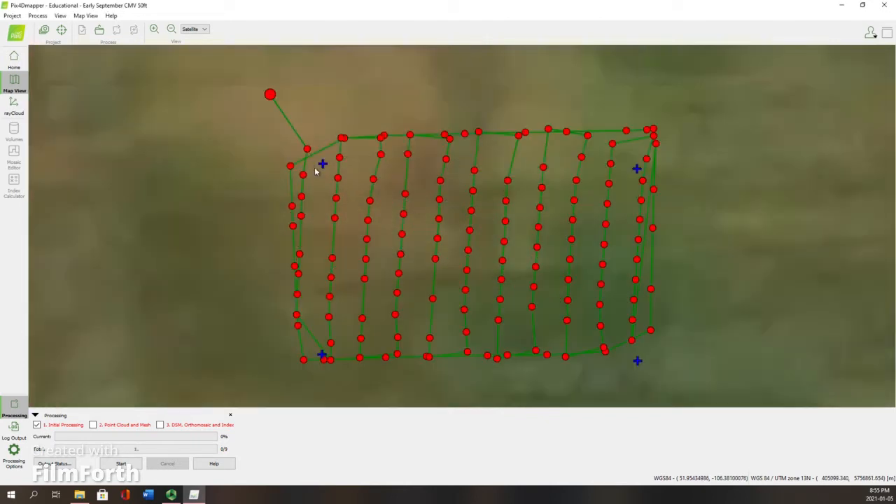
pyautogui.moveTo(639, 334)
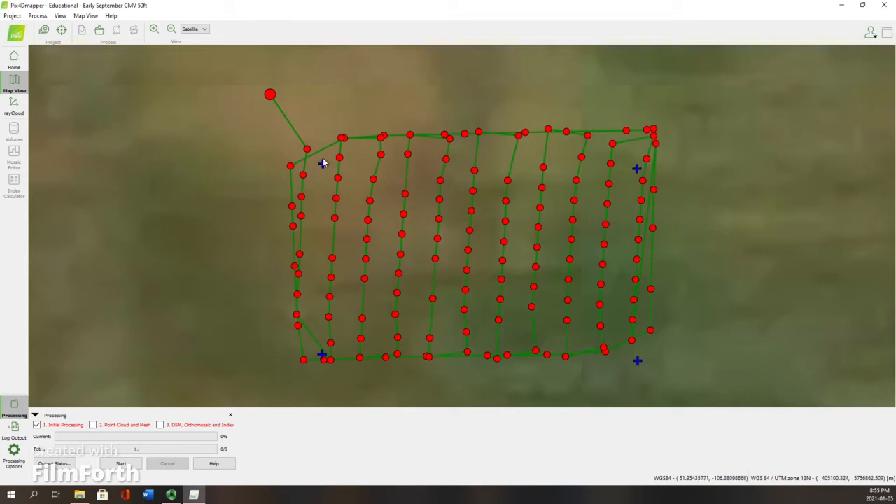
pyautogui.moveTo(112, 456)
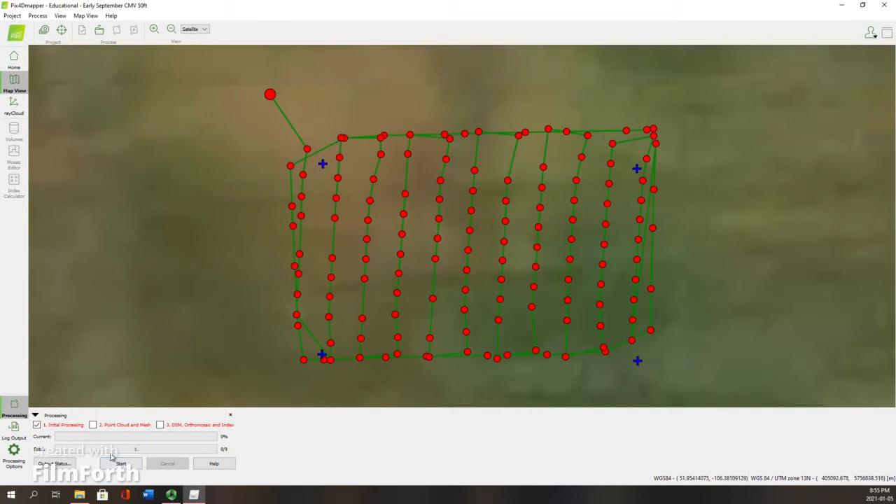
pyautogui.moveTo(116, 428)
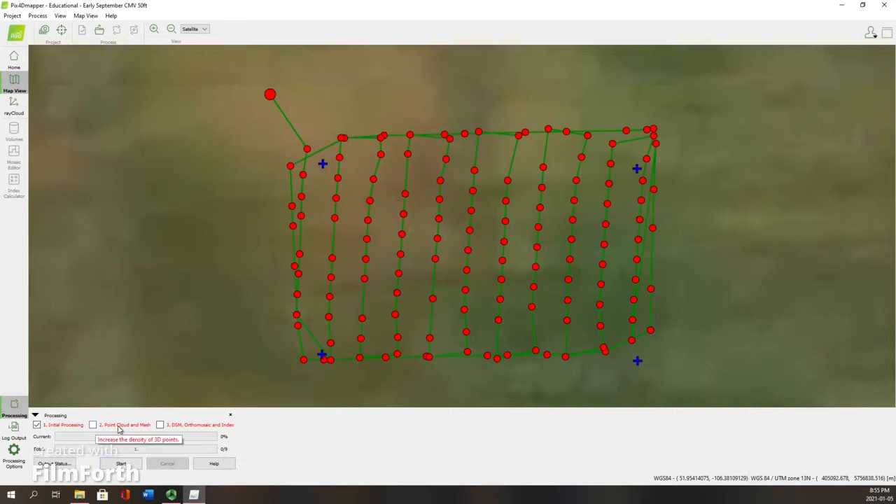
pyautogui.moveTo(190, 425)
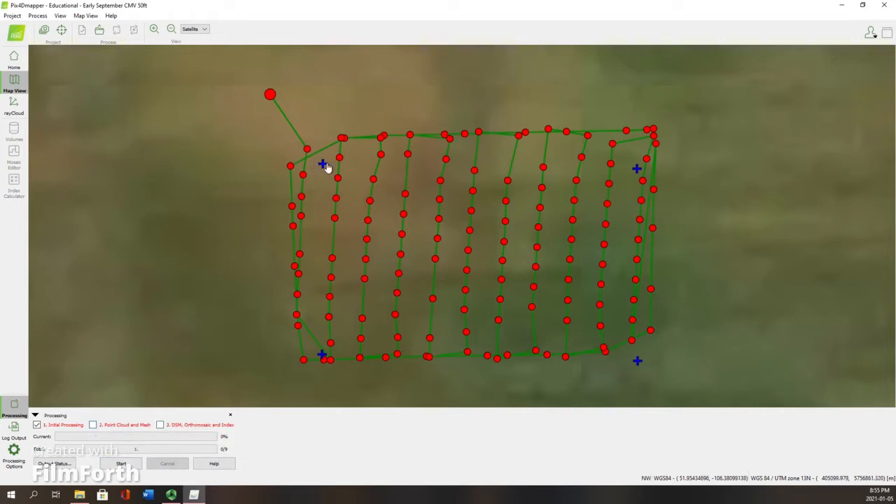
pyautogui.moveTo(231, 427)
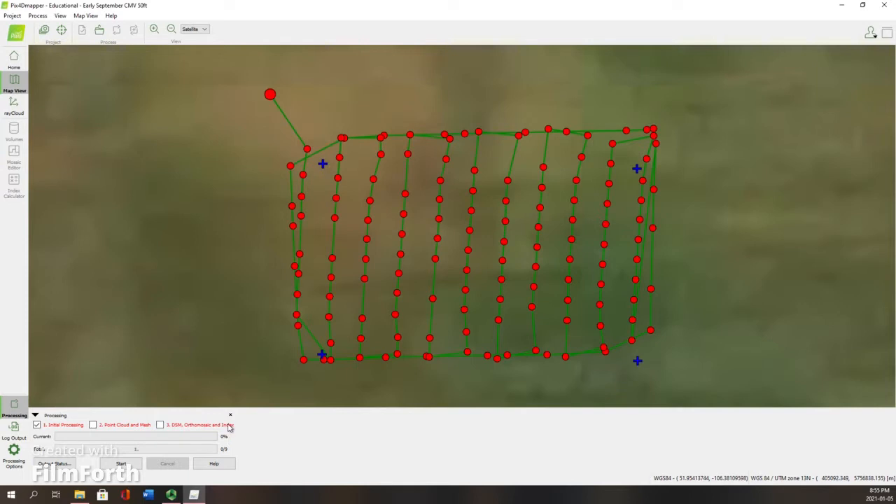
pyautogui.moveTo(194, 424)
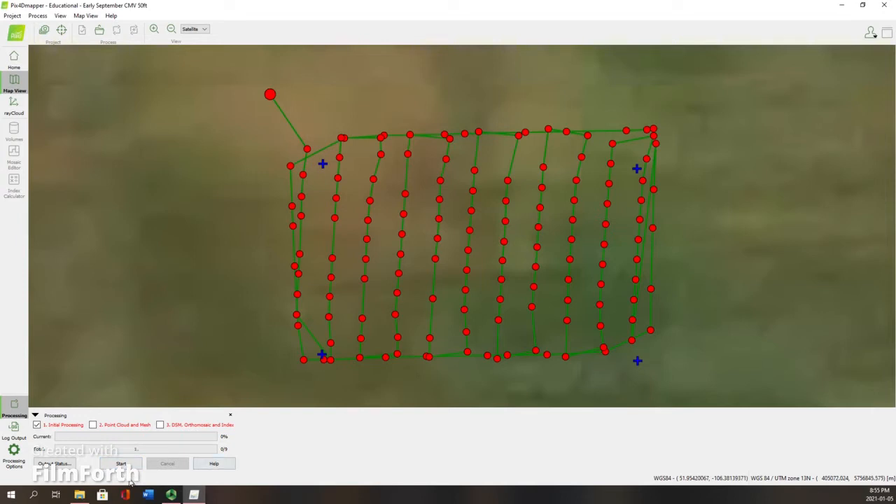
pyautogui.click(121, 464)
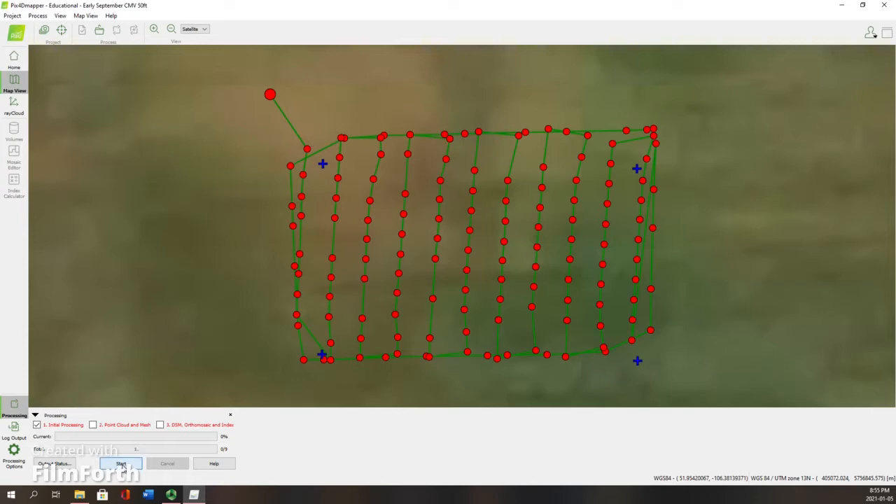
pyautogui.click(120, 464)
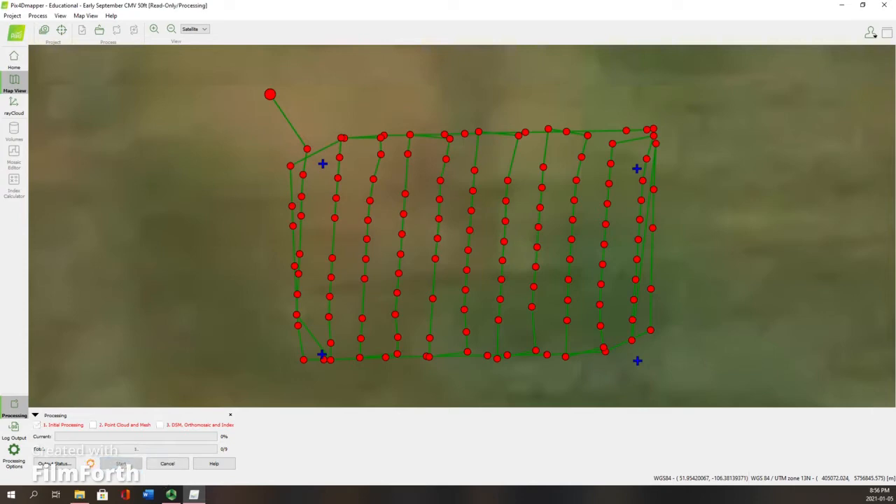
pyautogui.click(14, 105)
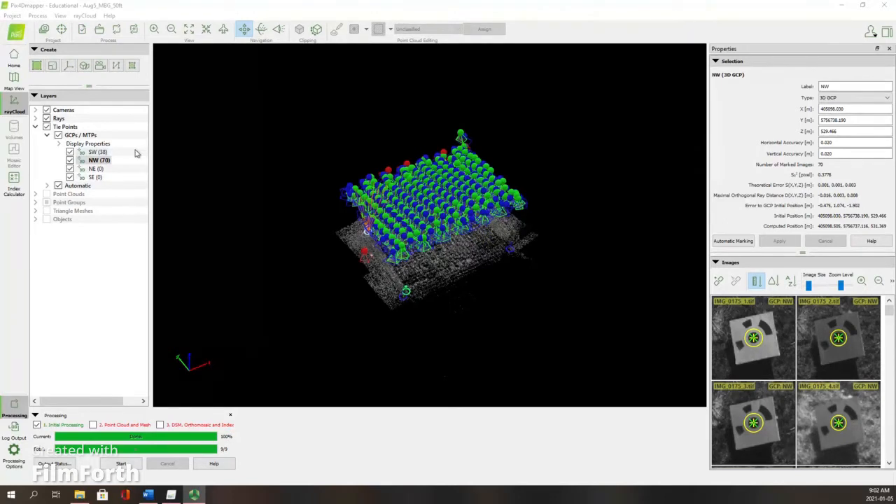
pyautogui.moveTo(104, 412)
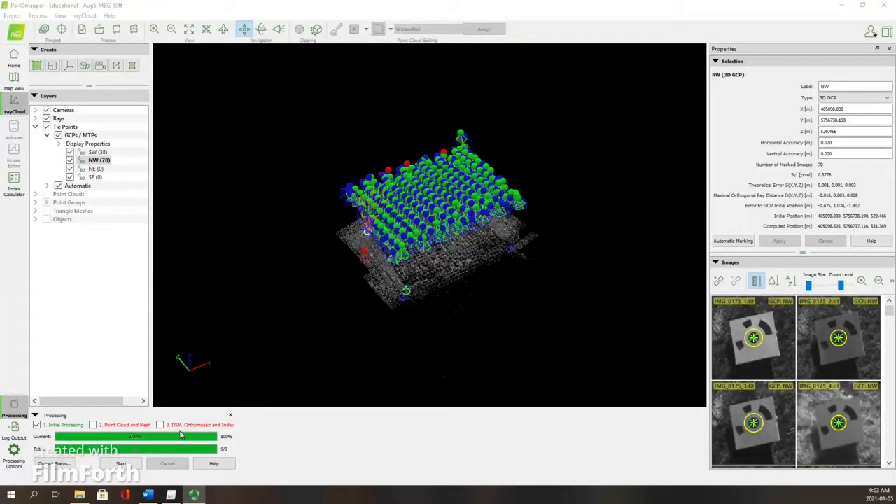
pyautogui.moveTo(231, 429)
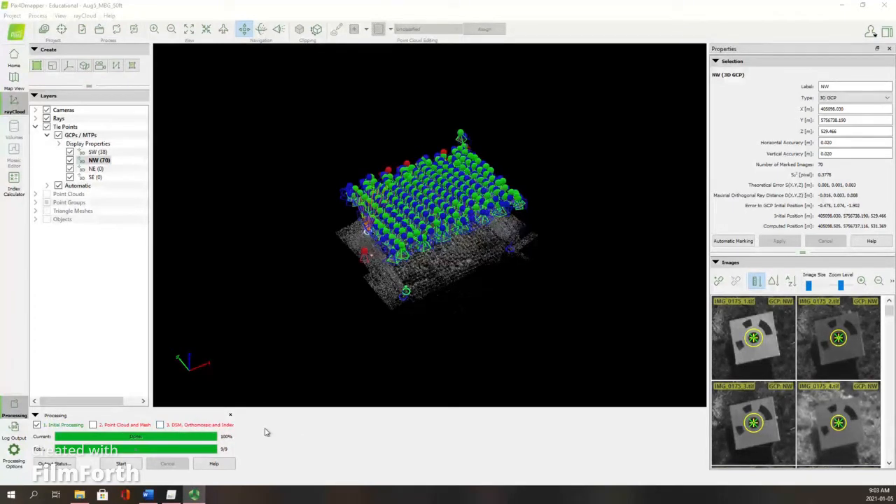
pyautogui.moveTo(261, 410)
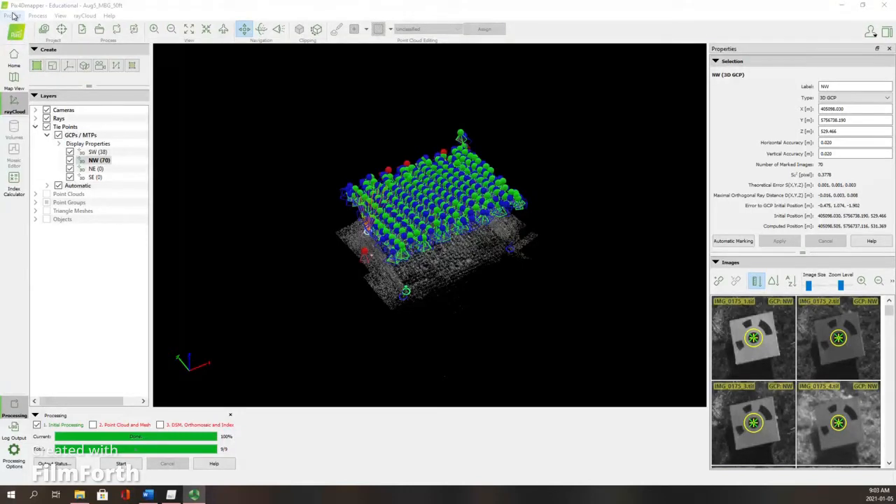
pyautogui.click(17, 16)
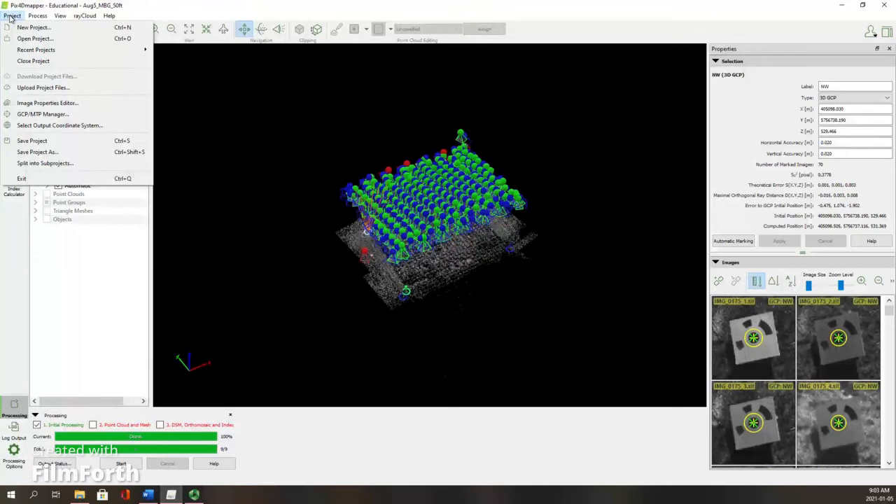
pyautogui.moveTo(47, 103)
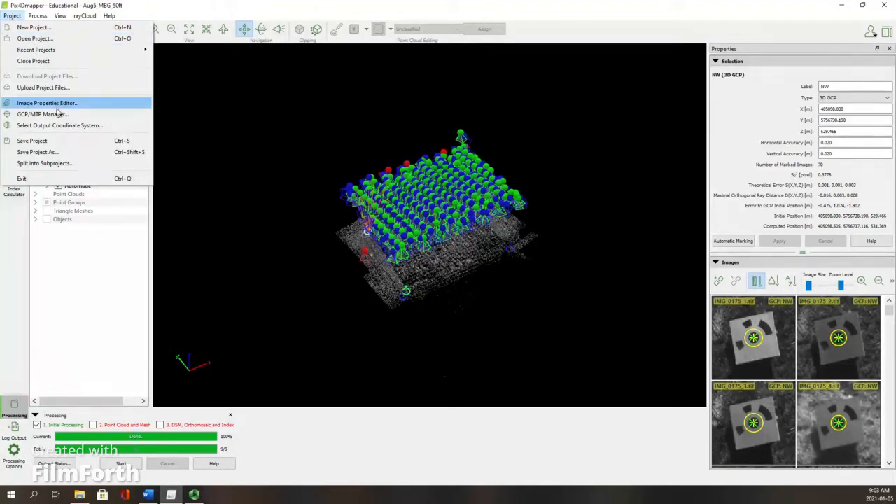
pyautogui.moveTo(56, 114)
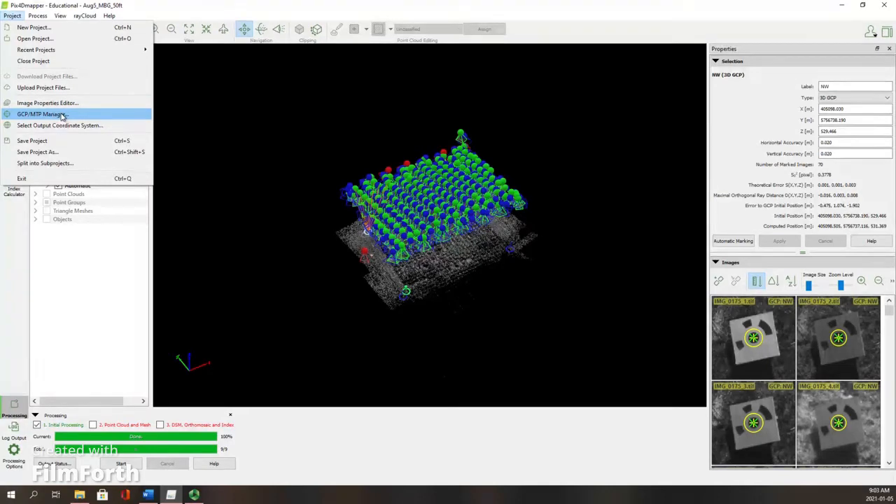
# Review the GCP table (NE and SE unmarked) and go to the rayCloud editor to mark them.
pyautogui.click(42, 114)
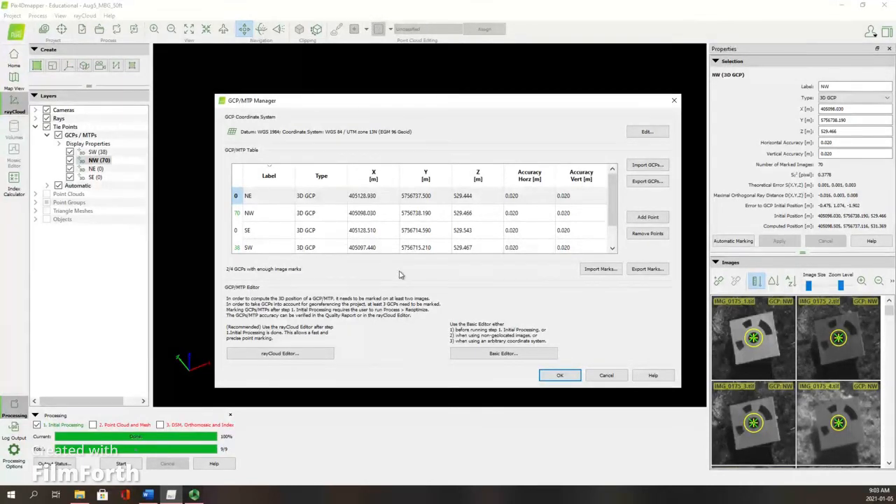
pyautogui.moveTo(334, 385)
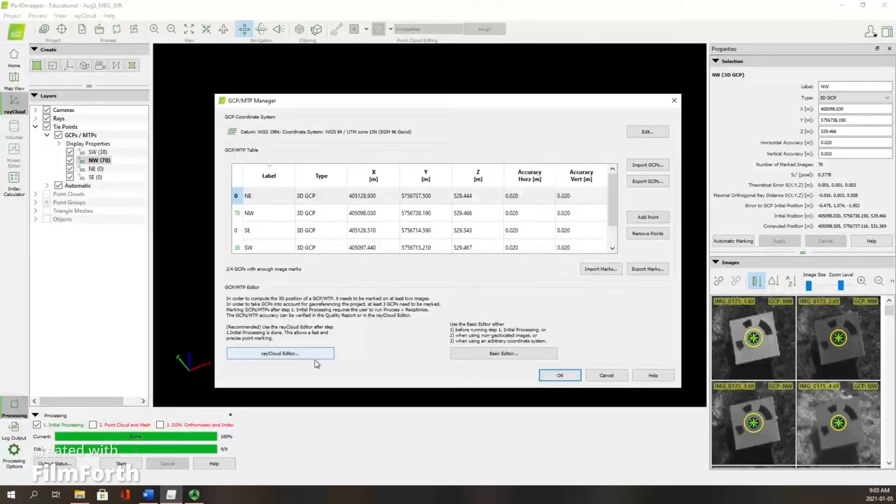
pyautogui.click(560, 375)
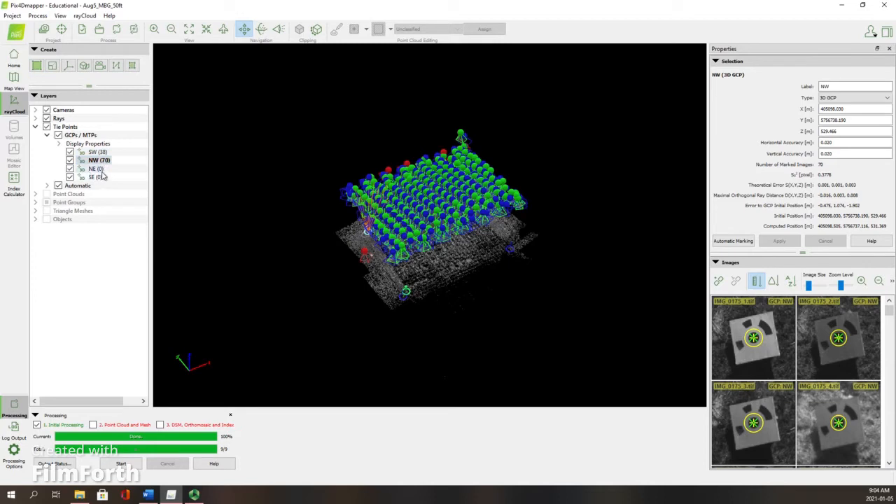
# Mark the NE target centre in its images, including IMG_0138_5.tif.
pyautogui.click(96, 169)
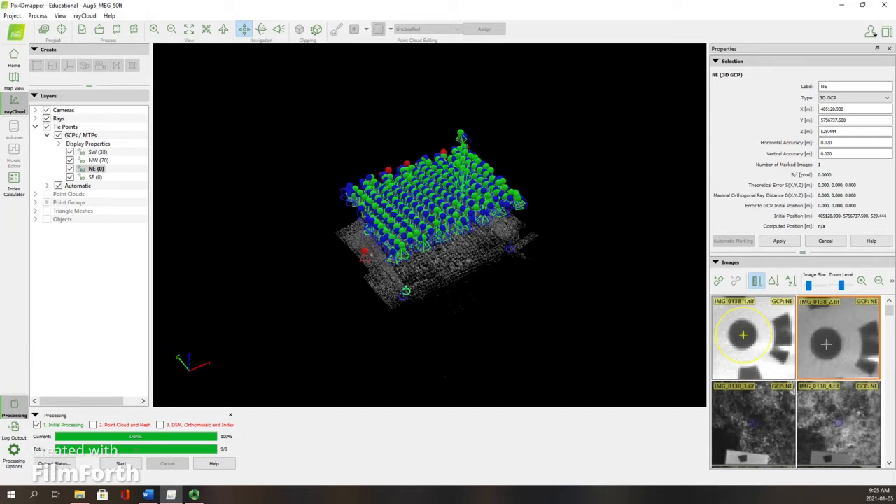
pyautogui.click(830, 342)
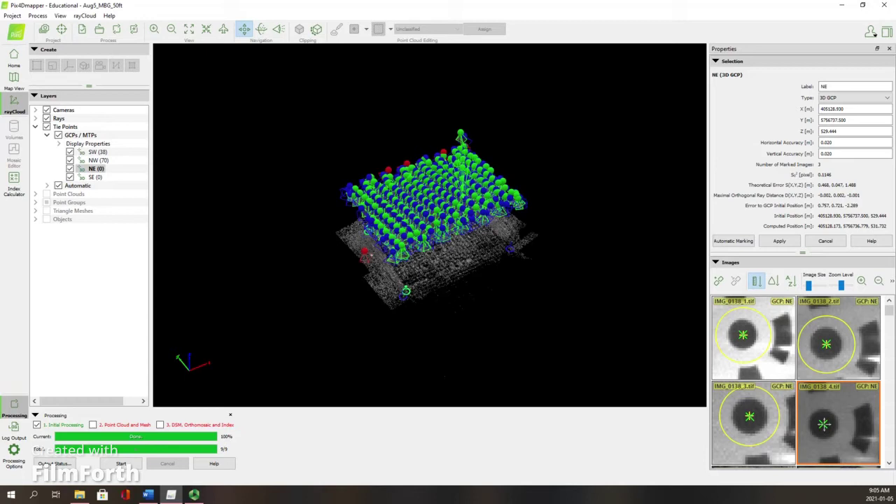
pyautogui.click(842, 434)
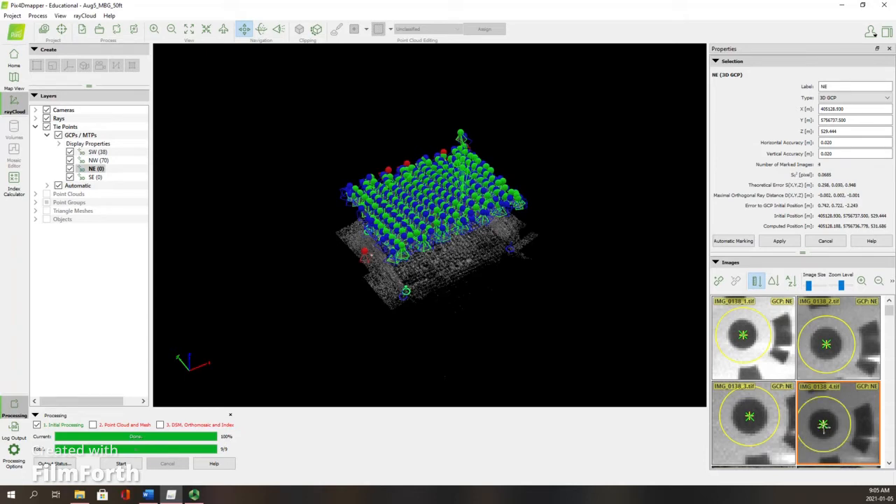
pyautogui.scroll(-3)
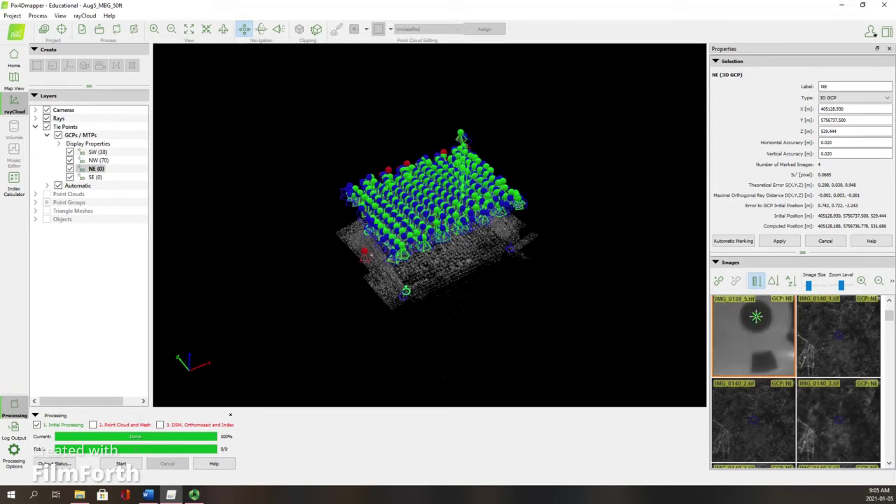
pyautogui.click(733, 241)
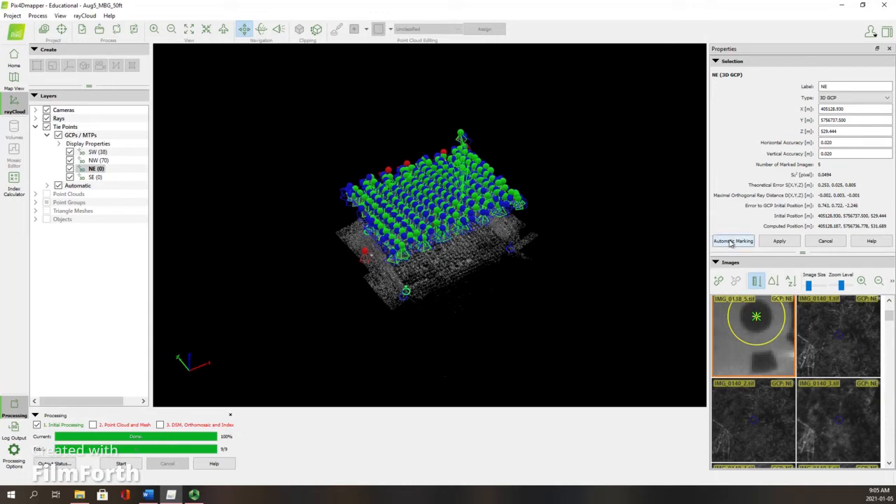
# Auto-mark NE, then click the NE target centre in further image thumbnails down the Images panel.
pyautogui.click(734, 240)
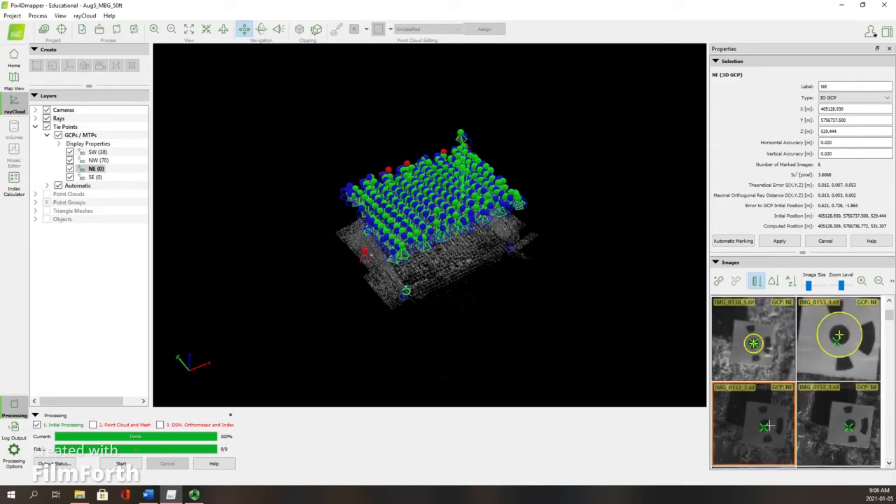
pyautogui.click(763, 431)
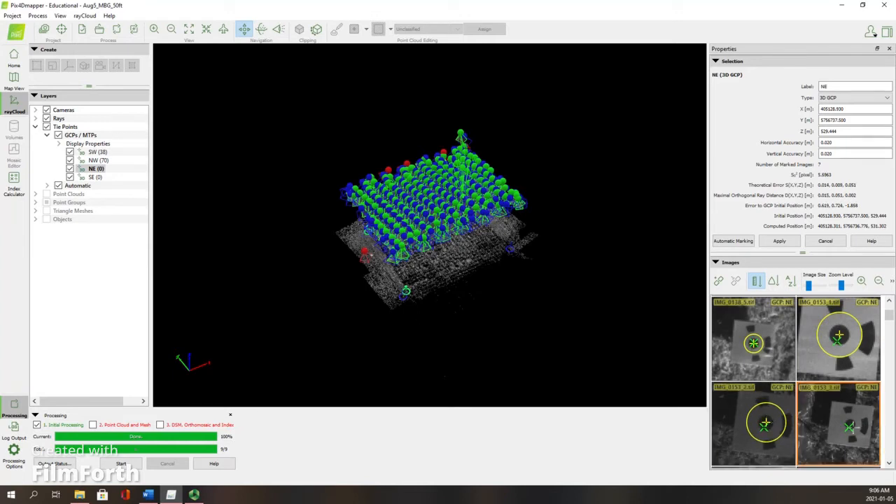
pyautogui.click(850, 422)
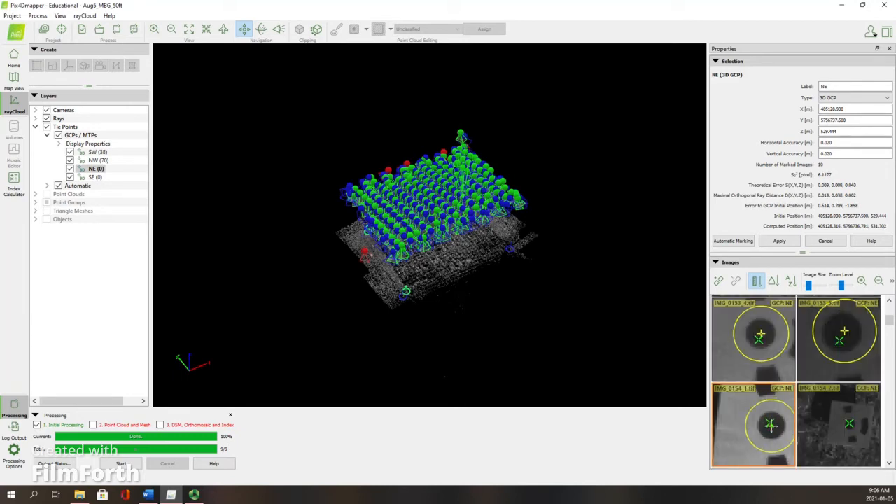
pyautogui.click(851, 429)
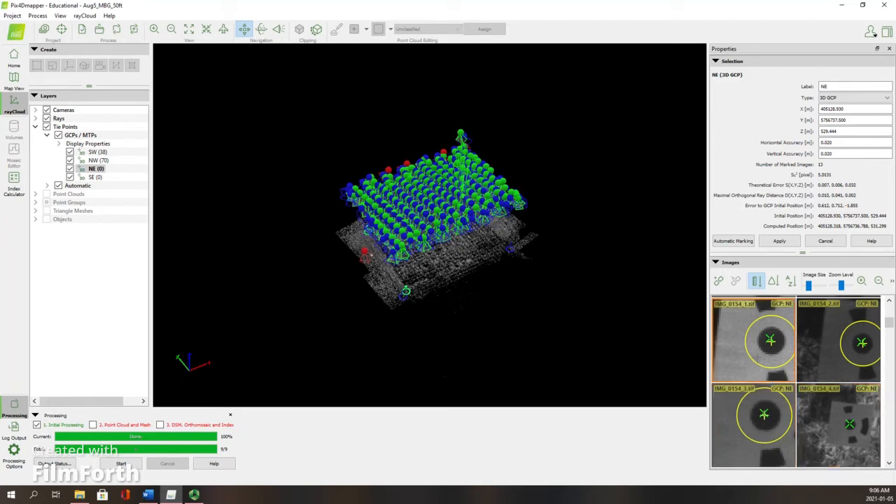
pyautogui.click(857, 422)
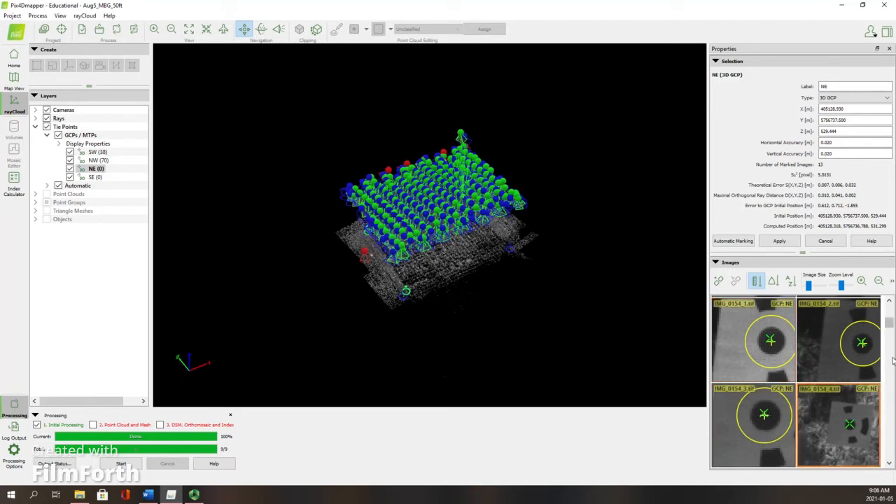
pyautogui.scroll(-3)
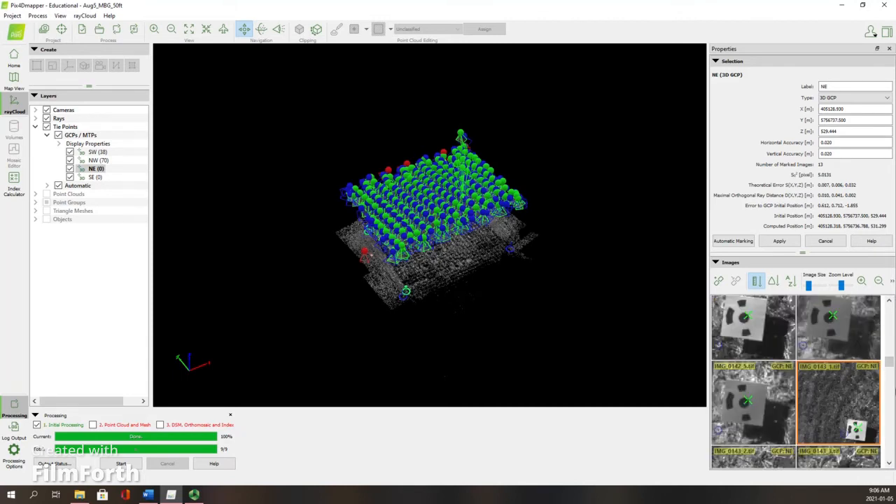
pyautogui.scroll(-3)
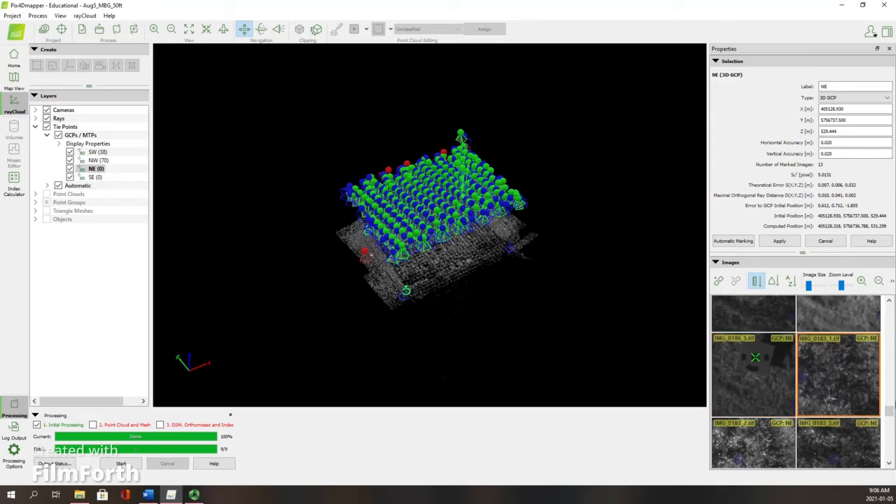
pyautogui.scroll(-3)
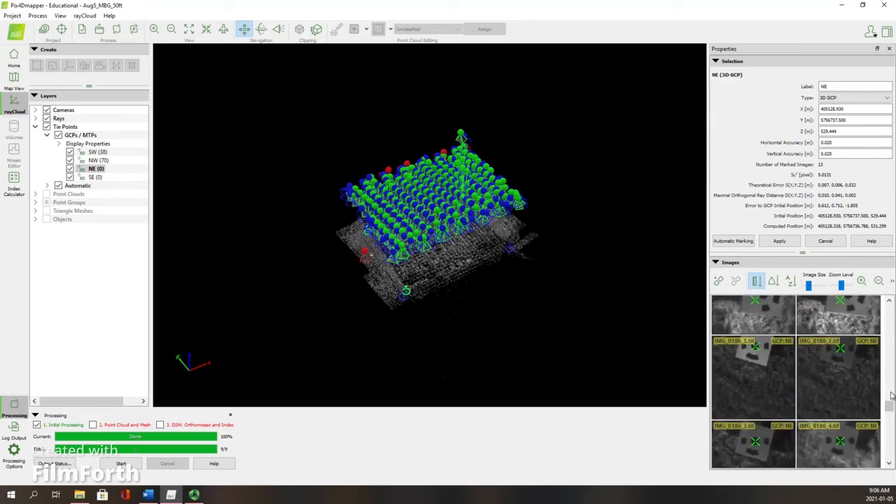
pyautogui.scroll(-3)
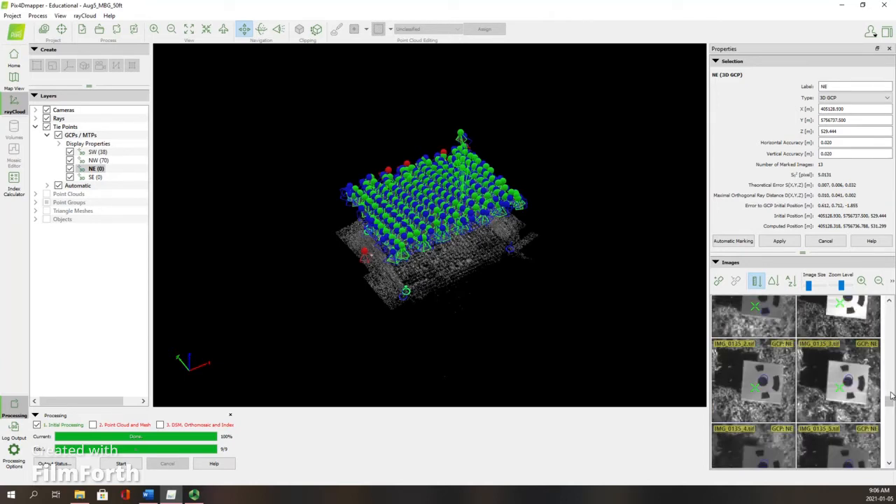
pyautogui.click(840, 392)
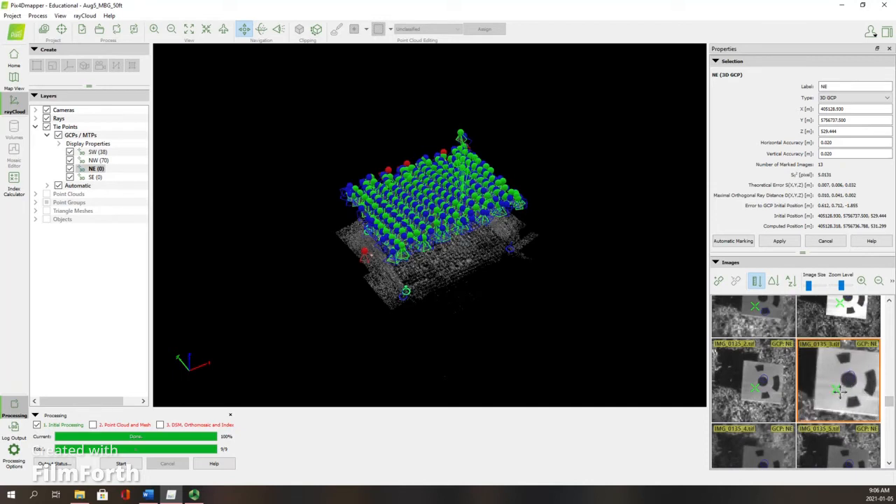
pyautogui.click(845, 397)
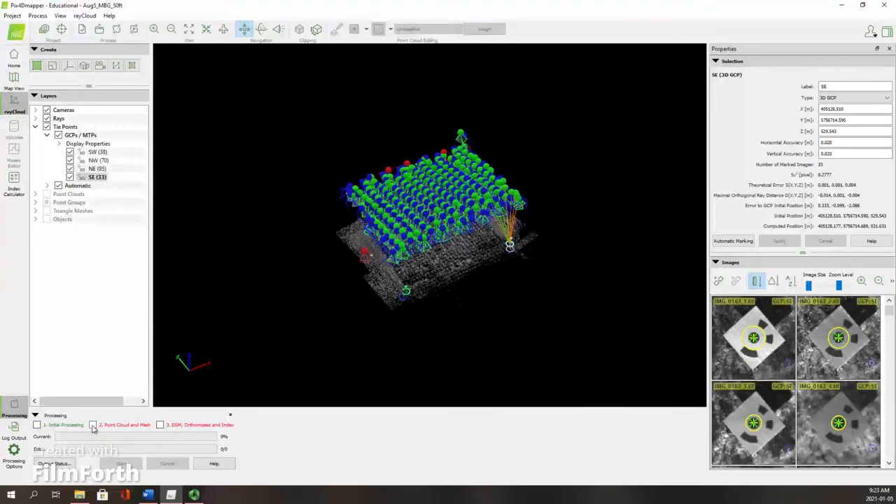
# Enable step 2 Point Cloud and Mesh for processing and bring up the Output Status window.
pyautogui.click(92, 425)
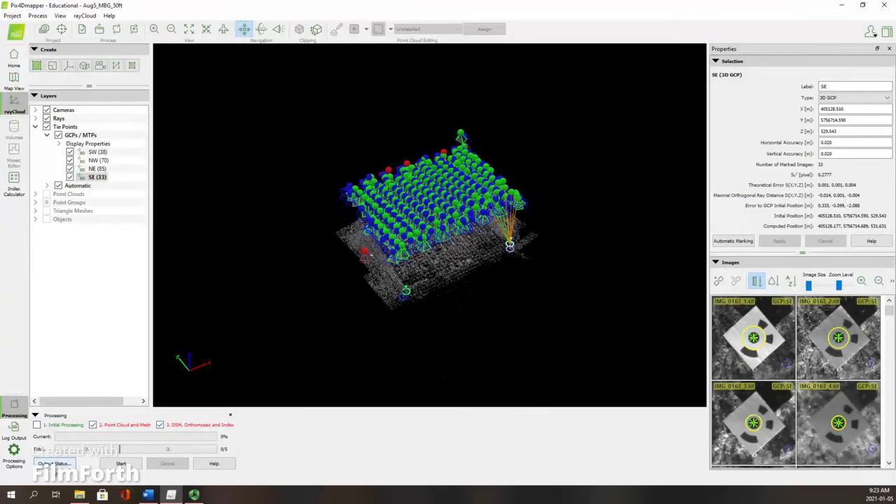
pyautogui.click(51, 463)
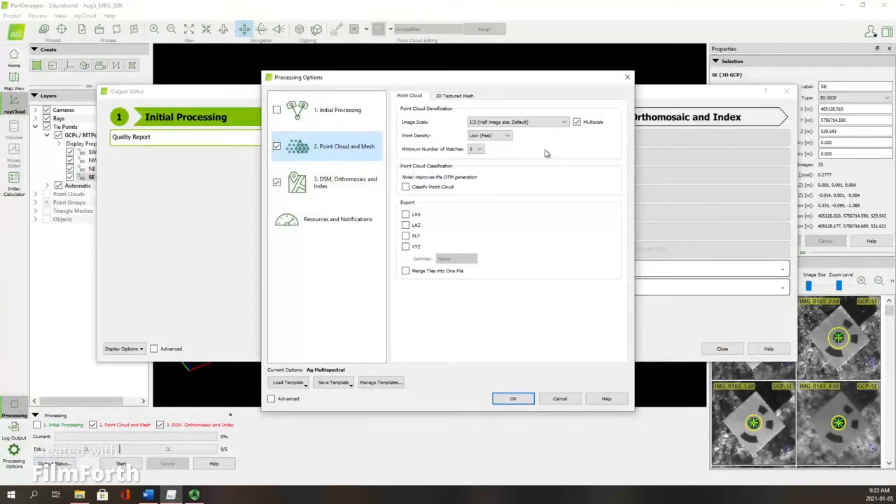
pyautogui.moveTo(540, 157)
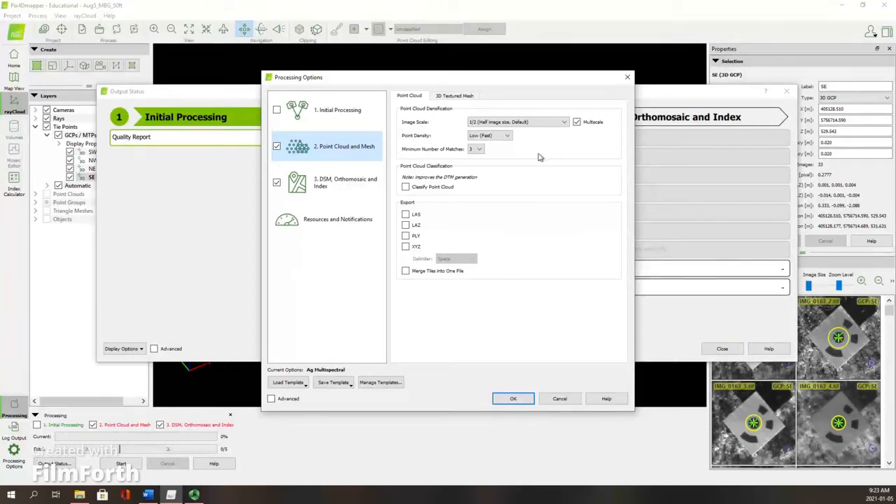
pyautogui.moveTo(536, 156)
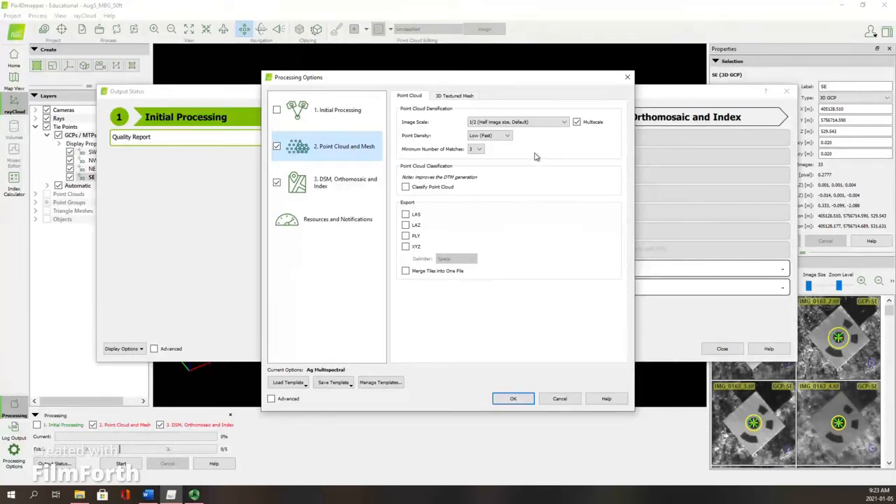
# Set Point Density to High (Slow), enable Classify Point Cloud and XYZ export, and adjust a 3D Textured Mesh option.
pyautogui.click(507, 135)
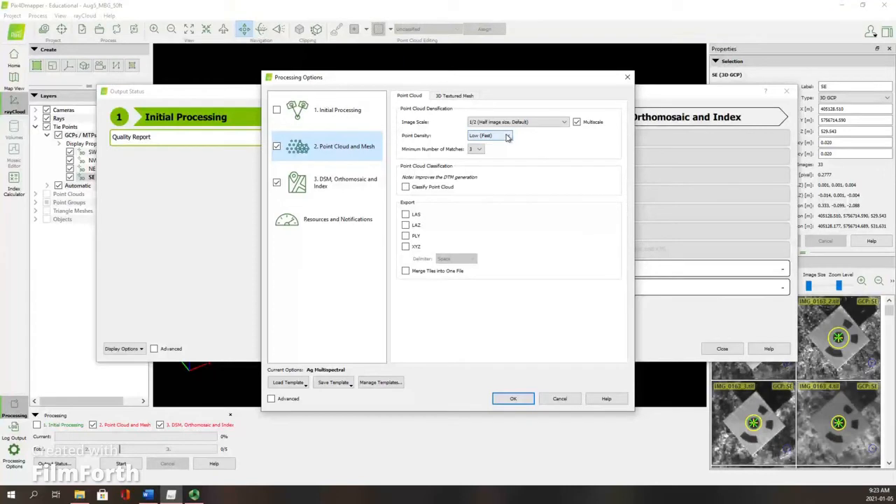
pyautogui.click(505, 136)
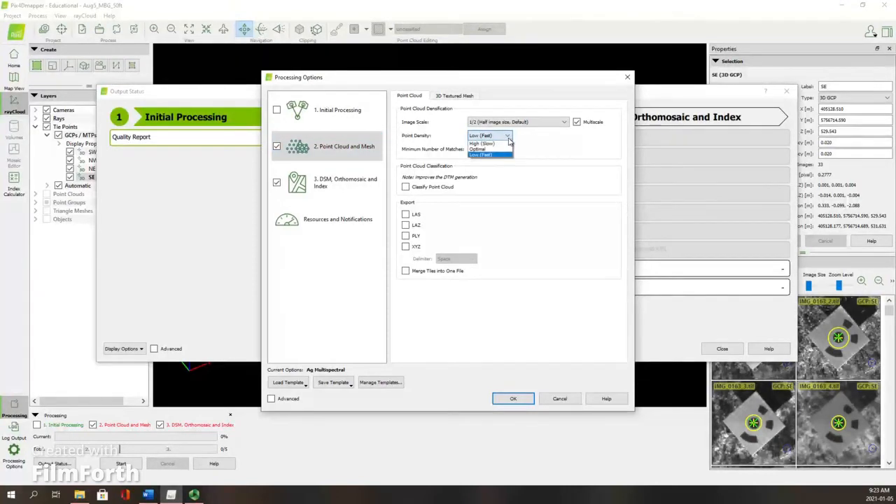
pyautogui.moveTo(481, 144)
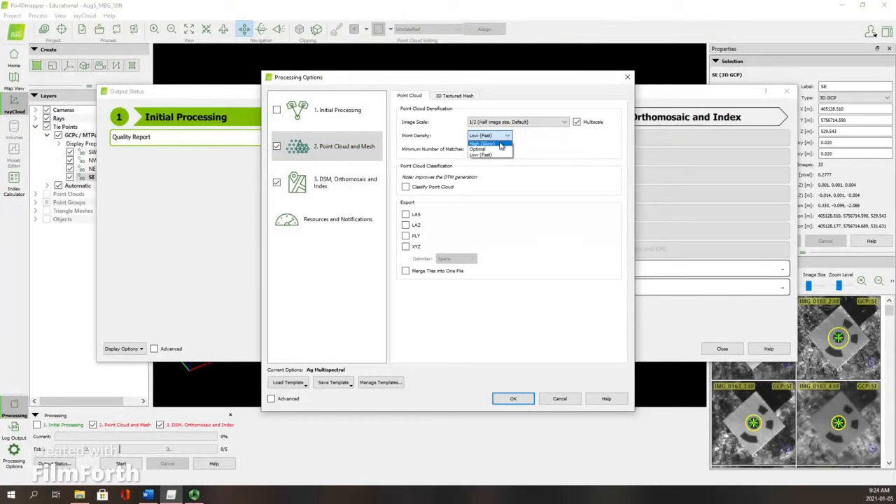
pyautogui.click(479, 143)
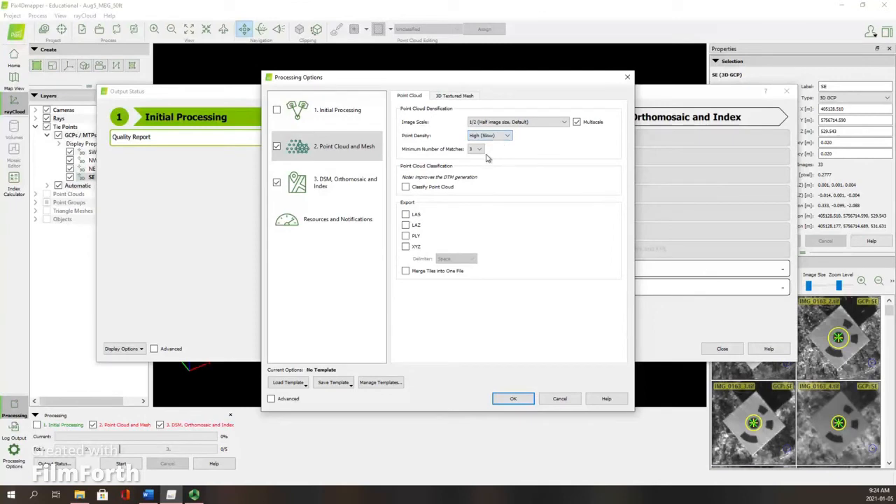
pyautogui.click(405, 186)
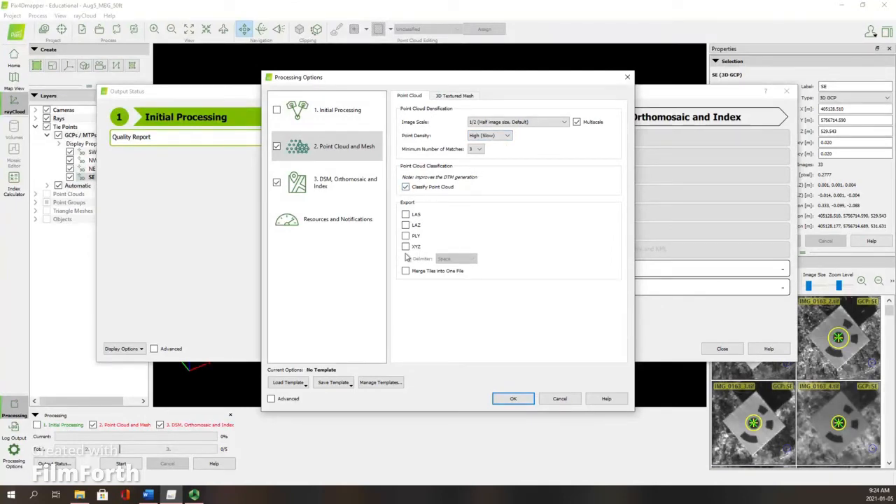
pyautogui.click(405, 247)
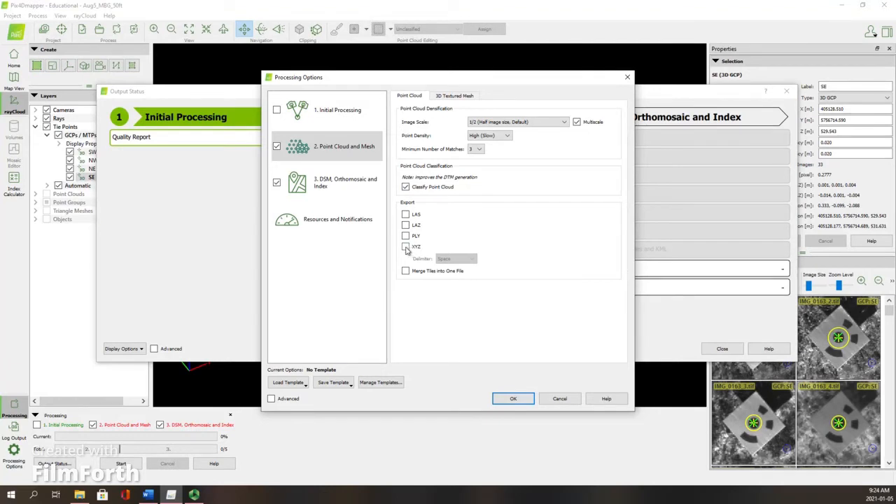
pyautogui.click(405, 246)
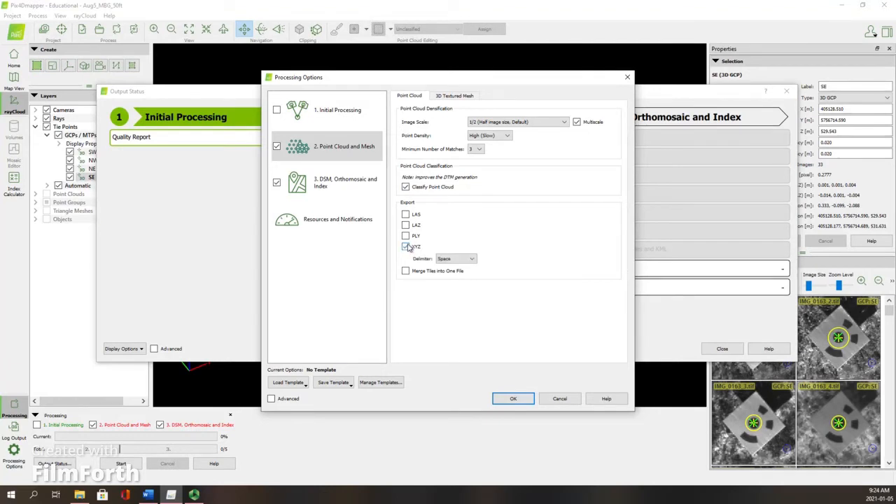
pyautogui.click(406, 246)
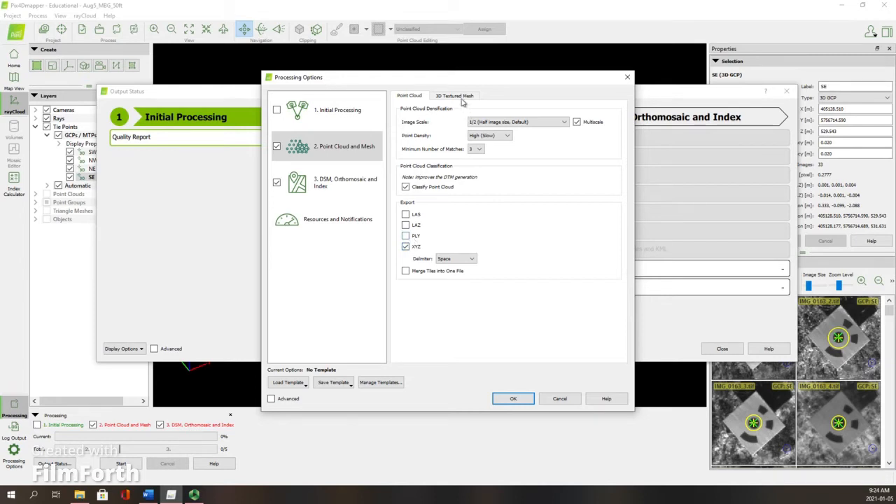
pyautogui.click(455, 95)
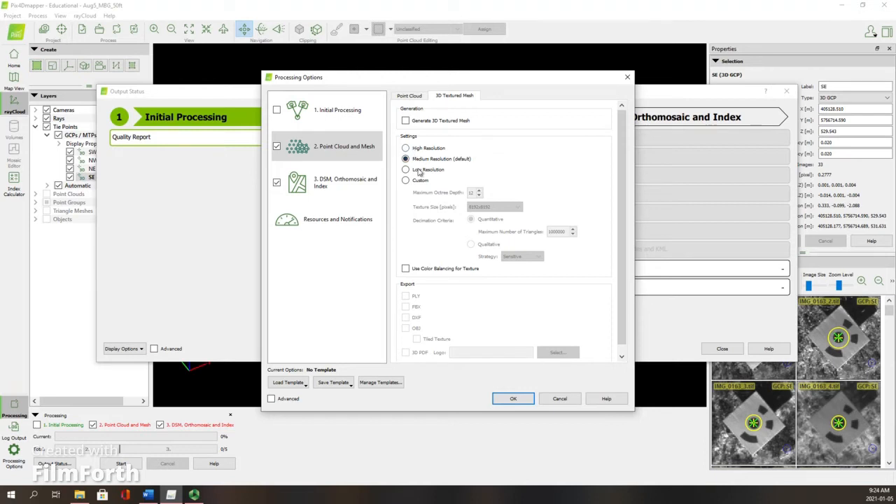
pyautogui.click(404, 148)
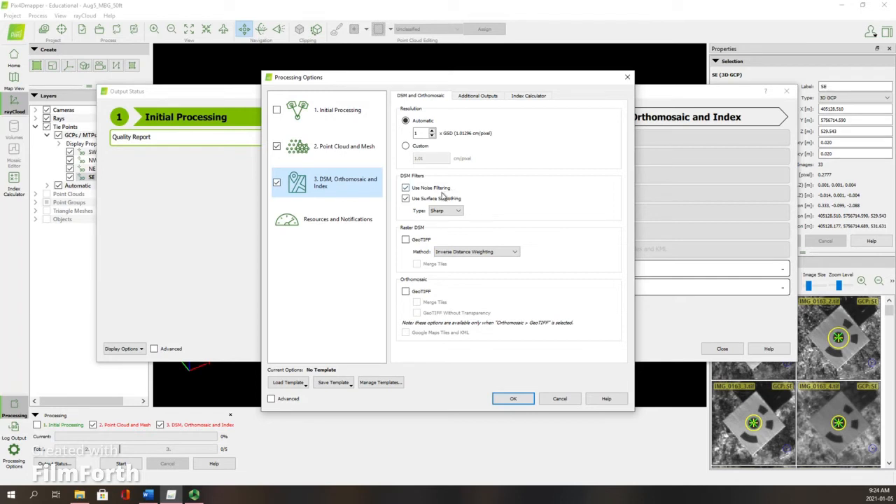
pyautogui.moveTo(432, 203)
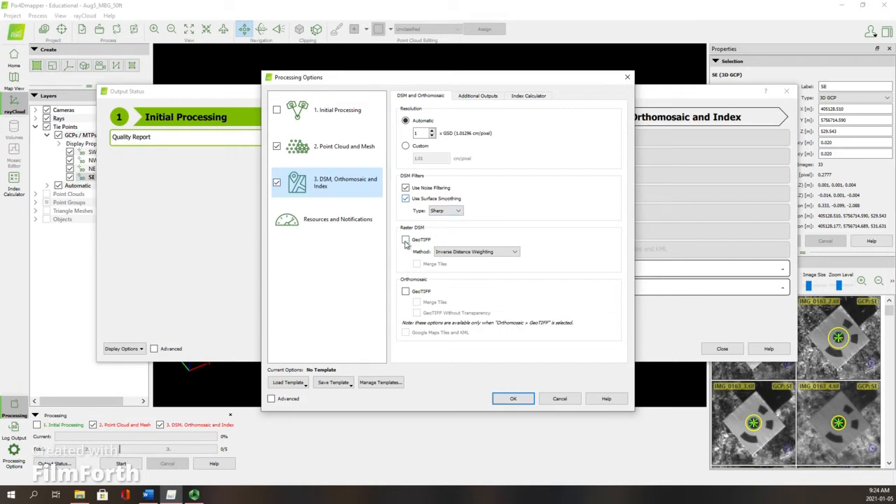
# Export the raster DSM and orthomosaic as merged GeoTIFFs, the orthomosaic also without transparency.
pyautogui.click(405, 239)
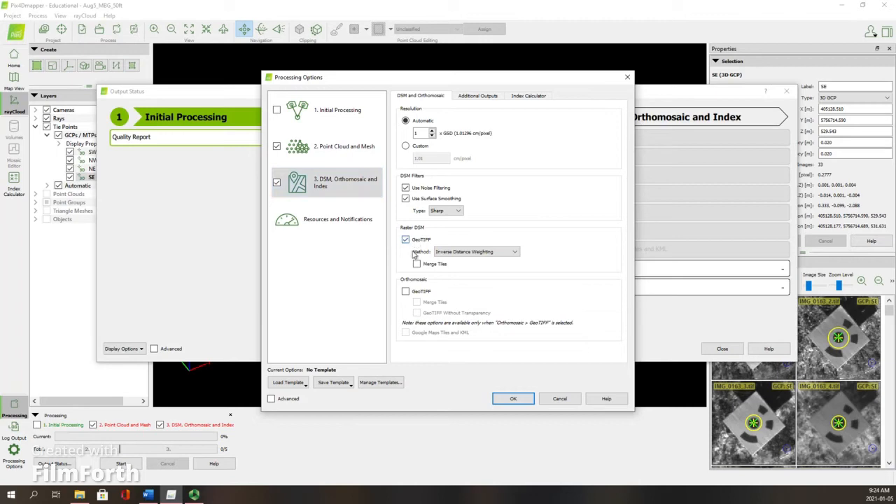
pyautogui.click(417, 263)
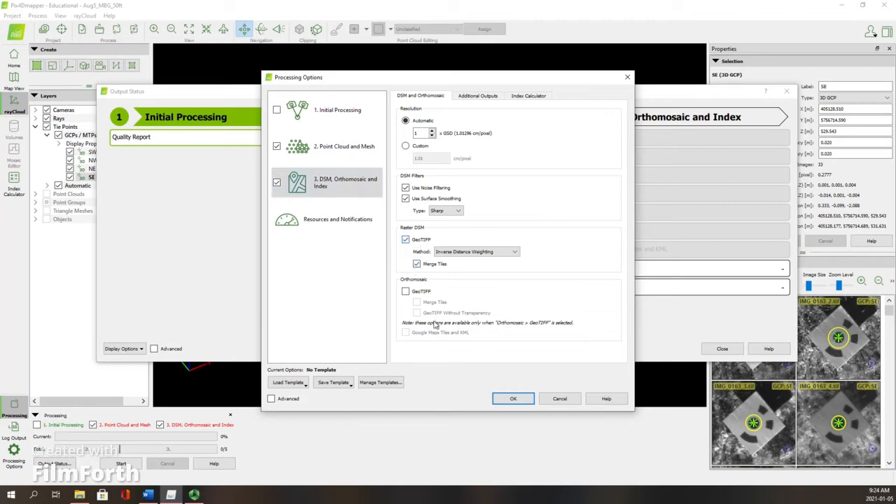
pyautogui.click(405, 291)
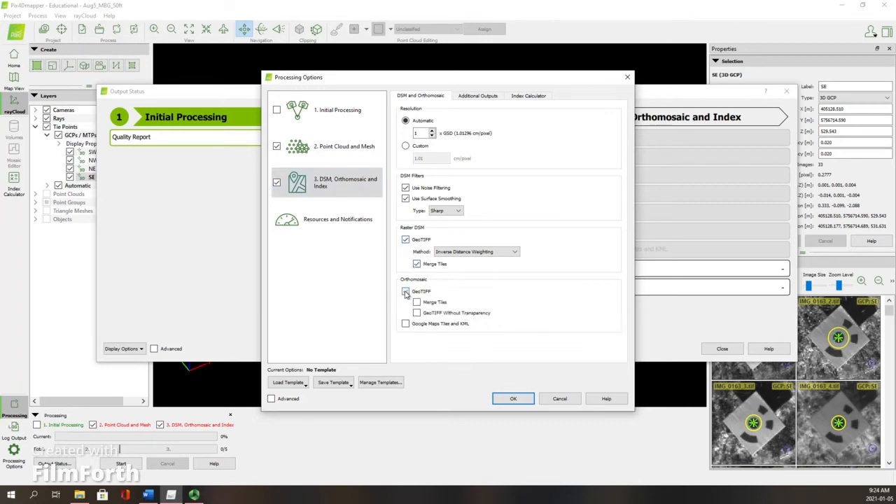
pyautogui.click(405, 292)
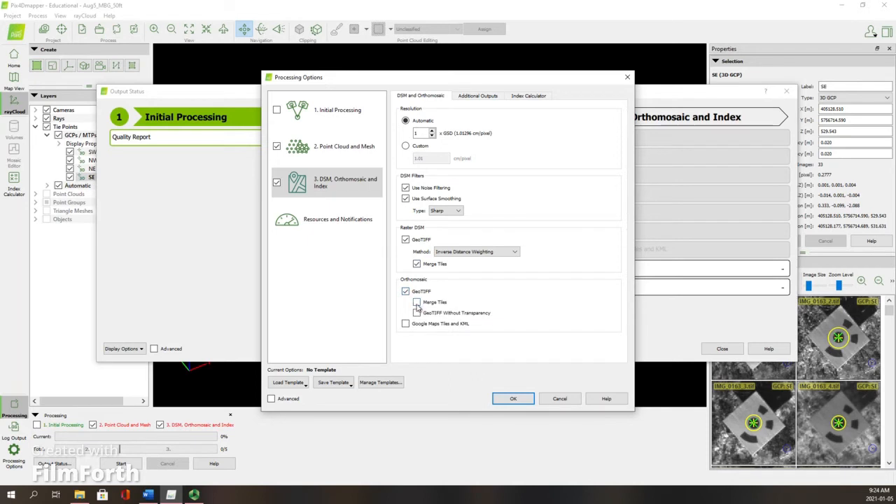
pyautogui.click(418, 301)
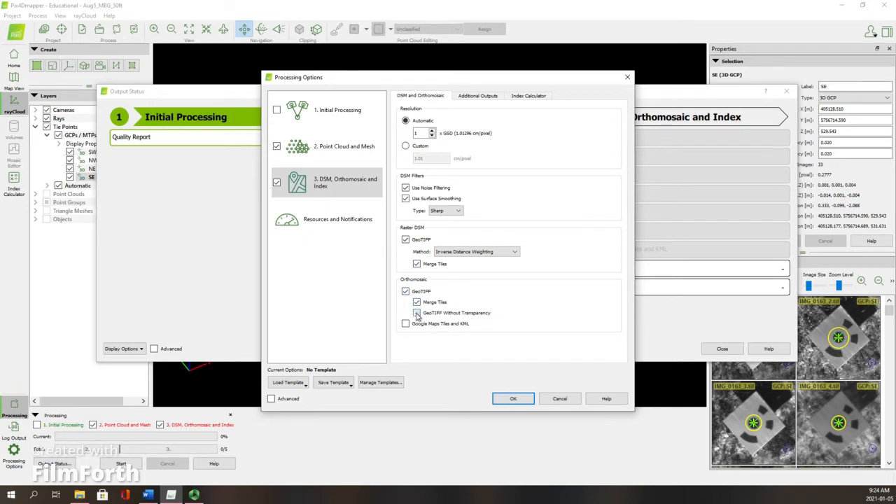
pyautogui.click(416, 313)
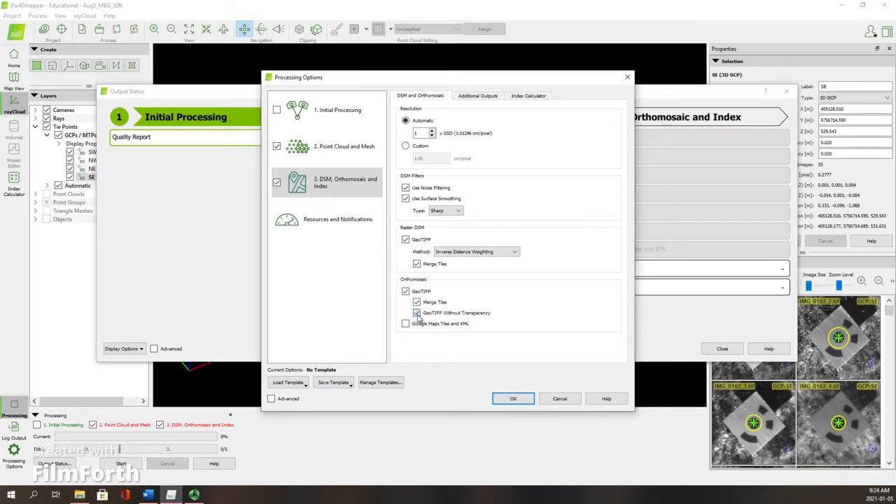
pyautogui.click(415, 312)
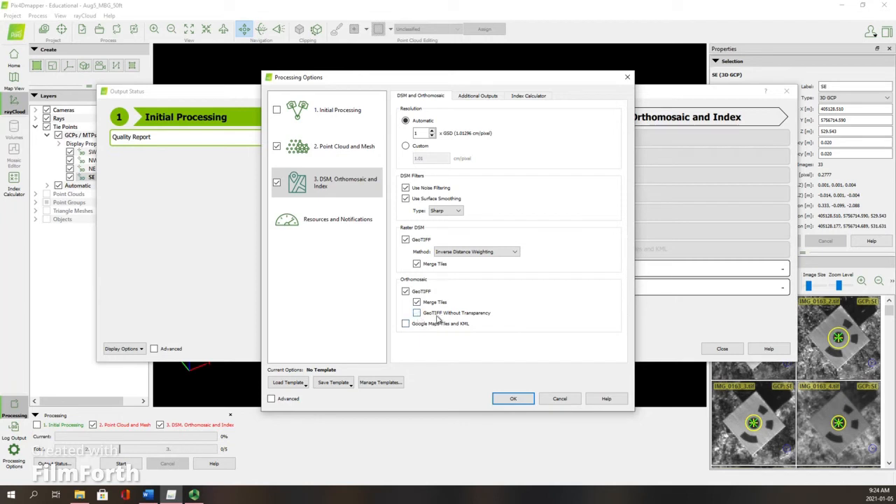
pyautogui.moveTo(439, 326)
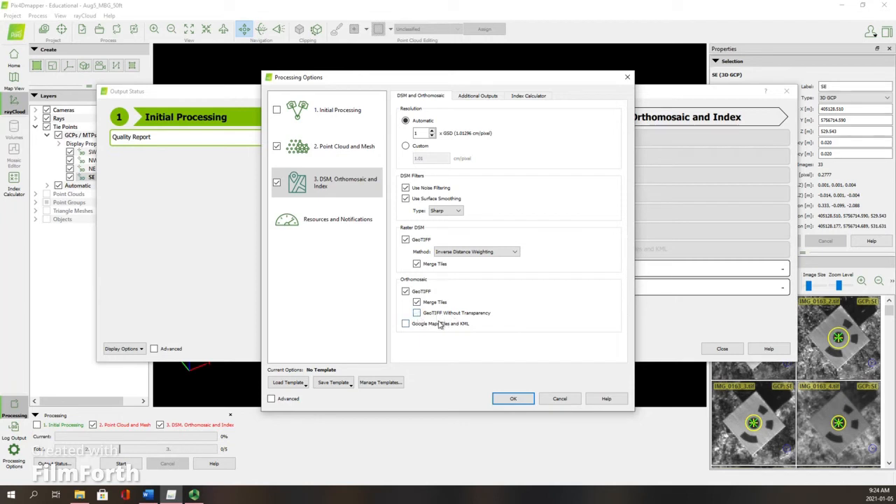
pyautogui.click(477, 95)
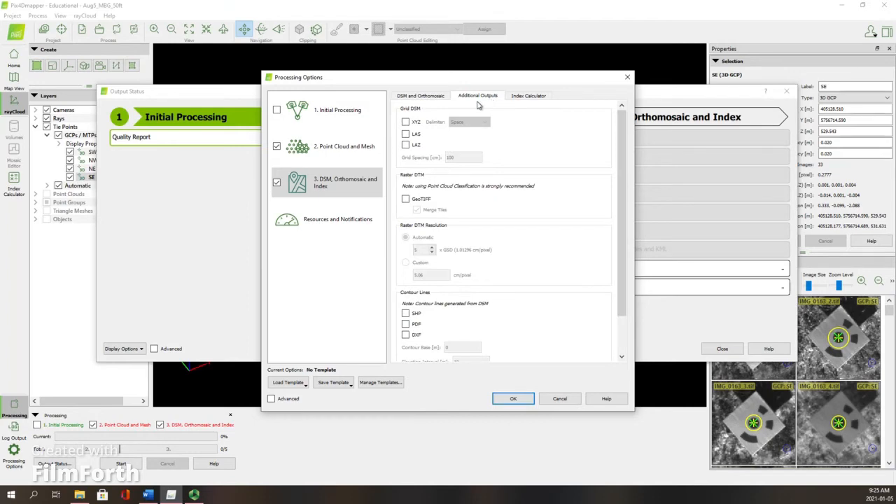
# Enable Grid DSM XYZ, raster DTM GeoTIFF and PDF contour lines, accept the options and close Output Status.
pyautogui.click(405, 121)
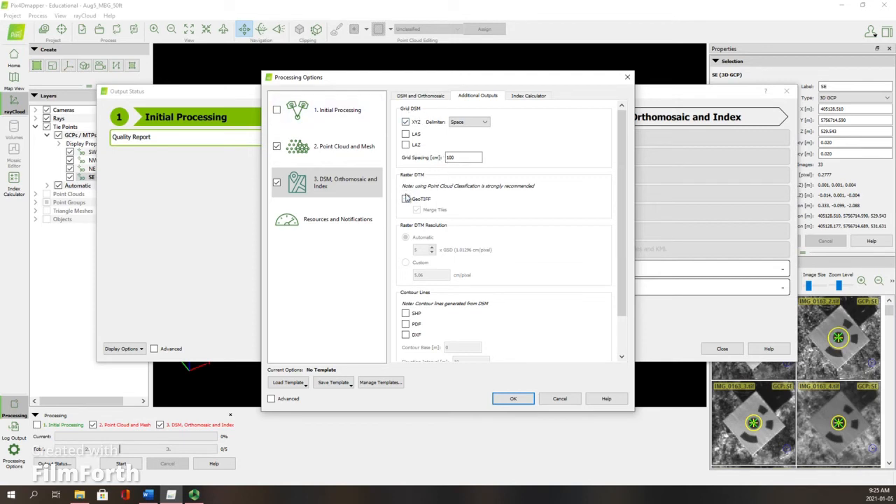
pyautogui.click(405, 199)
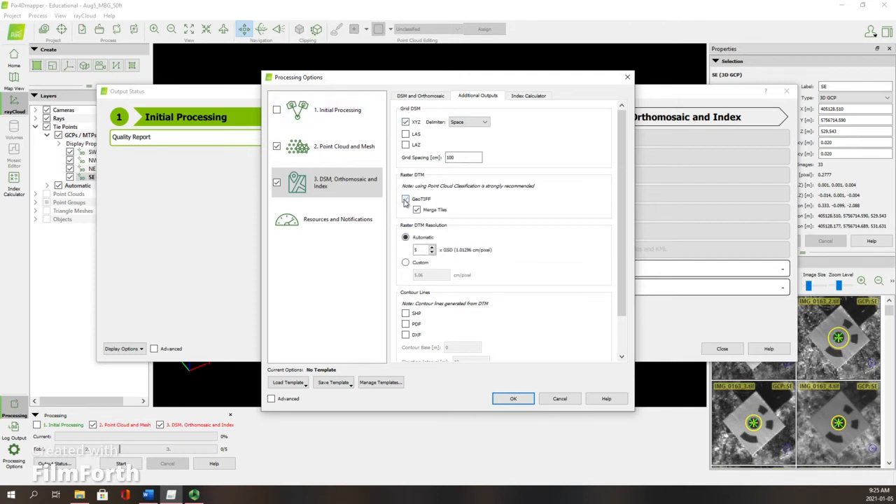
pyautogui.click(406, 199)
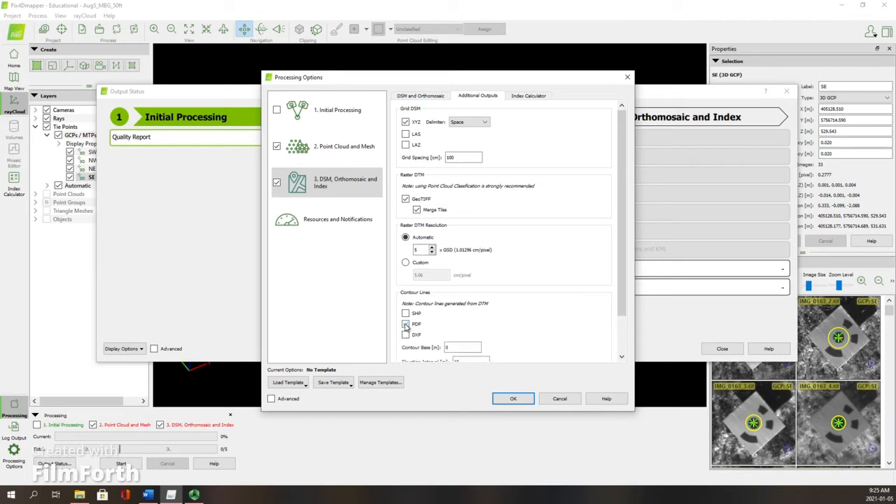
pyautogui.click(405, 324)
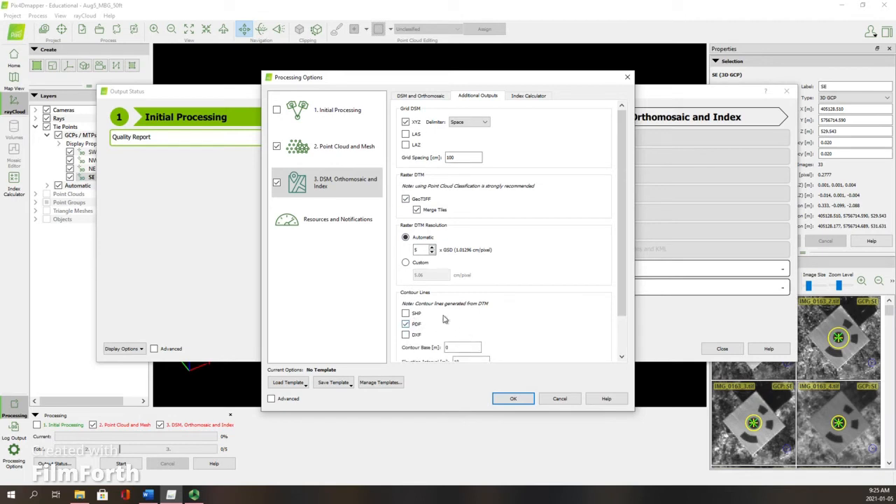
pyautogui.scroll(-3)
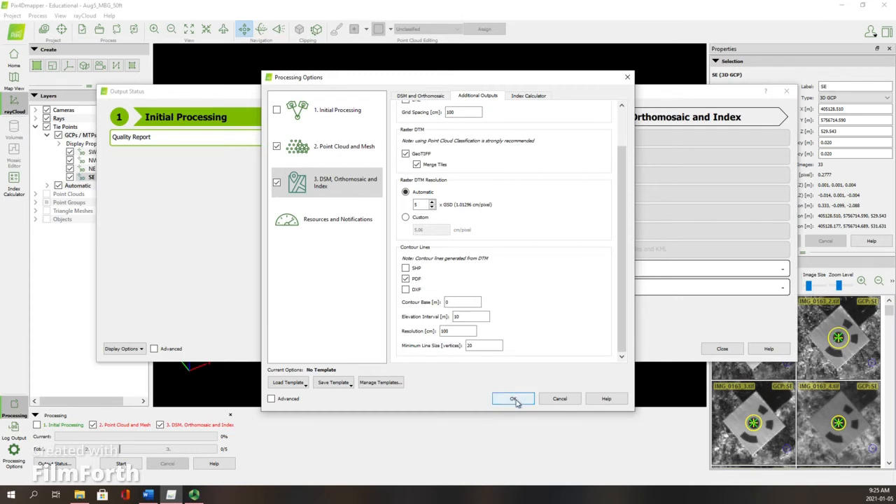
pyautogui.click(513, 399)
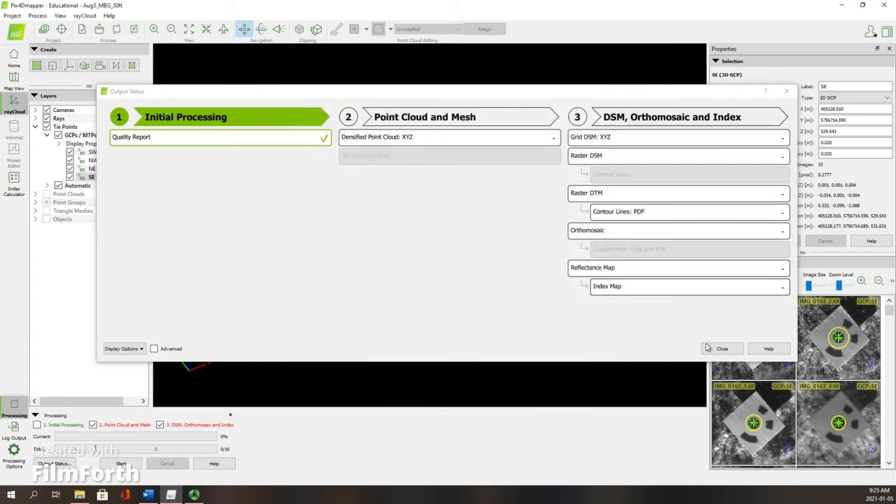
pyautogui.click(722, 347)
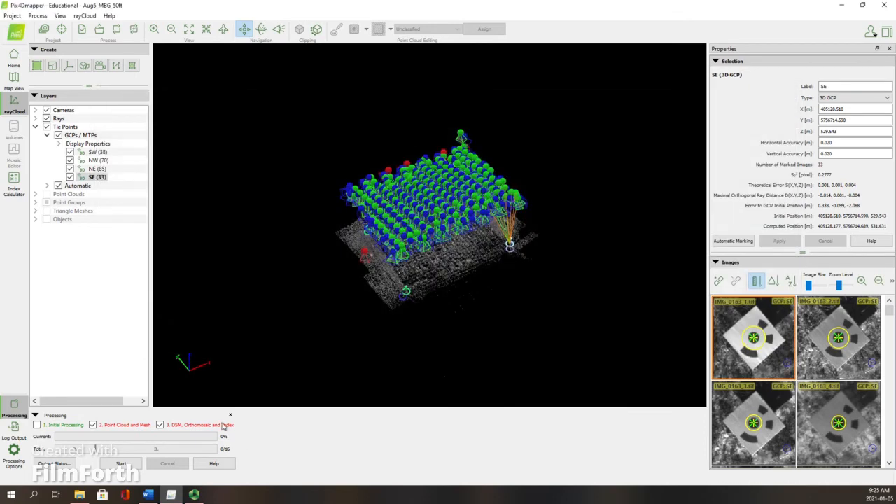
pyautogui.moveTo(205, 453)
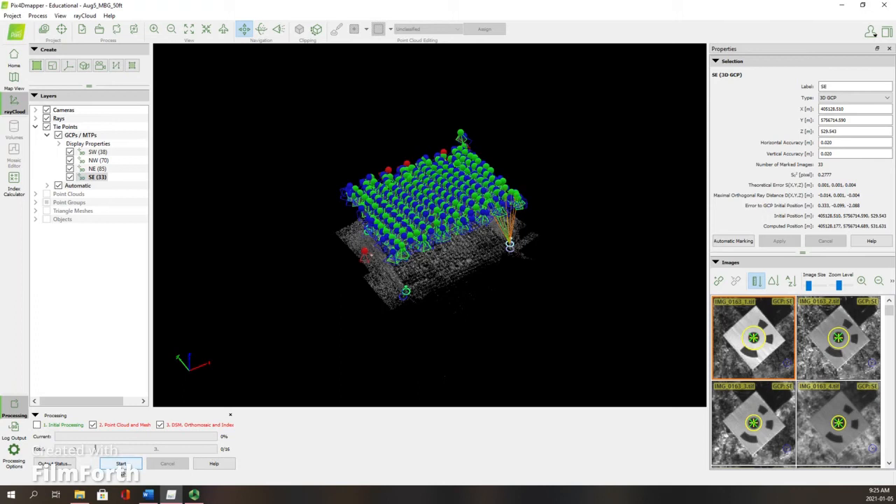
# Start processing so steps 2 and 3 run through to completion.
pyautogui.click(123, 464)
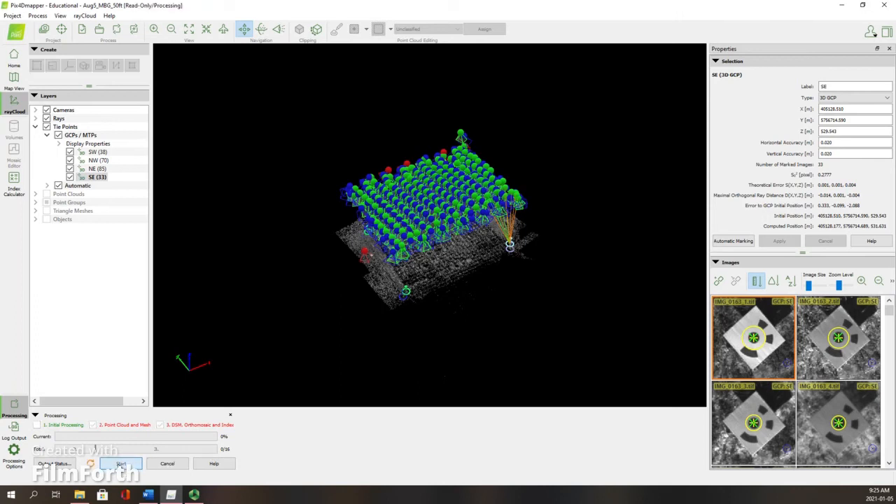
pyautogui.click(123, 463)
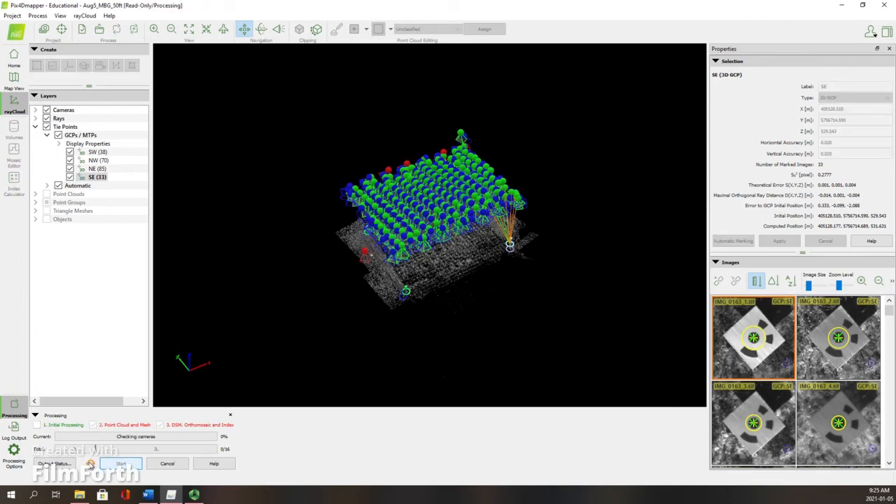
pyautogui.click(124, 464)
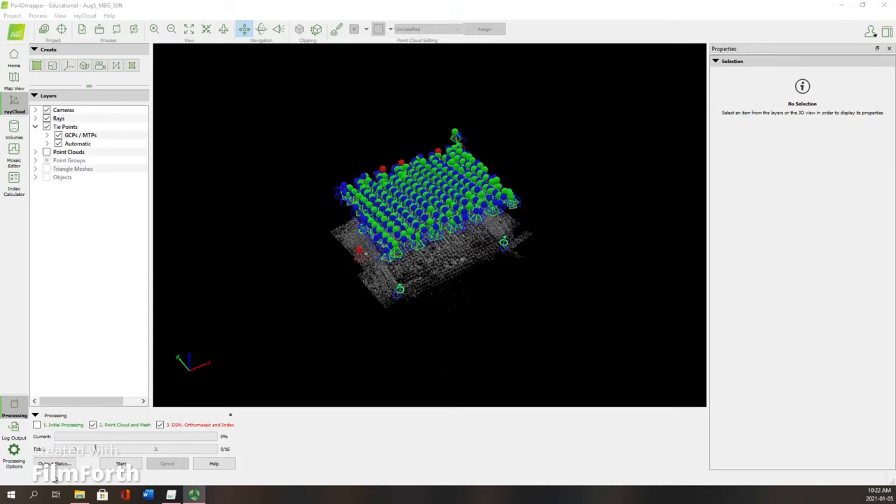
pyautogui.click(57, 464)
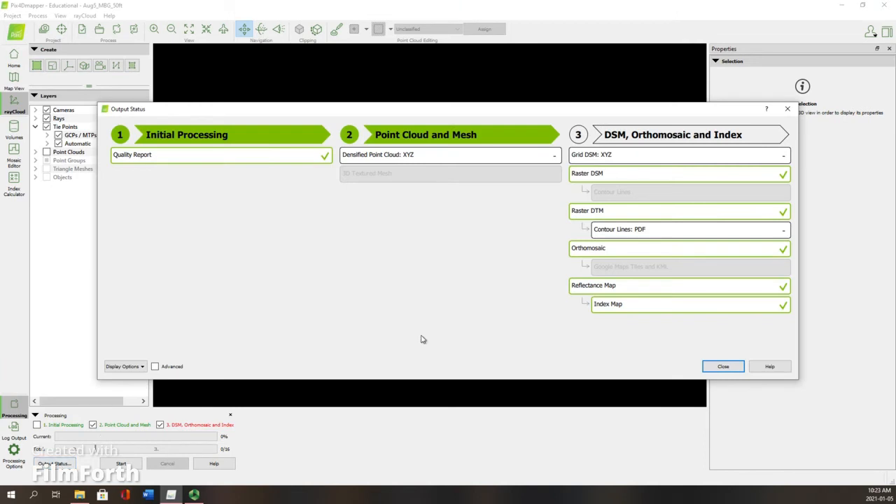
pyautogui.moveTo(656, 155)
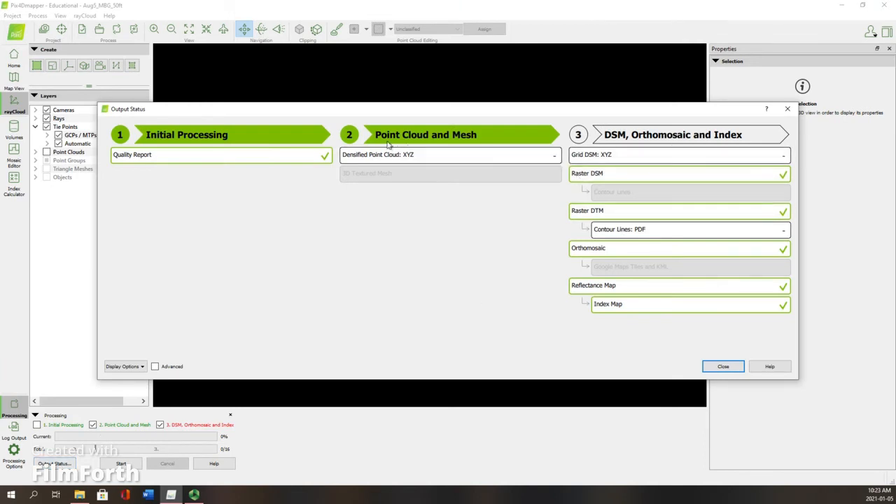
pyautogui.moveTo(768, 170)
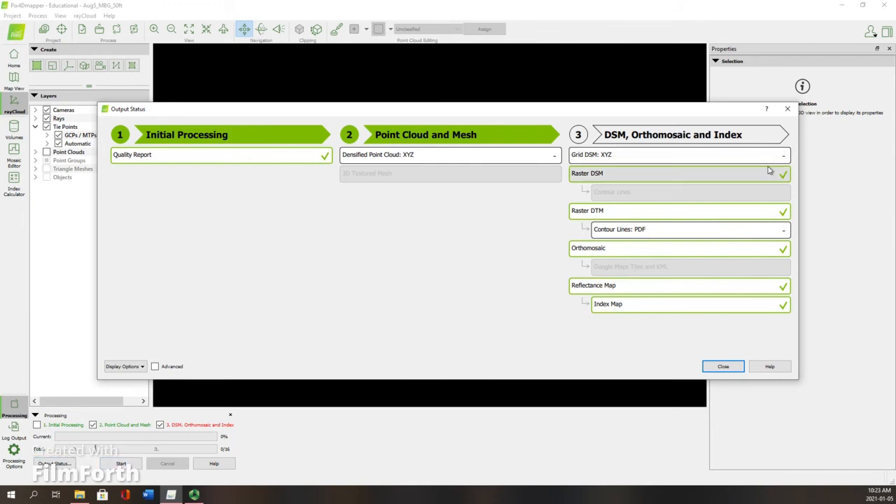
pyautogui.moveTo(722, 201)
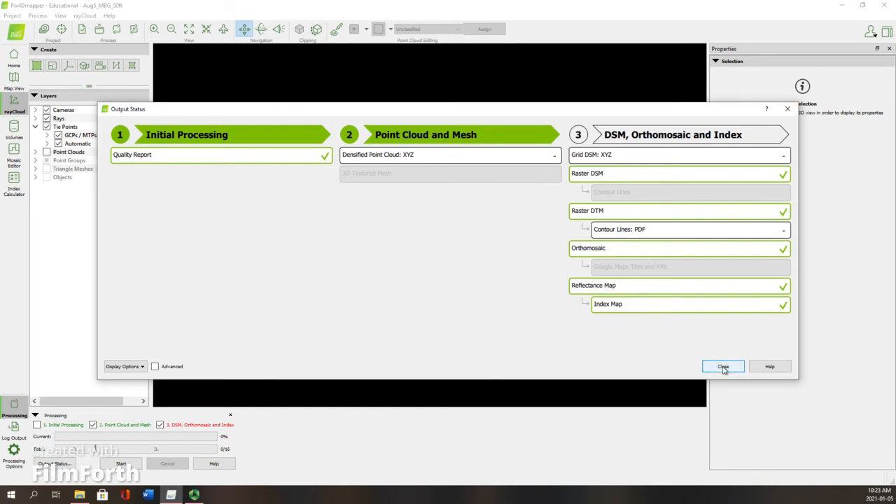
pyautogui.click(722, 366)
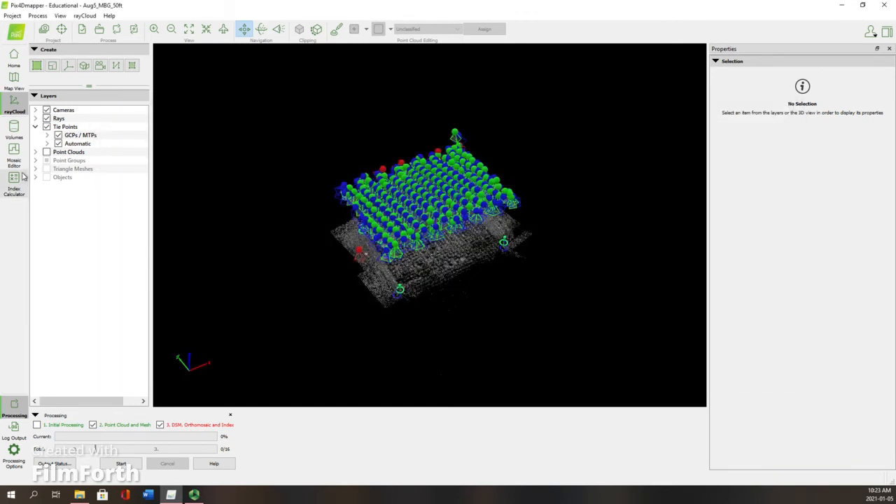
pyautogui.moveTo(13, 179)
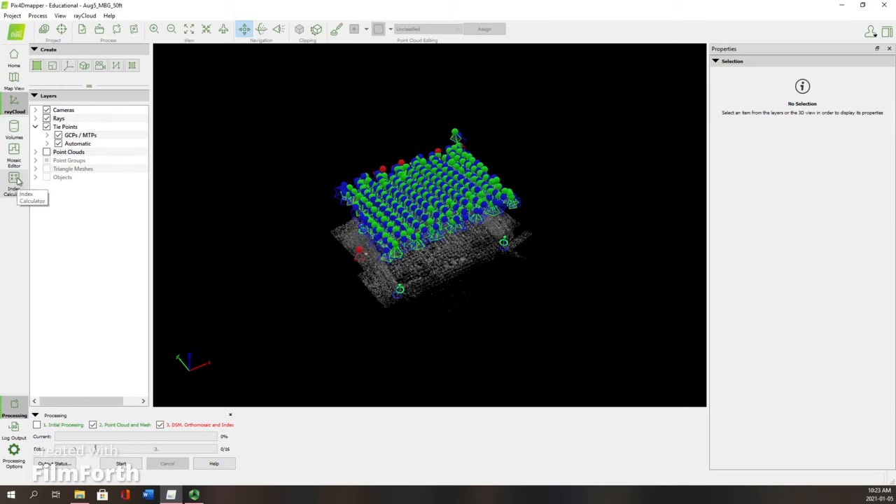
# Switch to the Index Calculator and choose red as the index map name.
pyautogui.click(14, 180)
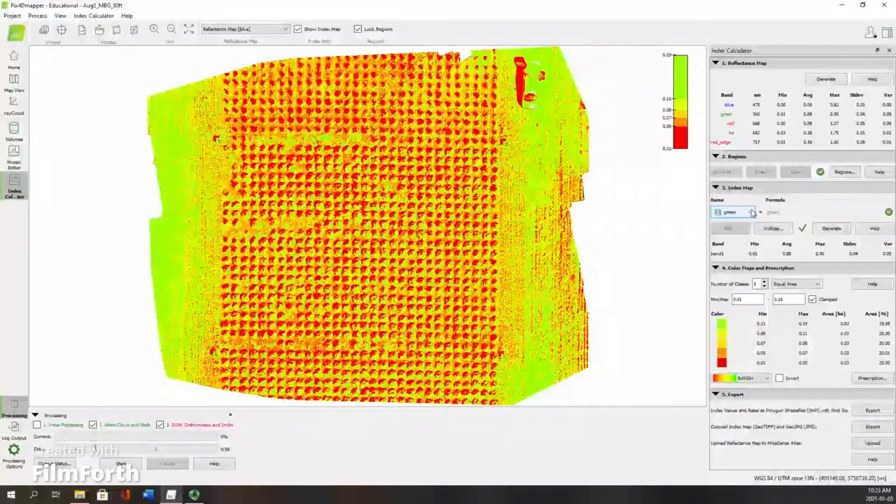
pyautogui.click(752, 213)
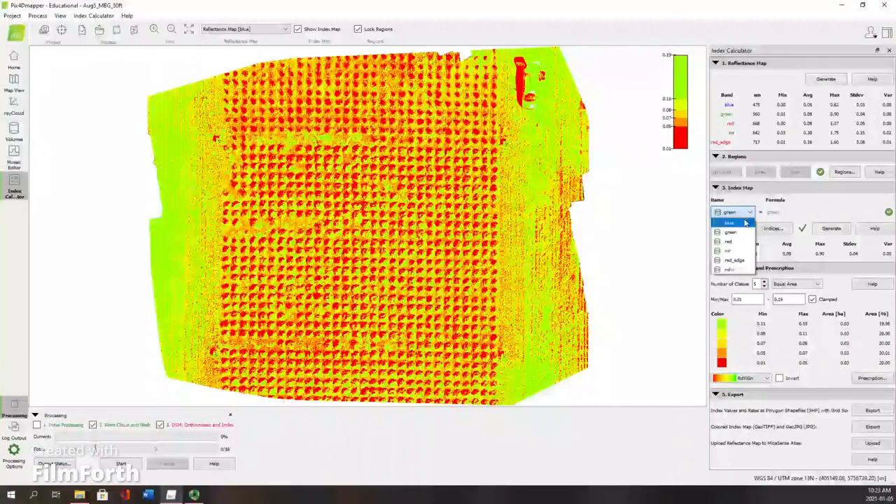
pyautogui.moveTo(735, 232)
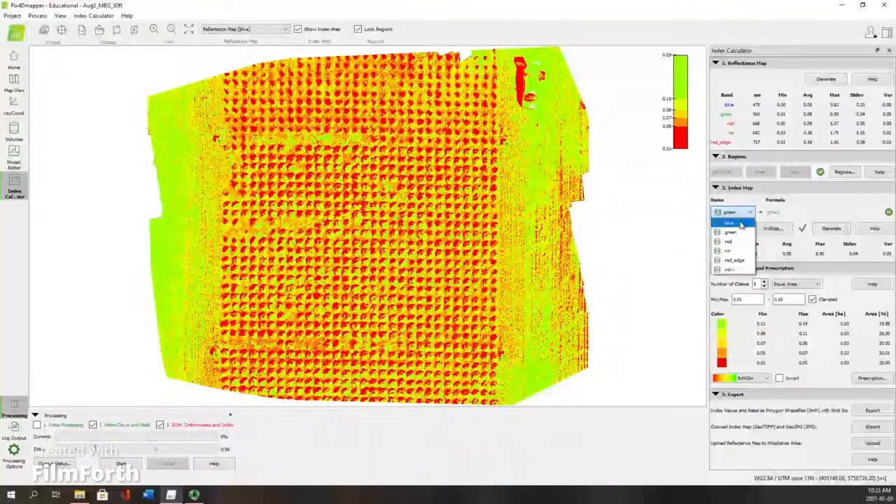
pyautogui.moveTo(729, 269)
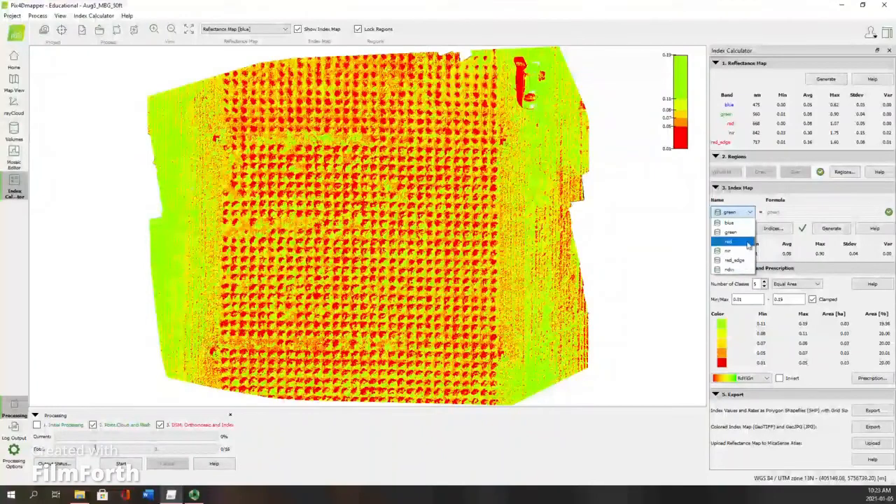
pyautogui.moveTo(739, 222)
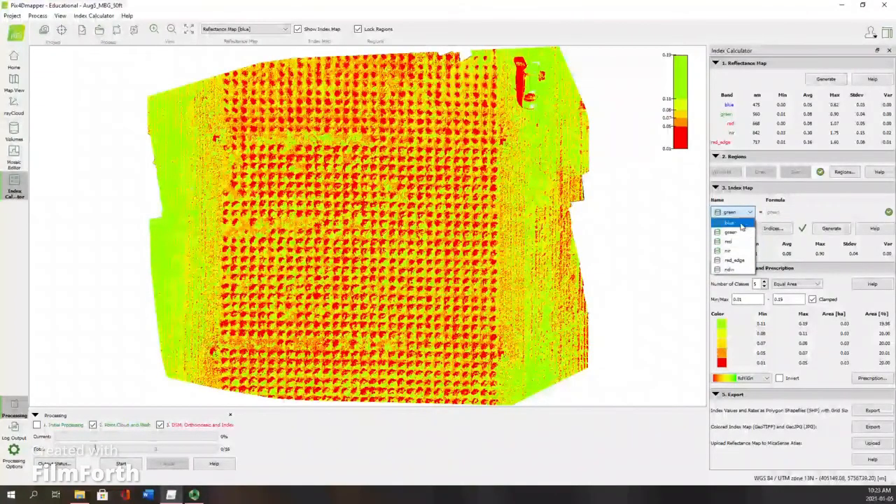
pyautogui.click(723, 222)
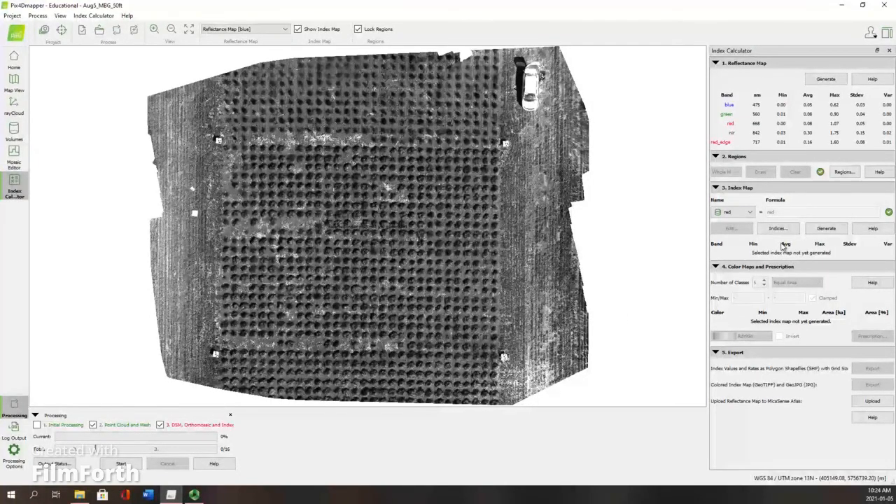
# Keep red as the index map and generate it into a colour map with class statistics.
pyautogui.click(749, 212)
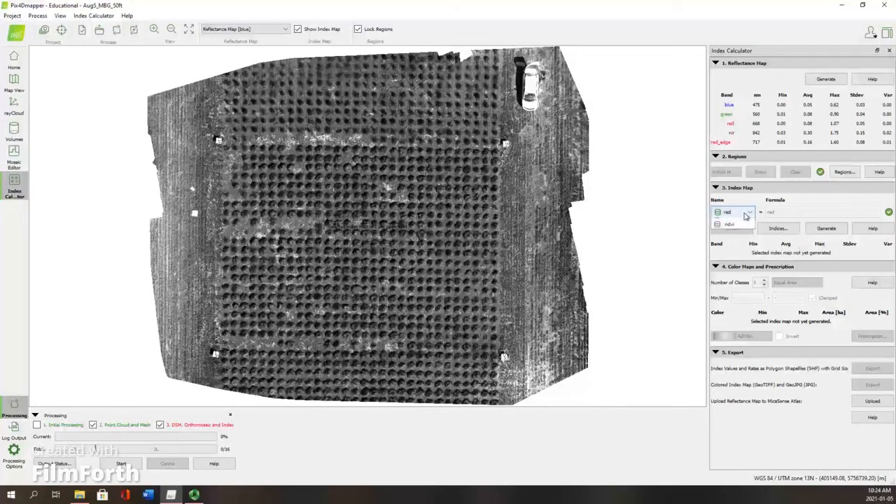
pyautogui.click(727, 212)
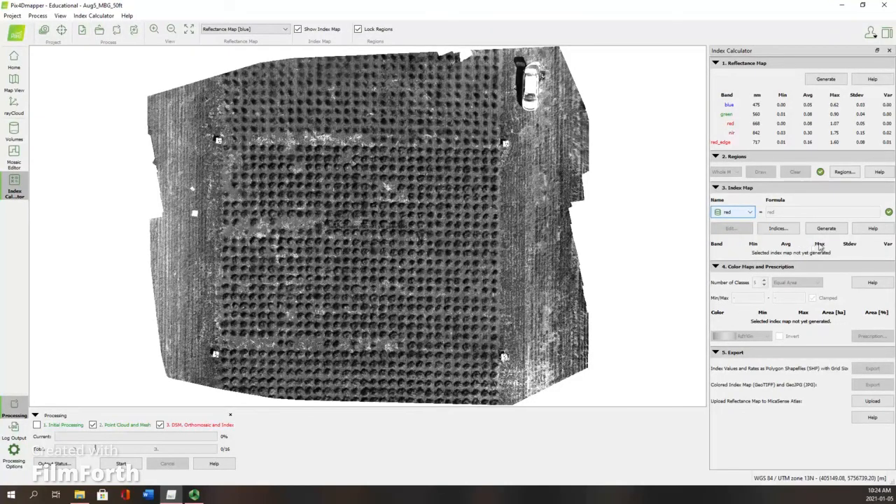
pyautogui.click(826, 227)
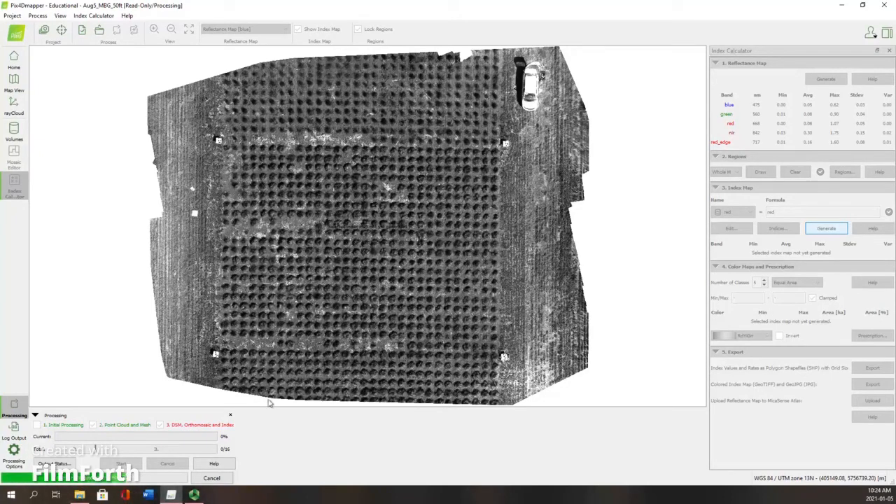
pyautogui.moveTo(266, 401)
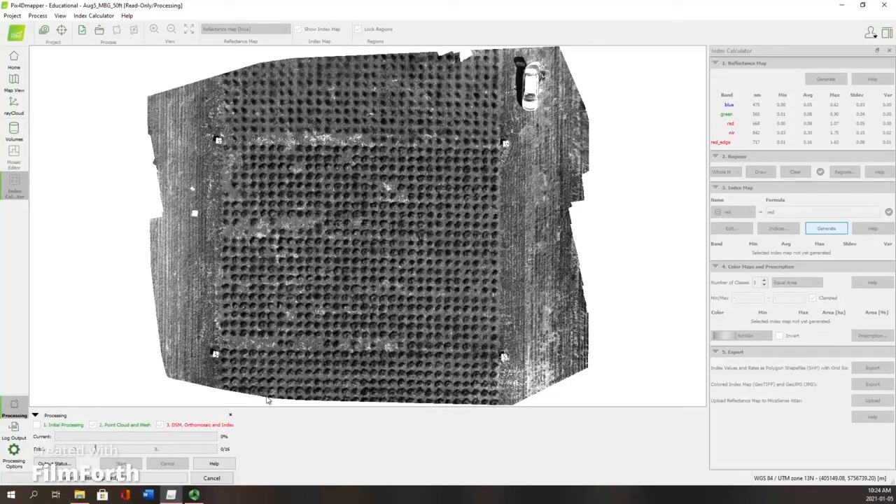
pyautogui.click(822, 228)
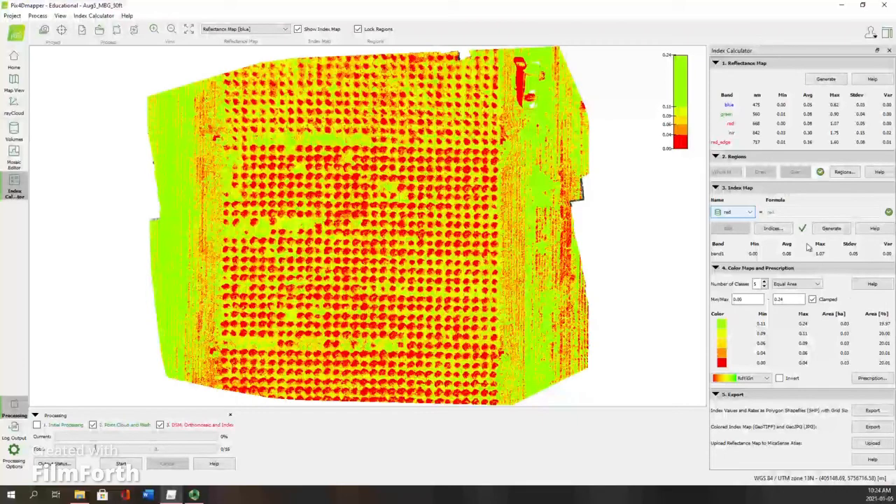
pyautogui.click(749, 211)
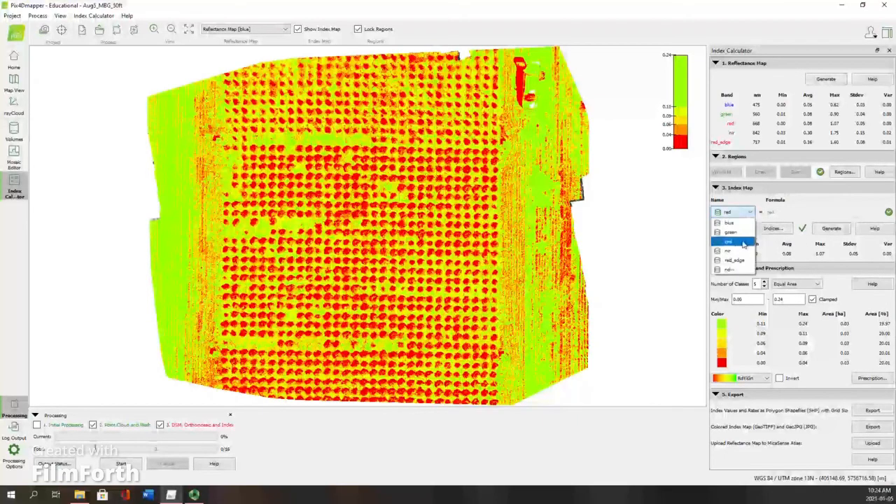
# Choose nir as the index map, glance at the Indices list, and generate the nir map.
pyautogui.click(727, 250)
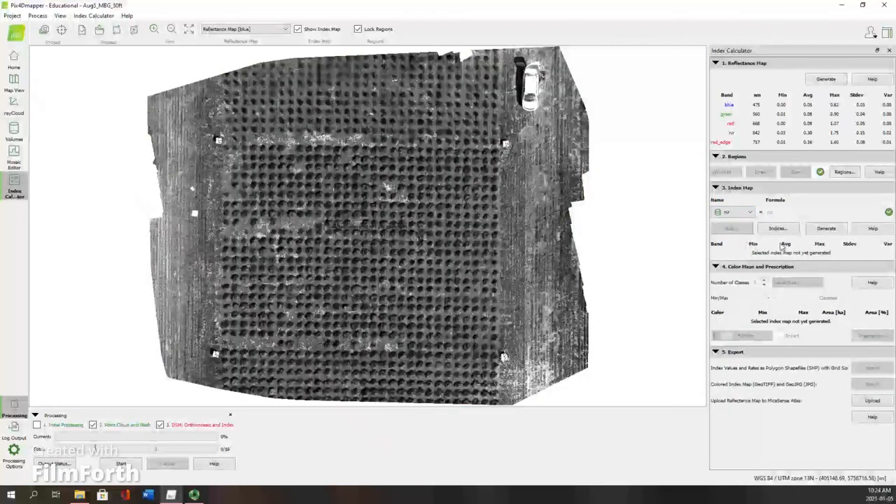
pyautogui.click(777, 228)
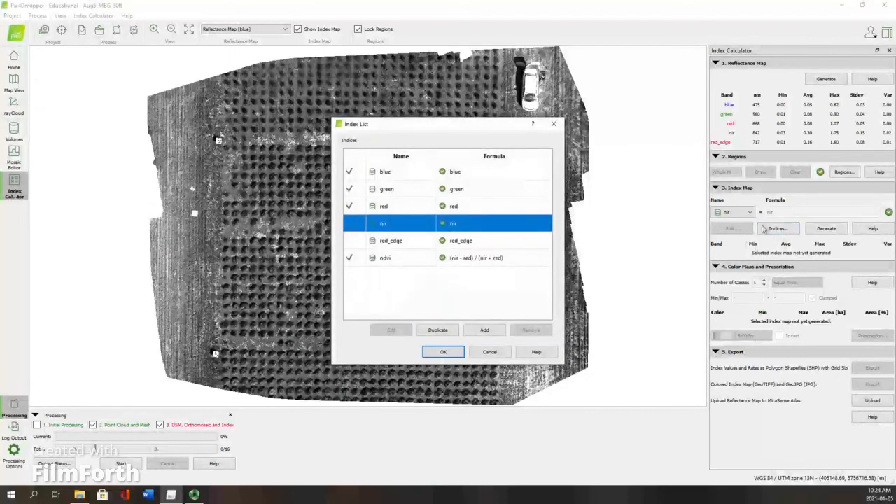
pyautogui.click(442, 351)
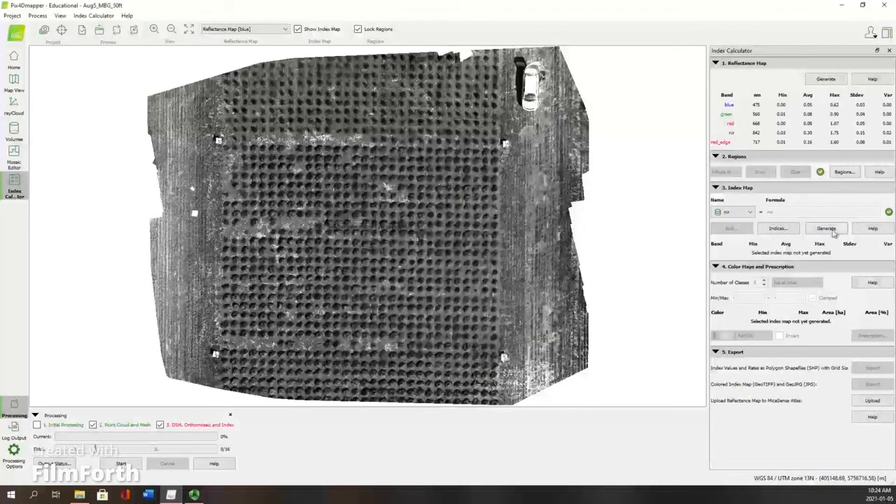
pyautogui.click(824, 228)
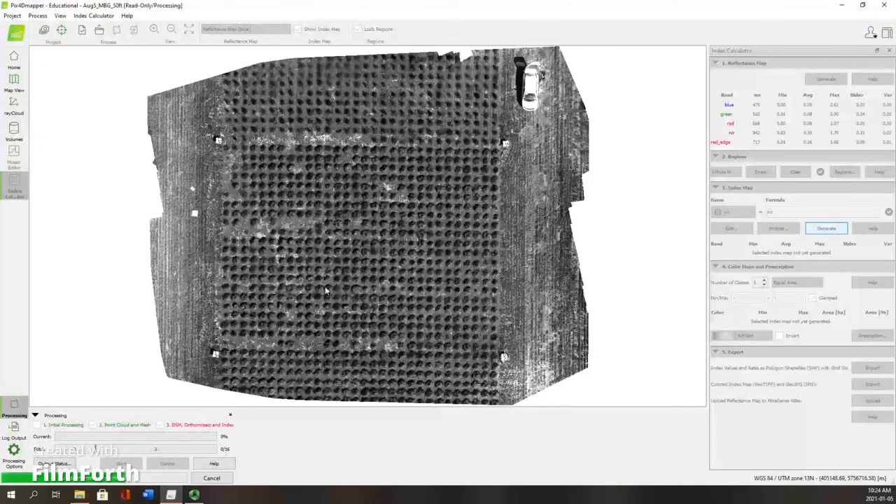
pyautogui.click(840, 228)
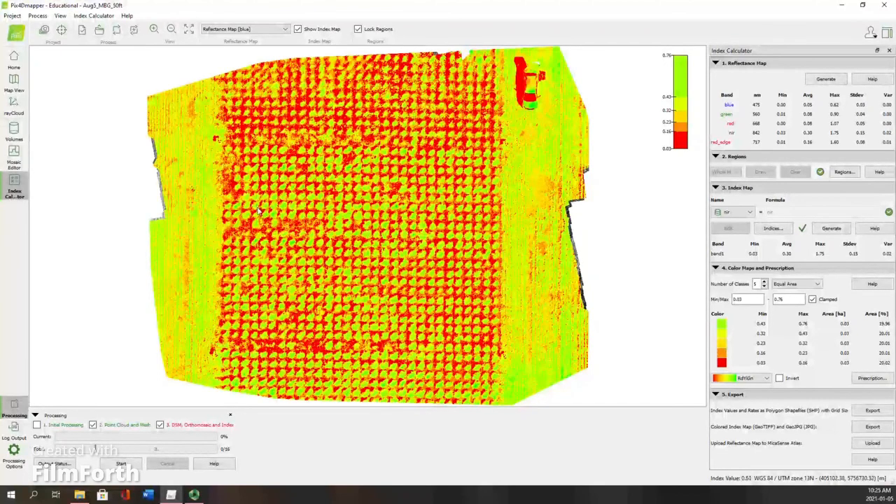
pyautogui.moveTo(231, 186)
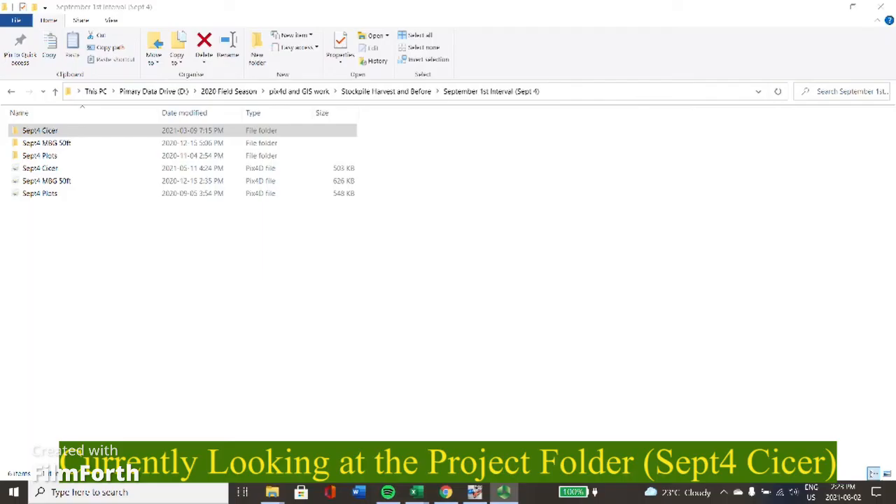
pyautogui.moveTo(853, 84)
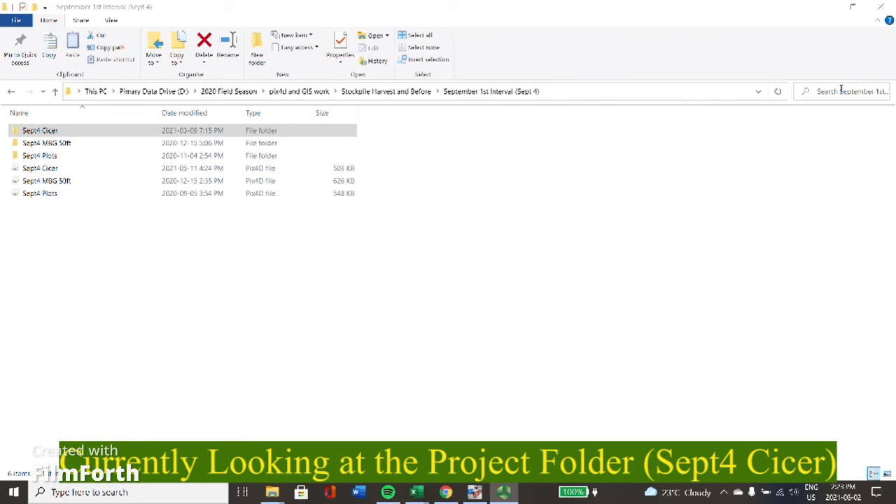
pyautogui.moveTo(477, 260)
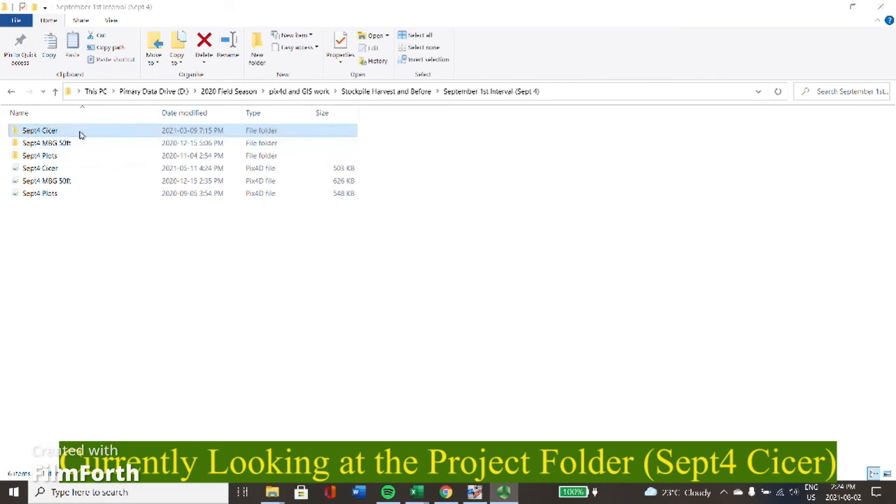
# Open the Sept4 Cicer project folder and its 3_dsm_ortho results folder.
pyautogui.doubleClick(40, 130)
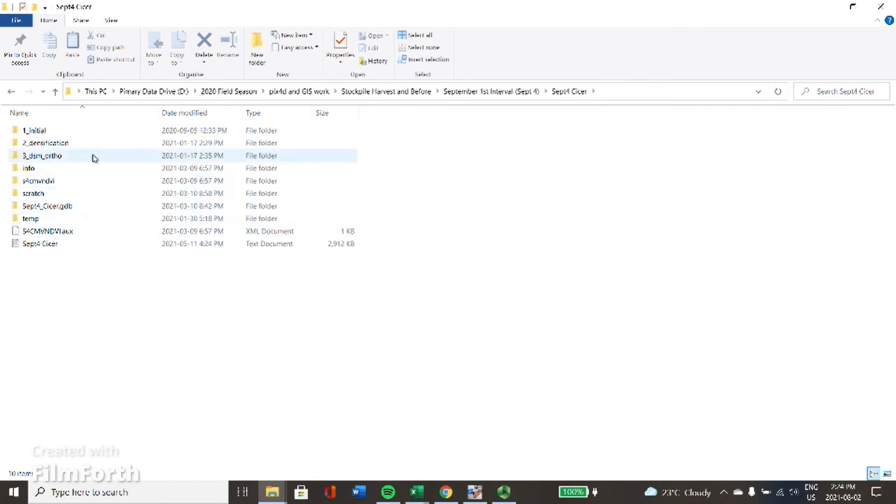
pyautogui.moveTo(94, 158)
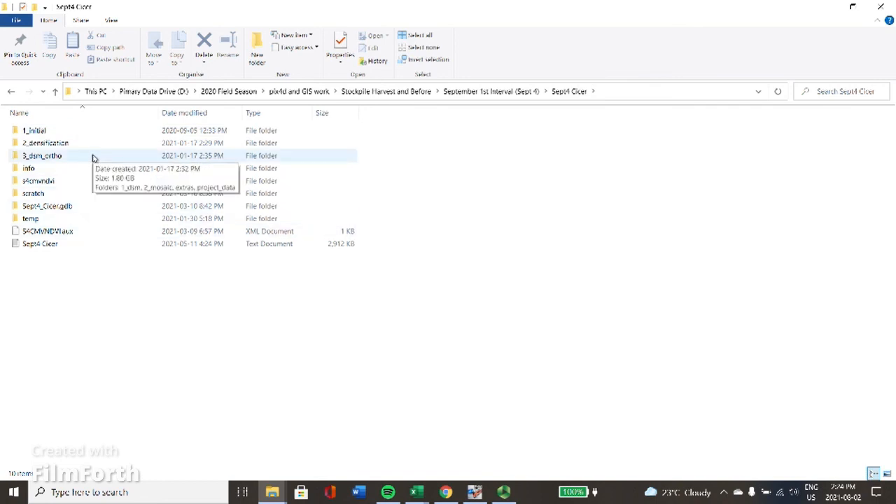
pyautogui.doubleClick(41, 156)
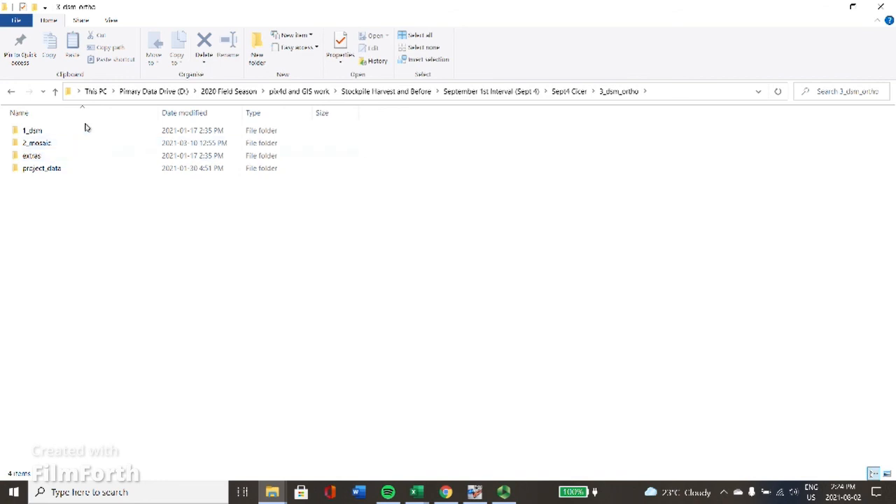
# Browse the 1_dsm DSM files, then the 2_mosaic folder with per-band transparent mosaic TIFs.
pyautogui.doubleClick(31, 131)
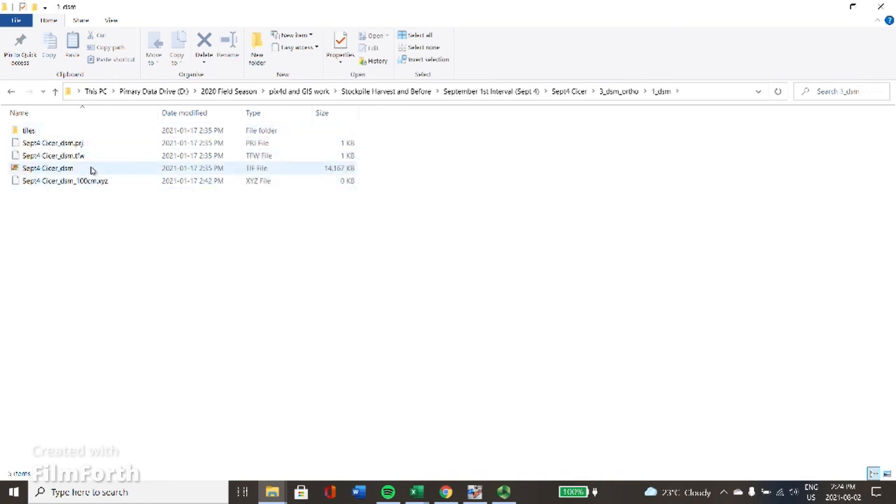
pyautogui.moveTo(289, 171)
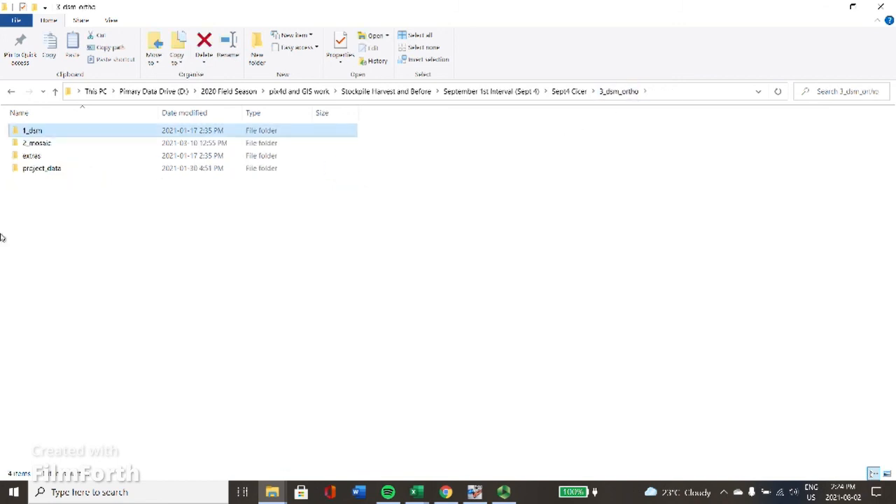
pyautogui.doubleClick(37, 143)
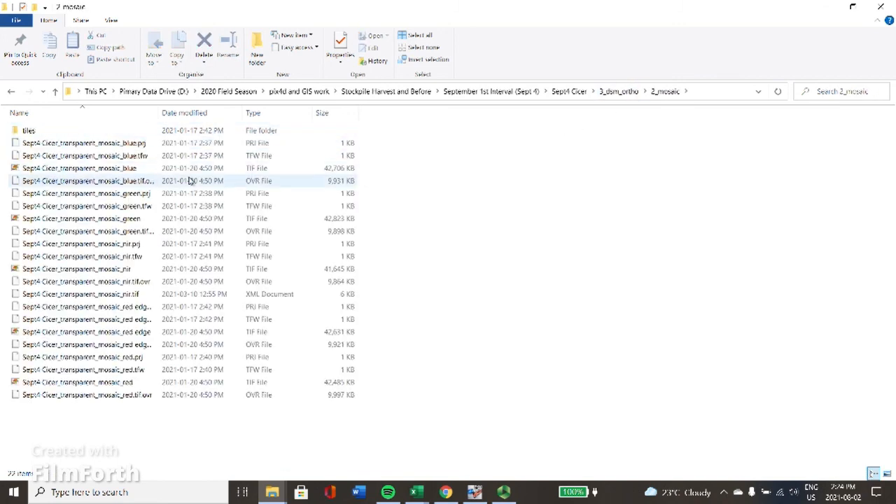
pyautogui.moveTo(147, 168)
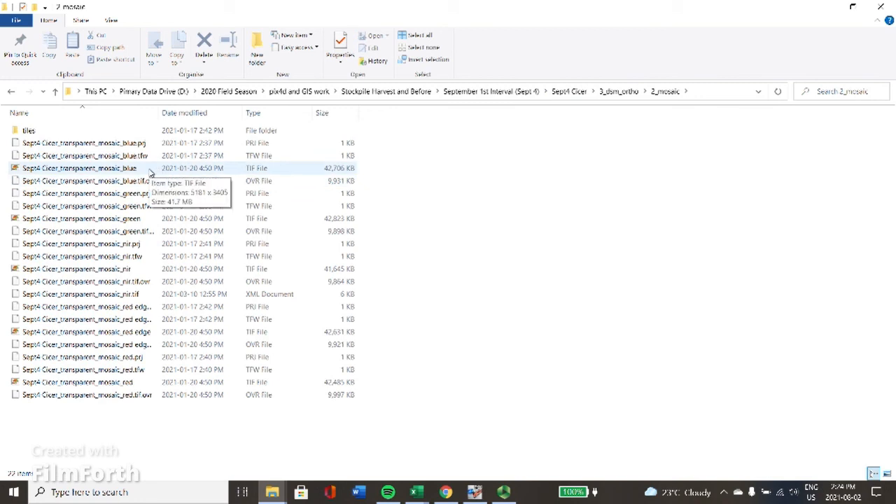
pyautogui.moveTo(156, 269)
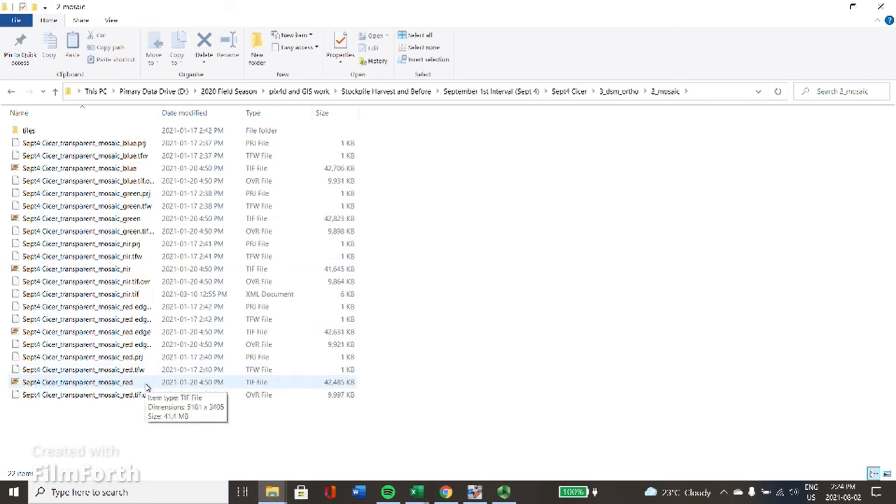
pyautogui.moveTo(512, 386)
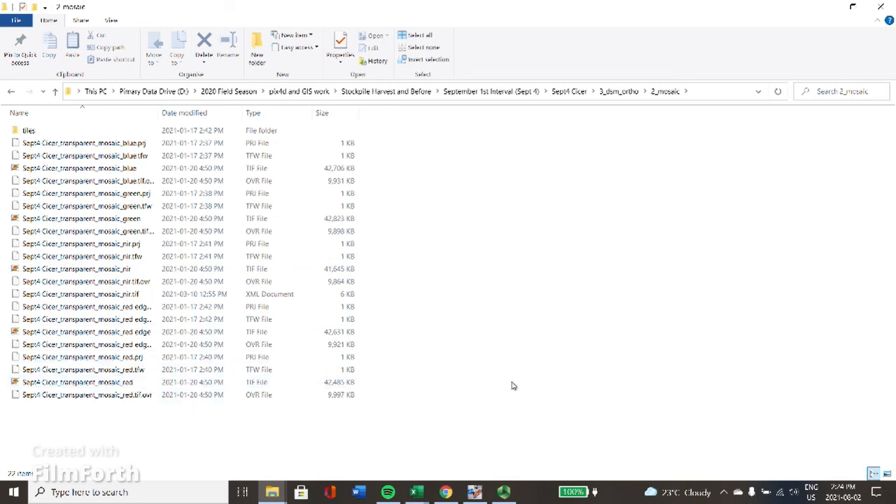
pyautogui.moveTo(594, 275)
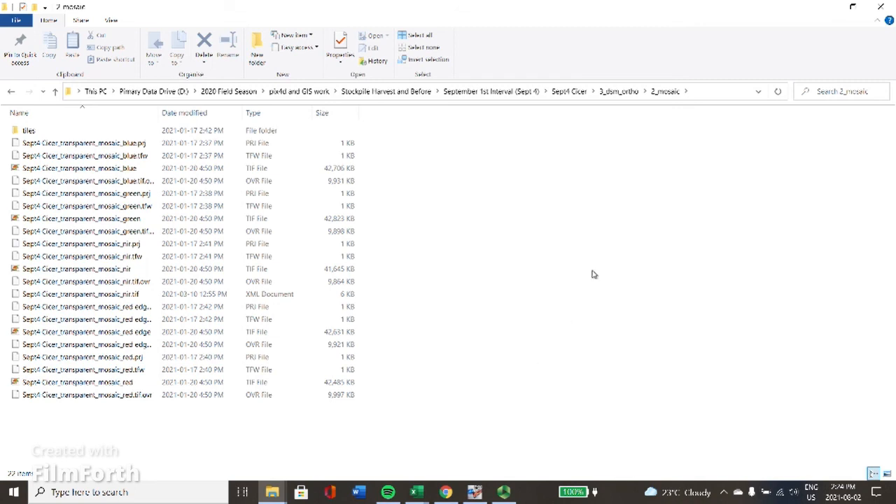
pyautogui.moveTo(612, 237)
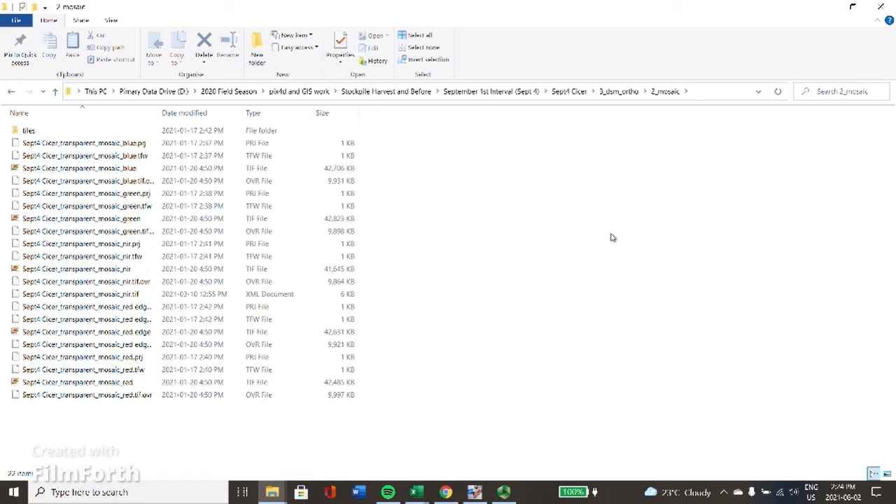